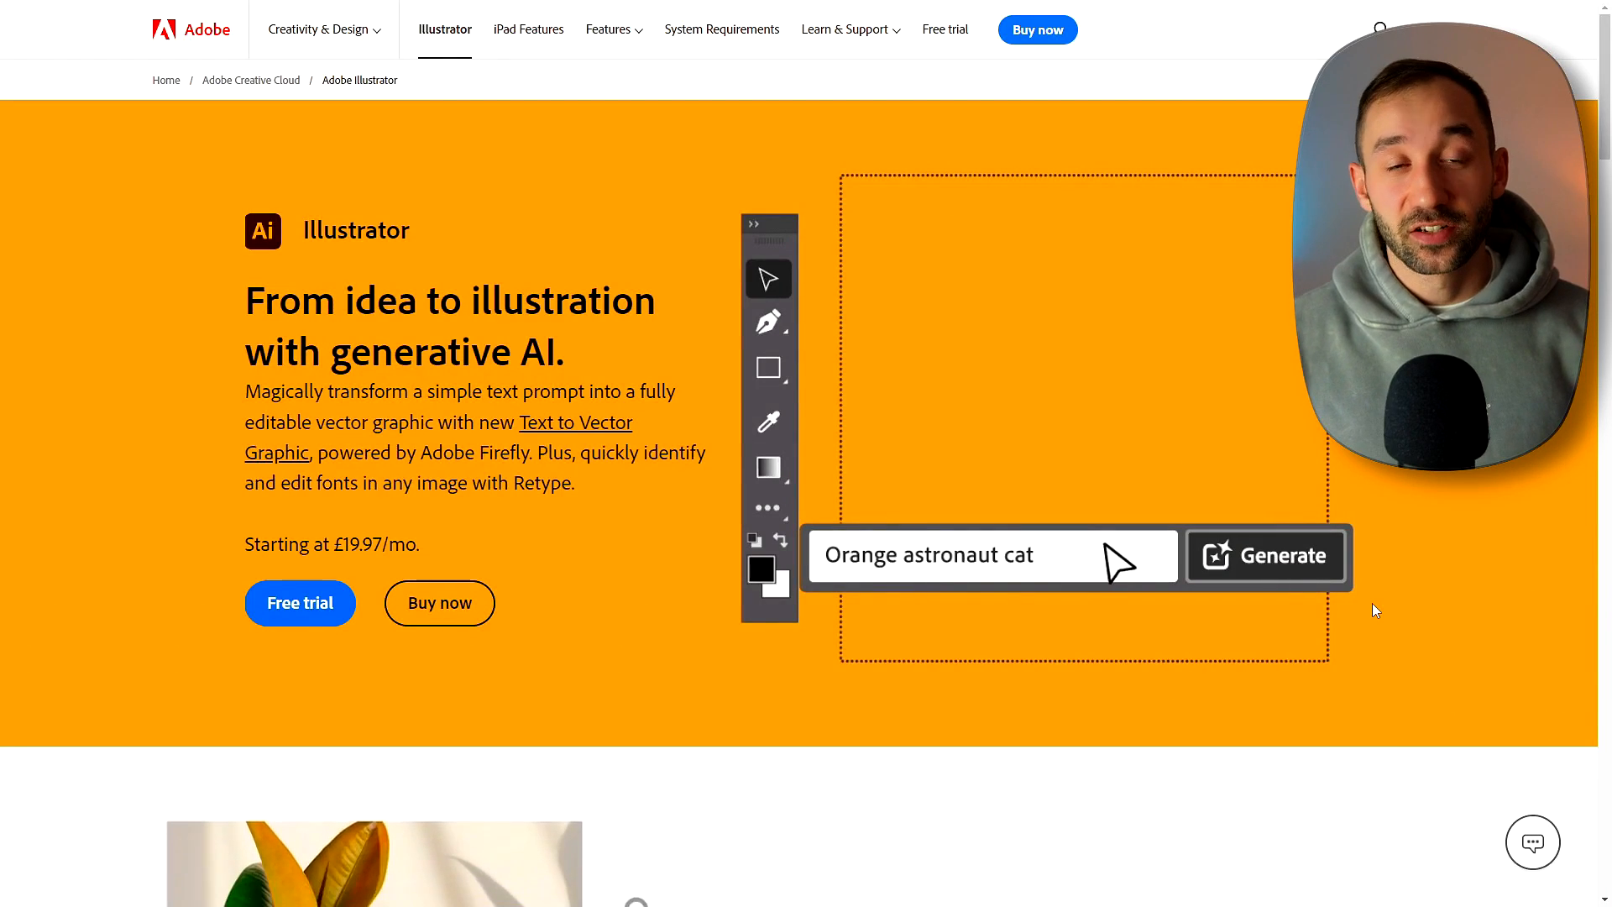
Step: Start the Illustrator free trial and open the Text to Vector Graphic (Beta) panel
click(1267, 555)
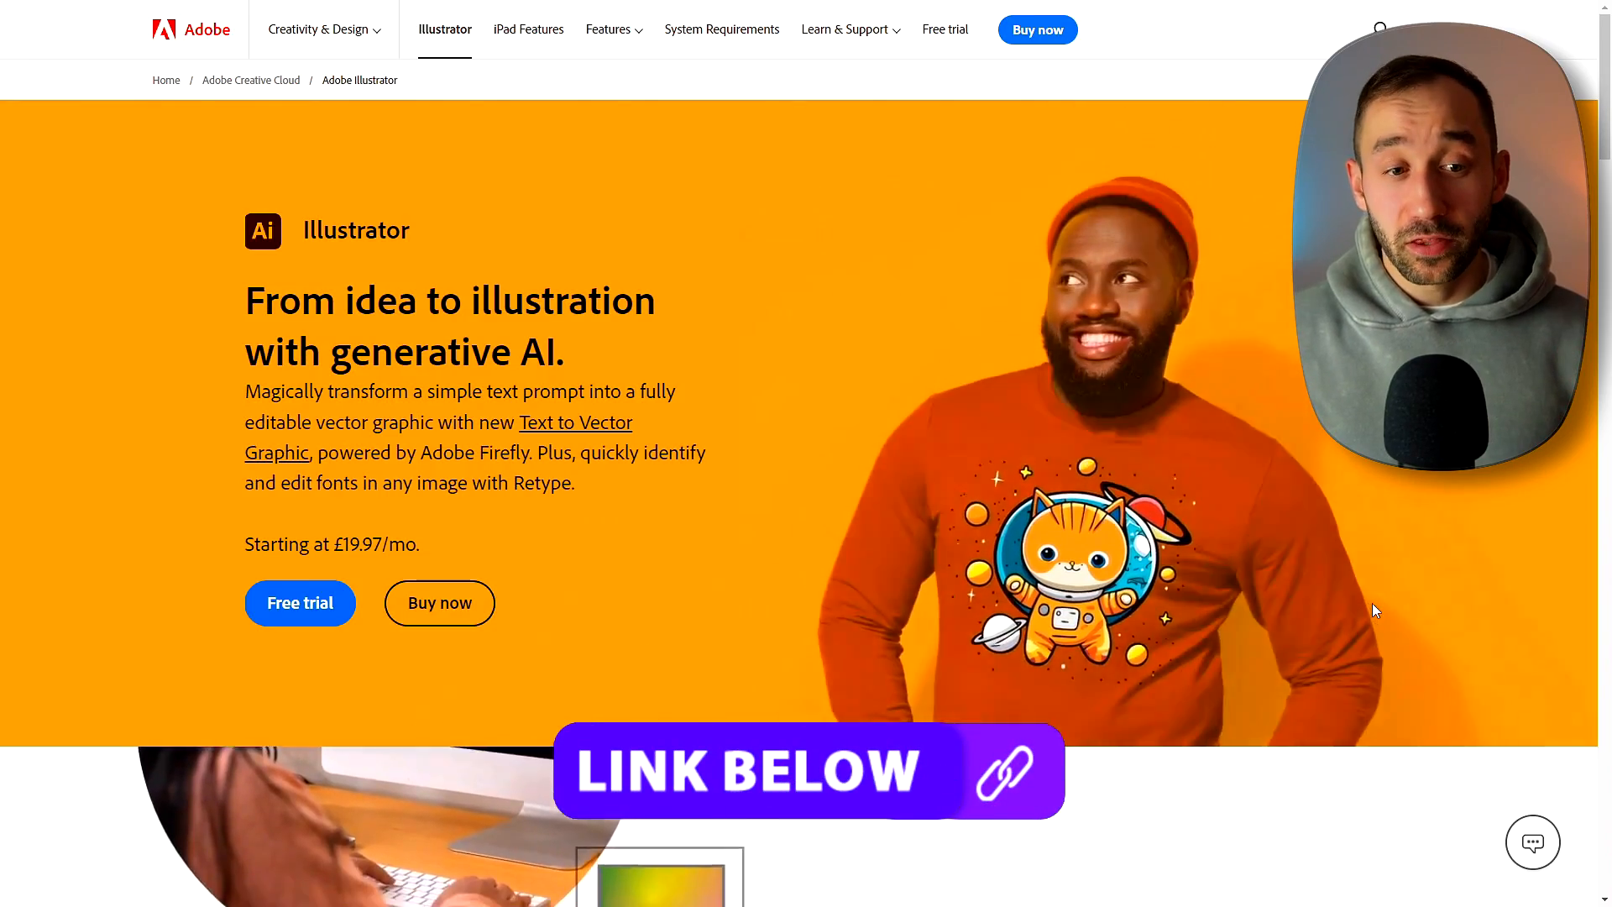
scroll(down, 3)
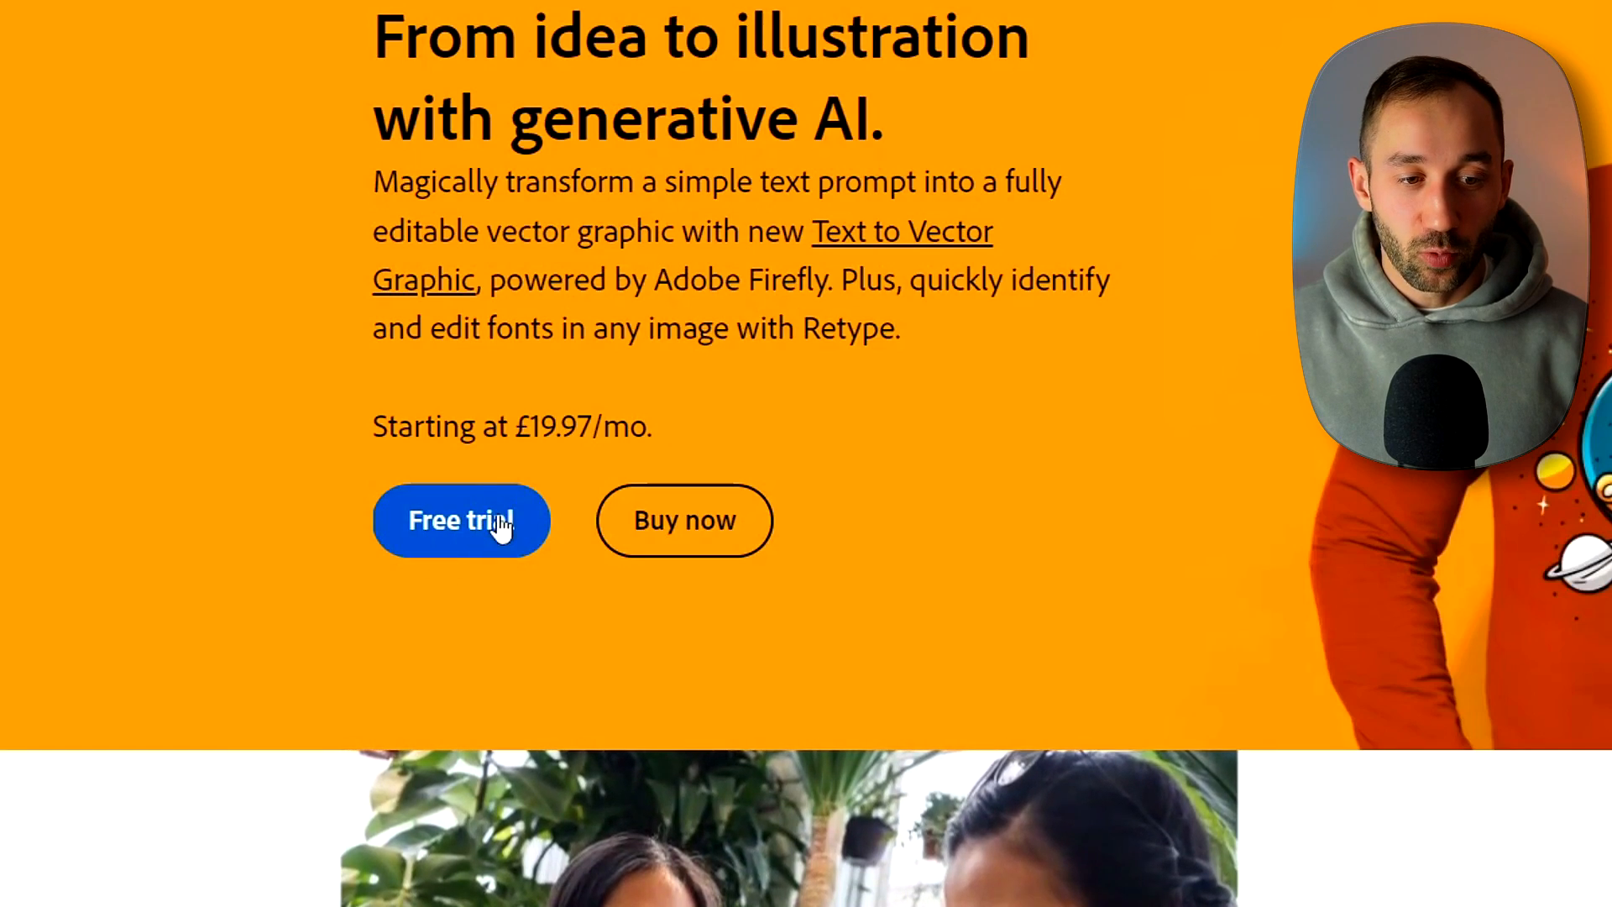
click(461, 519)
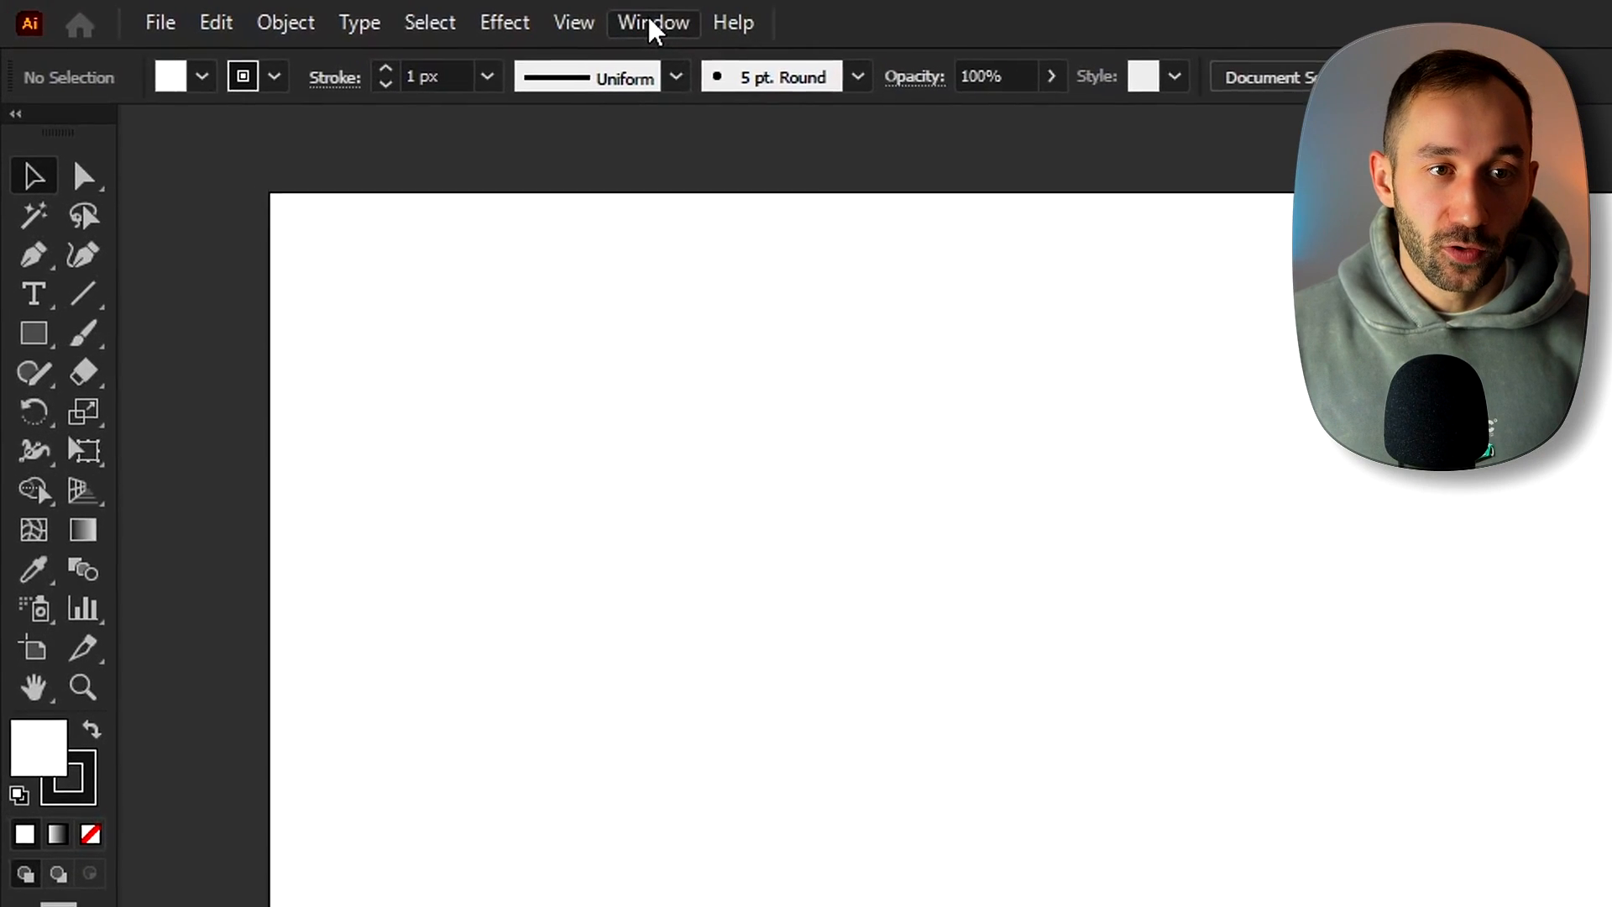
click(651, 23)
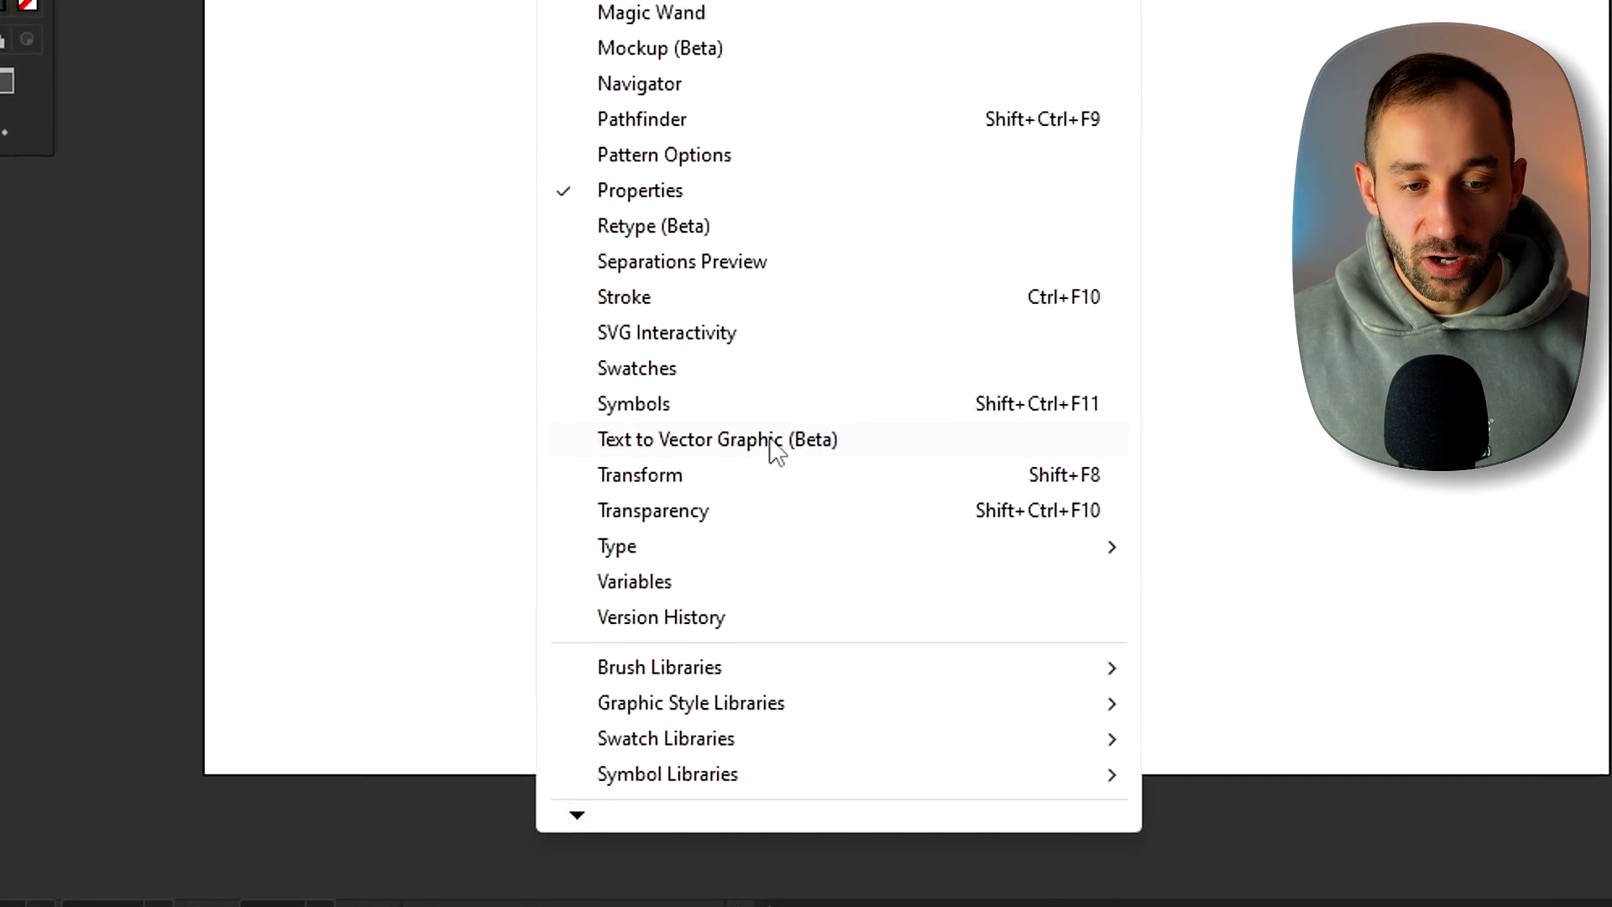
click(718, 439)
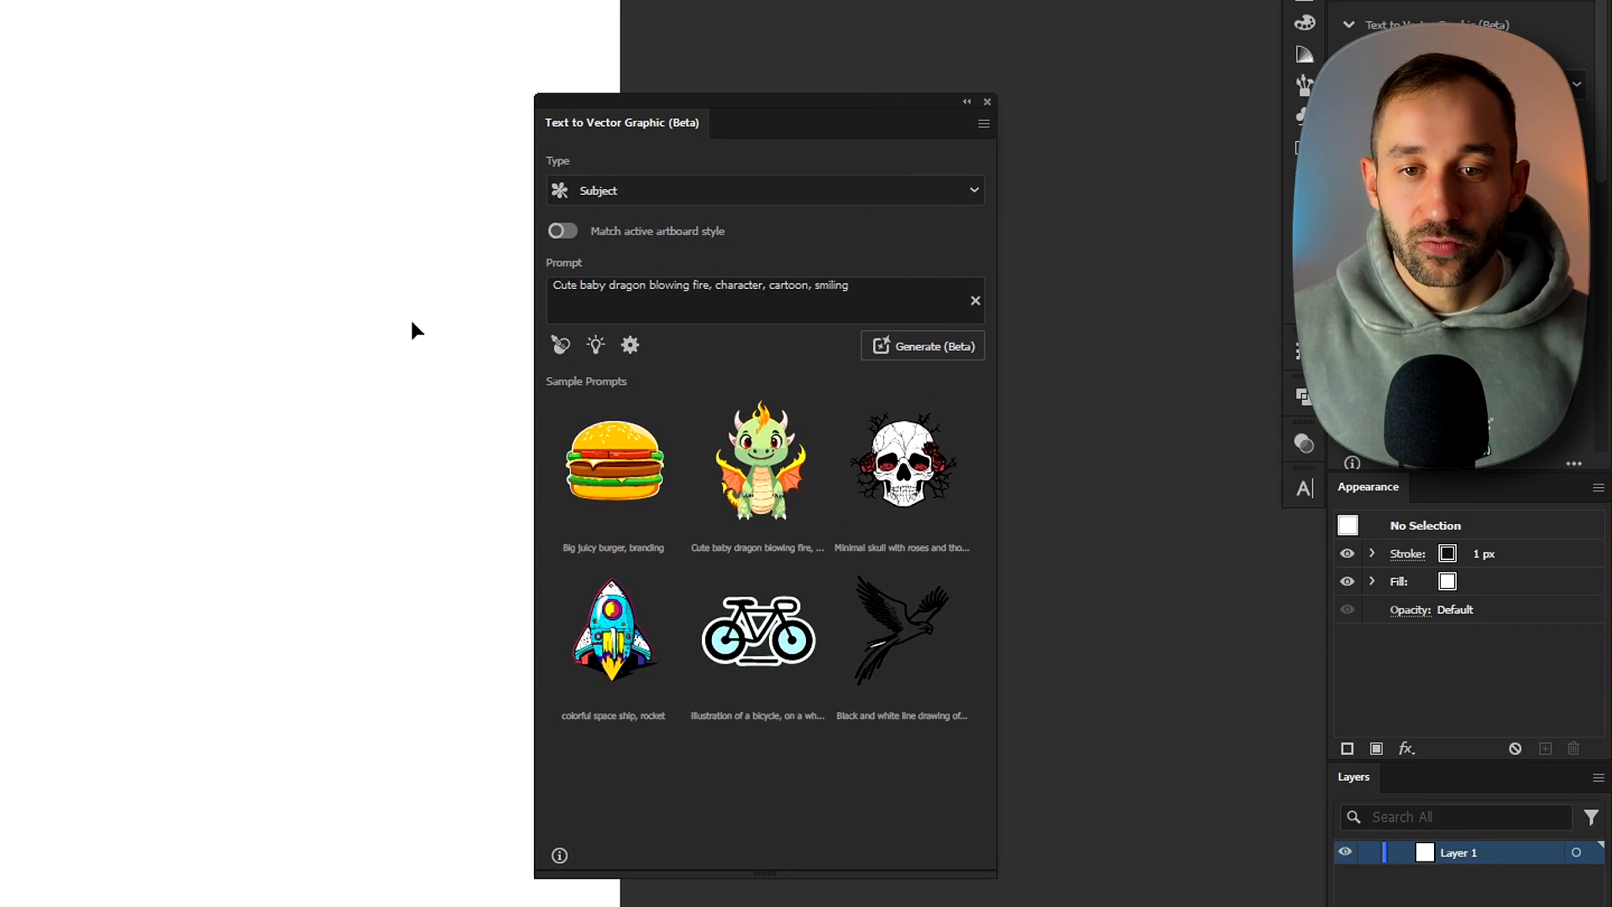
drag(622, 122, 771, 108)
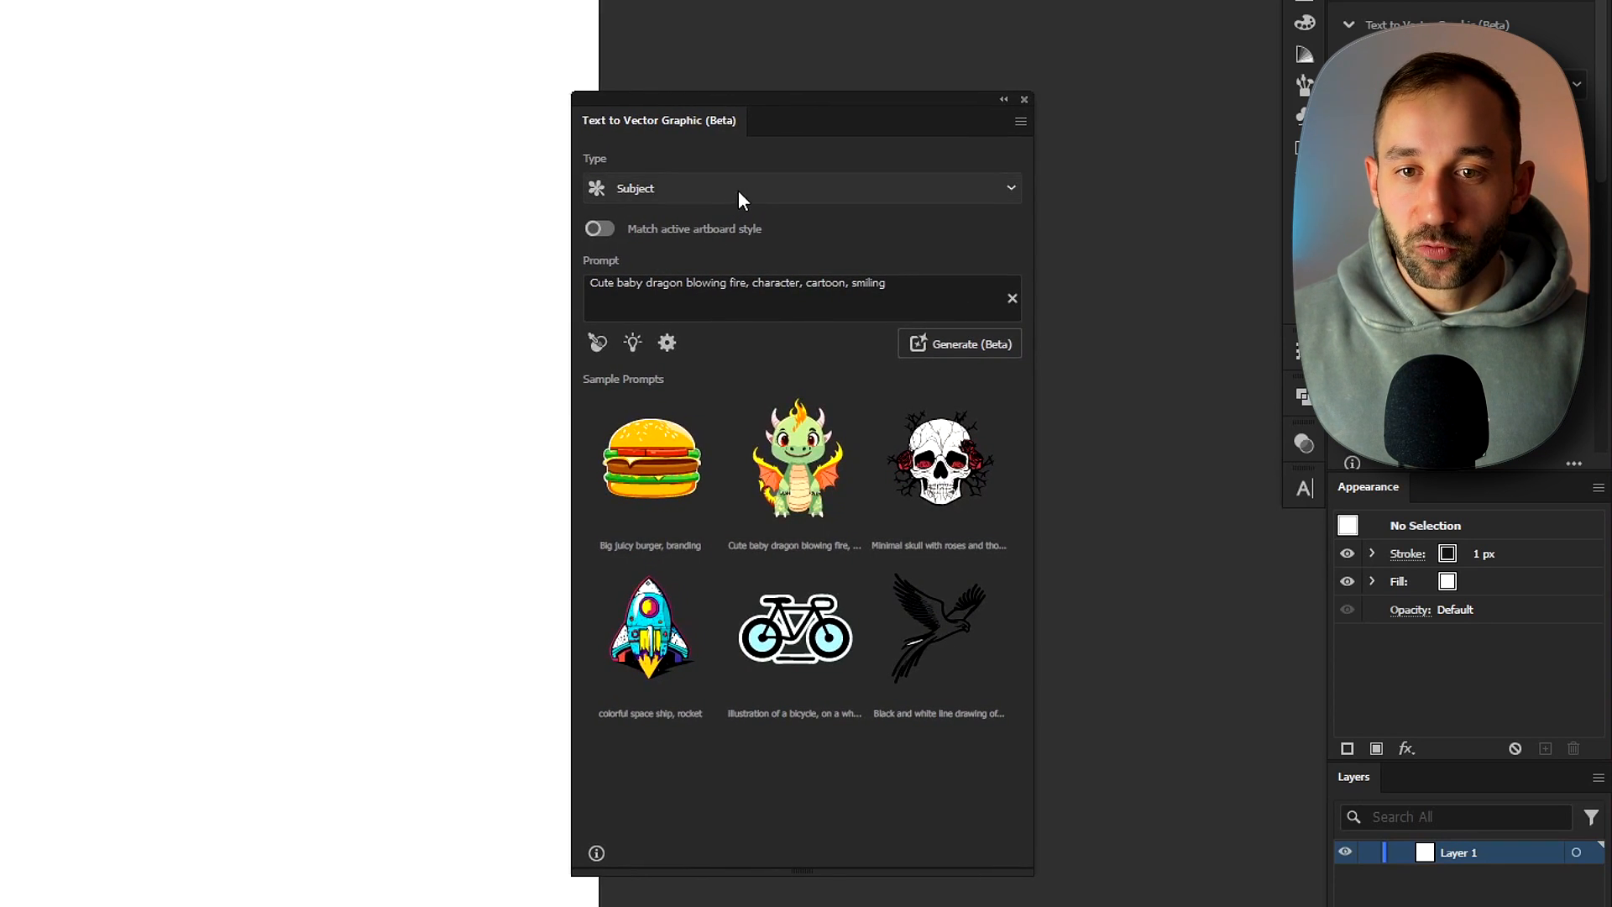
mouse_move(700, 572)
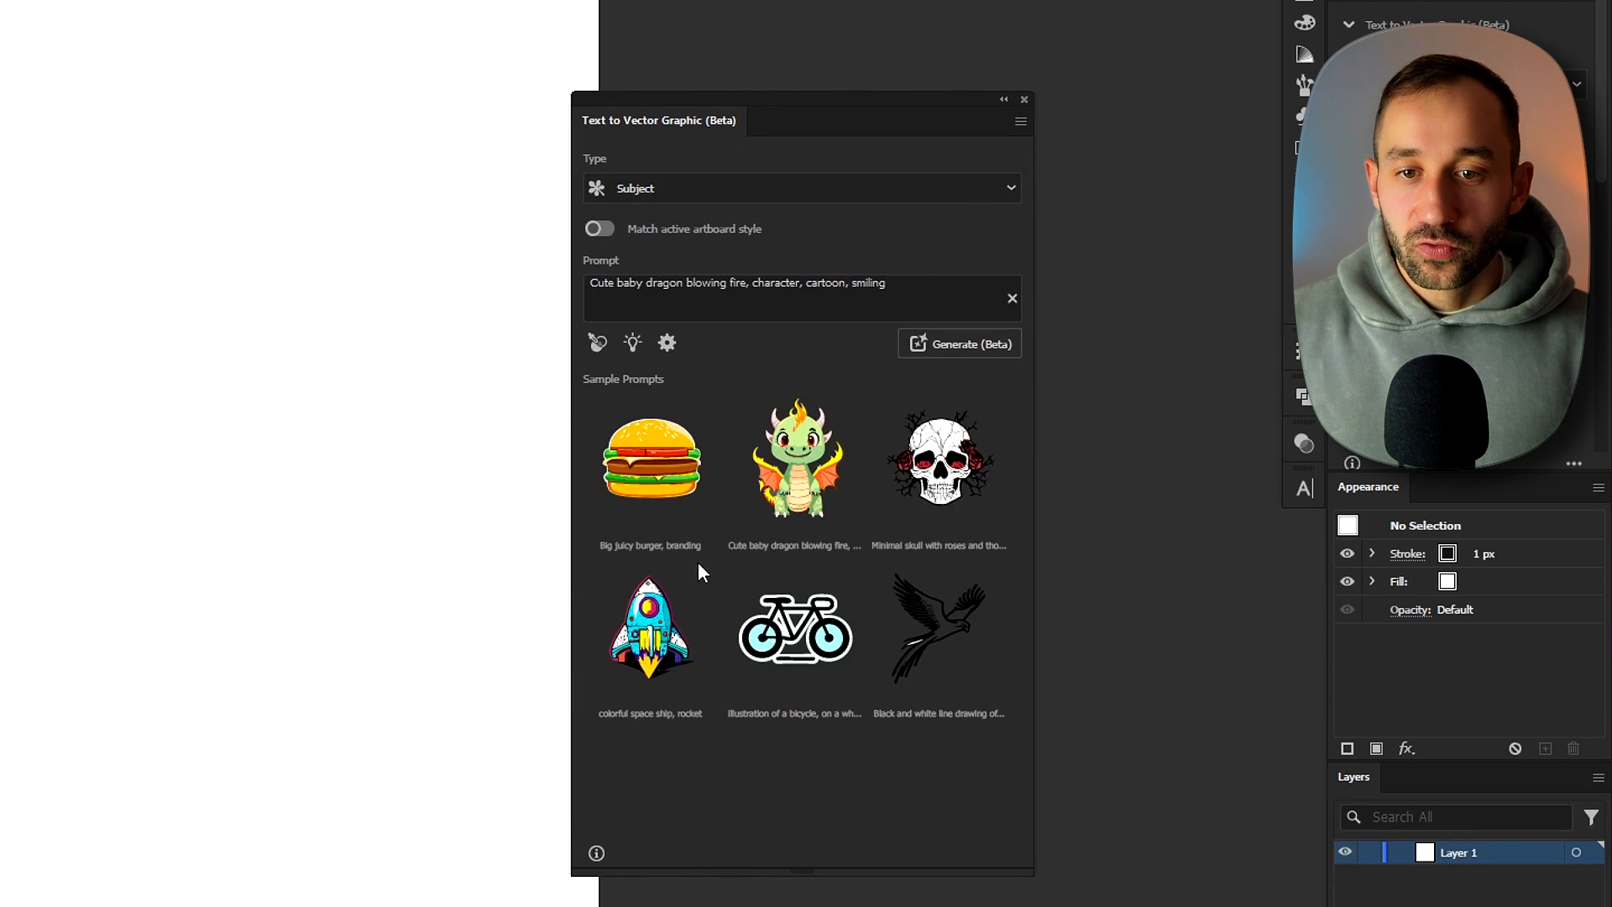
mouse_move(640, 189)
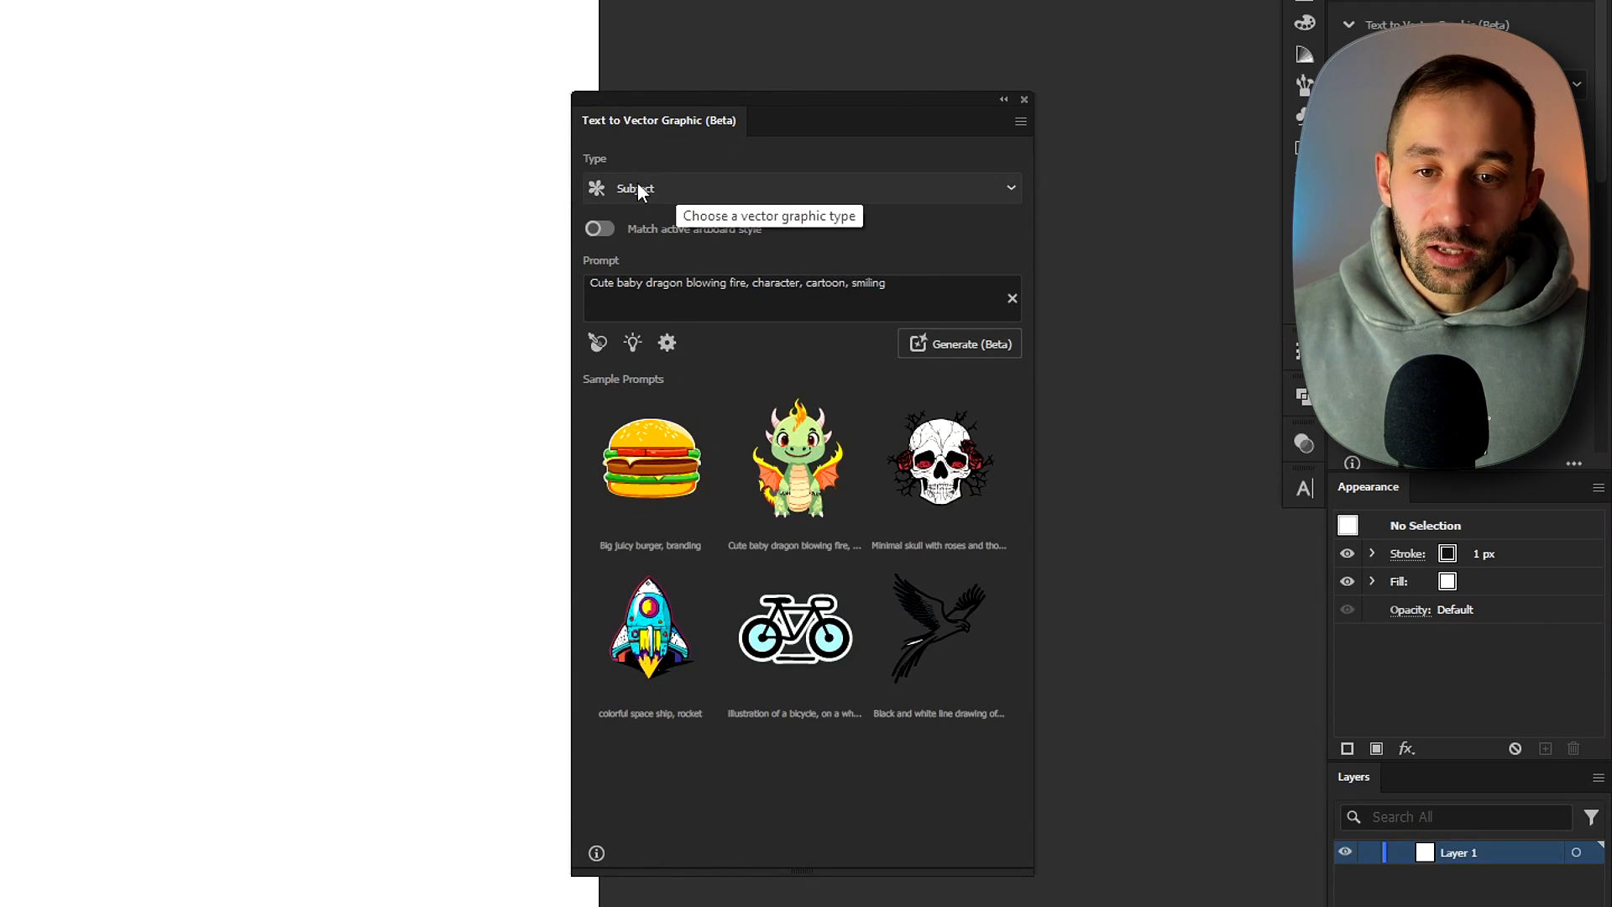
click(800, 188)
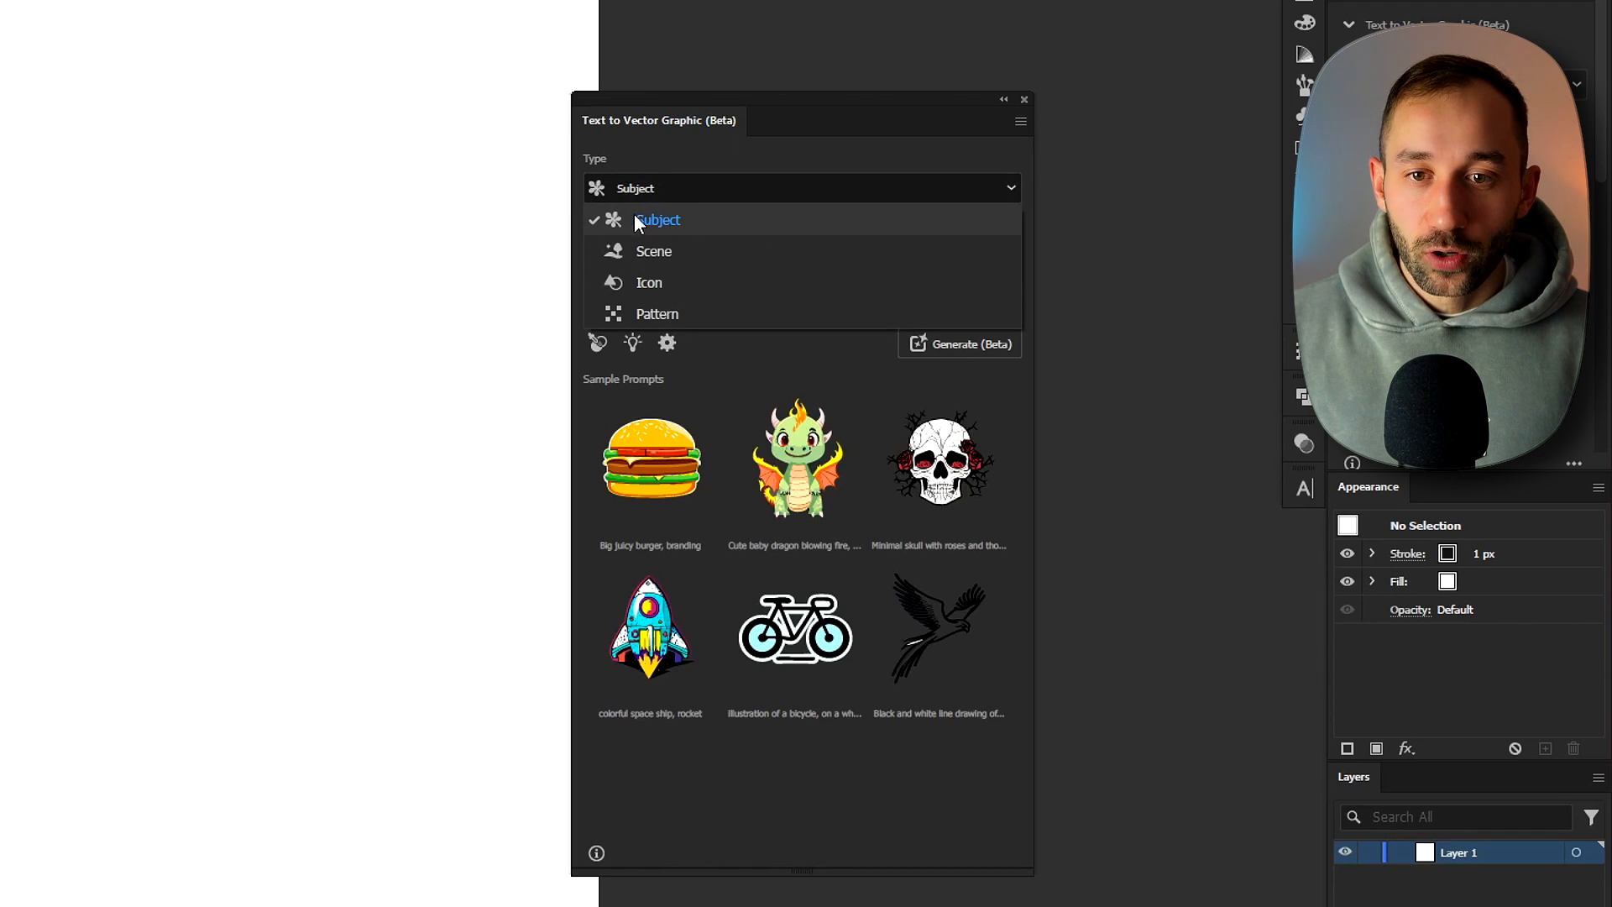
mouse_move(849, 494)
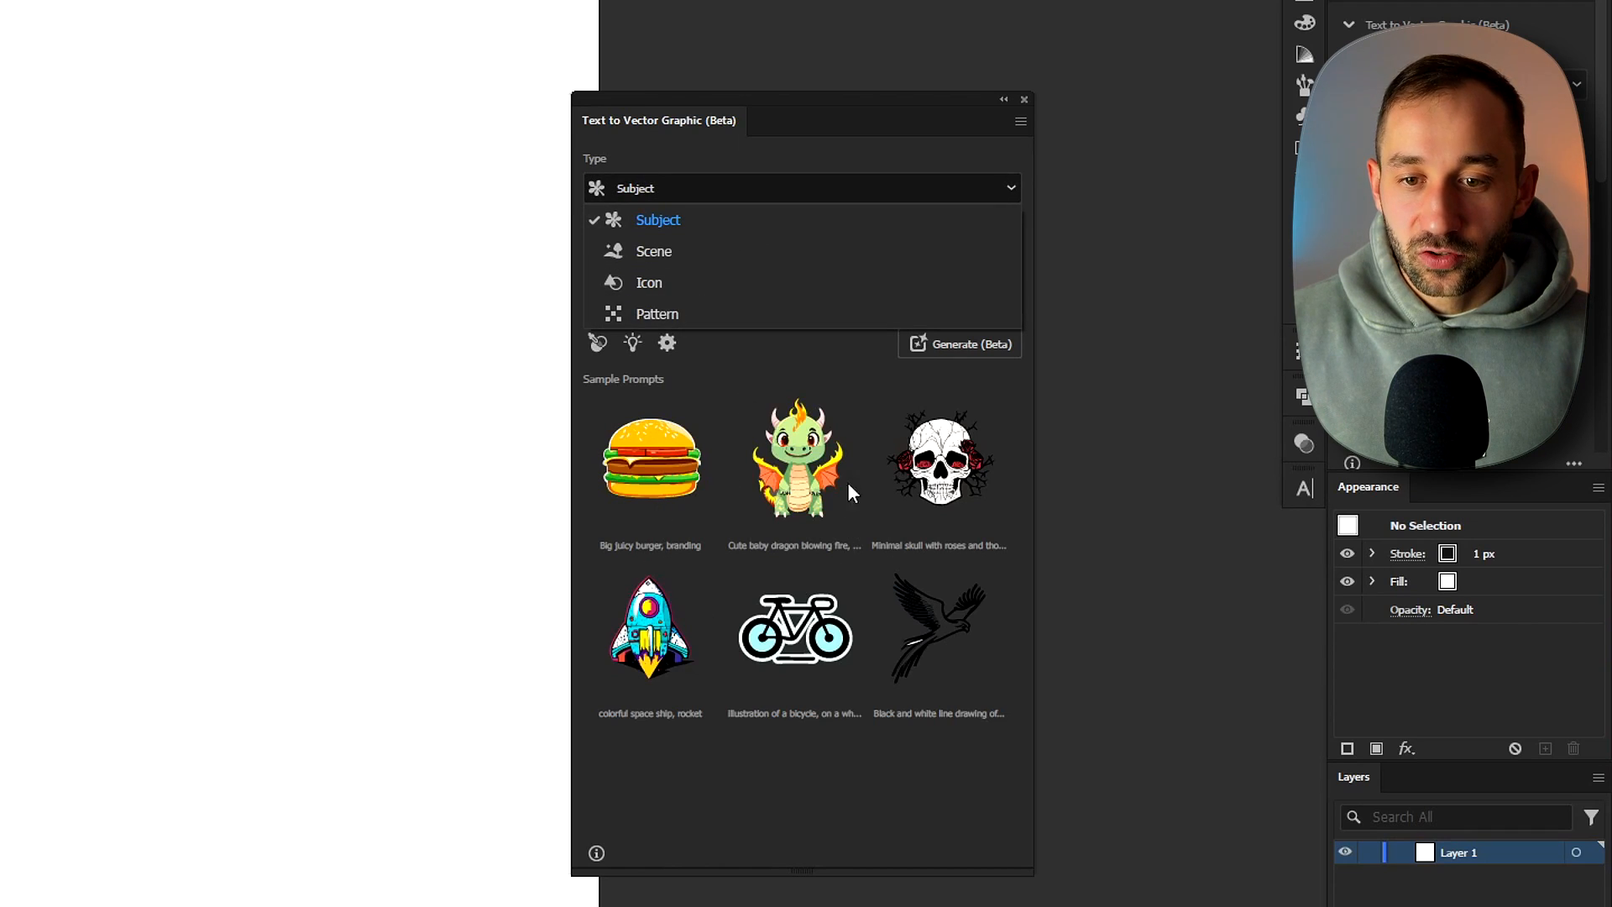
mouse_move(935, 530)
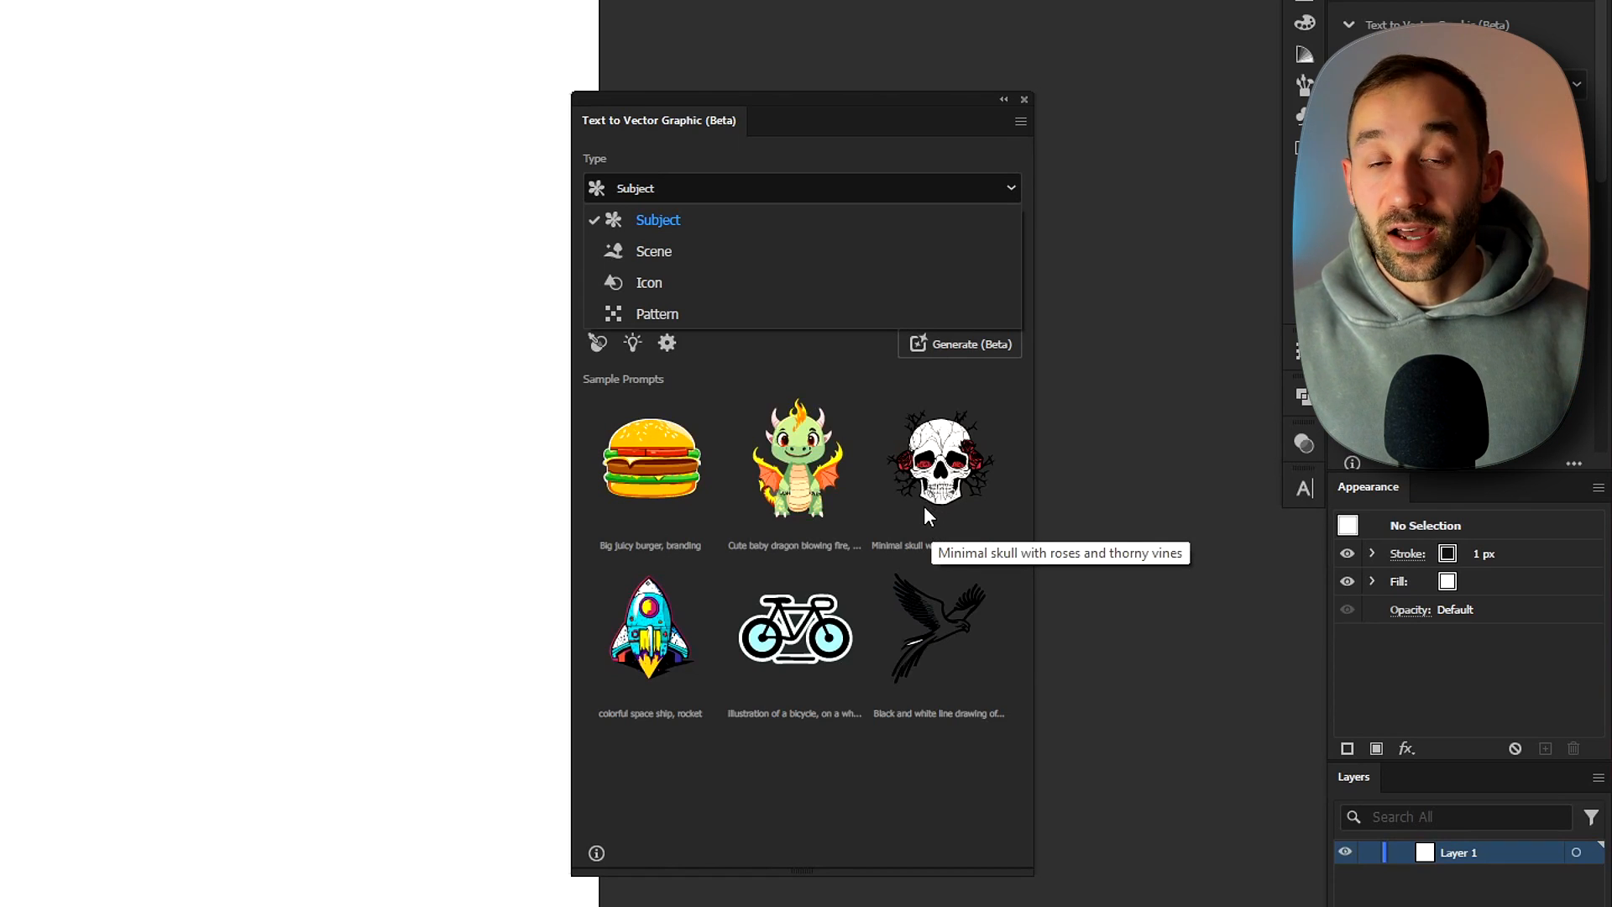
mouse_move(797, 230)
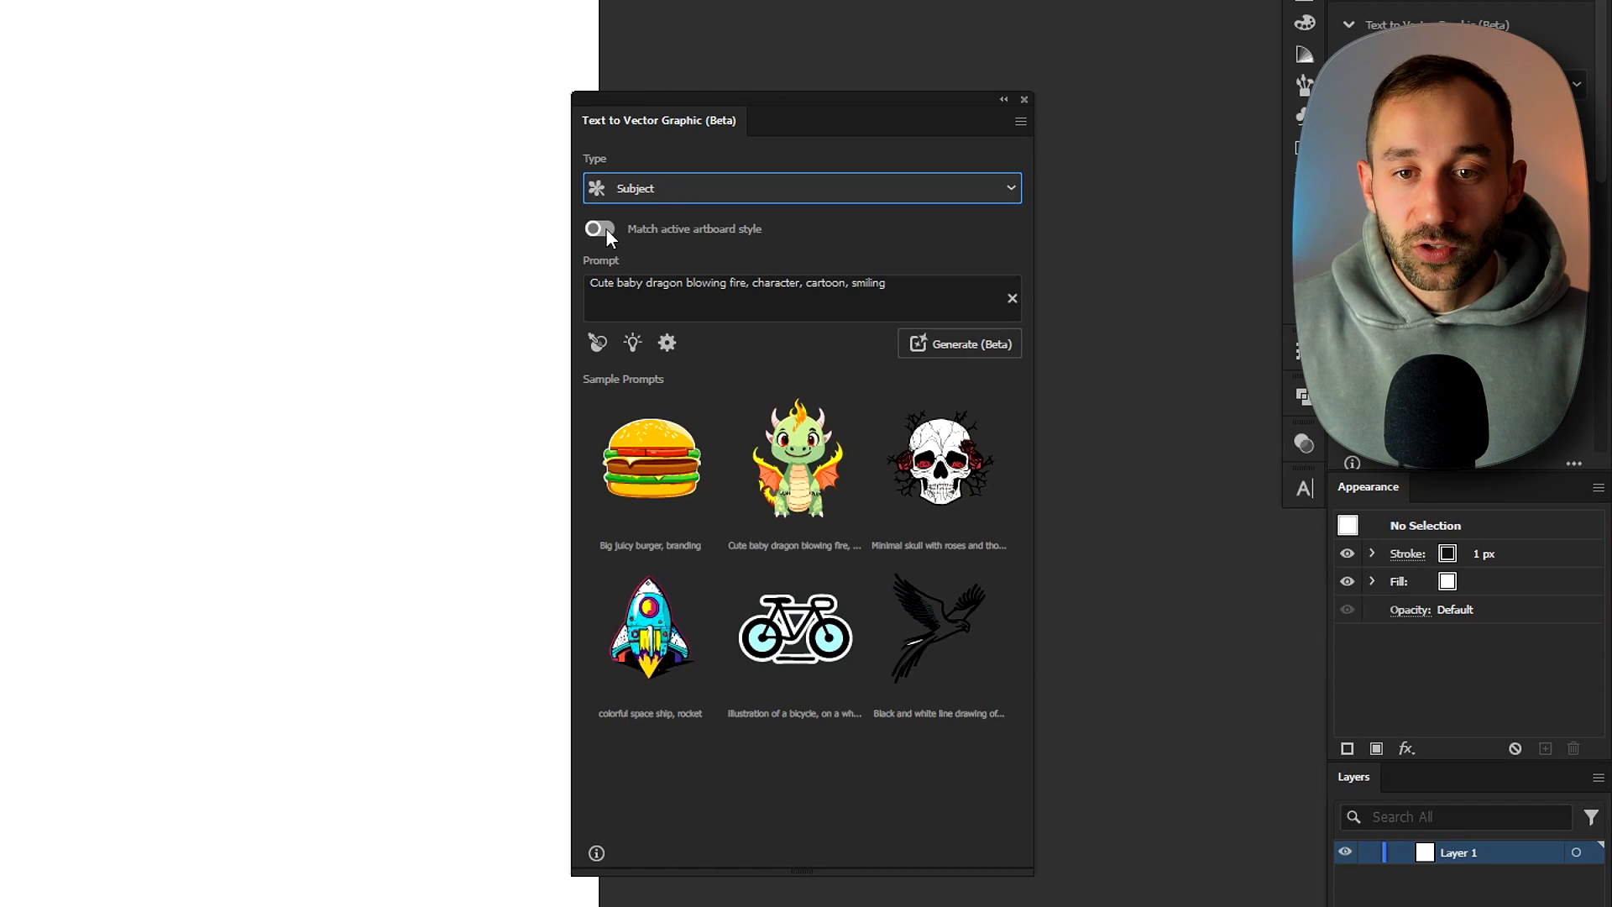
click(599, 229)
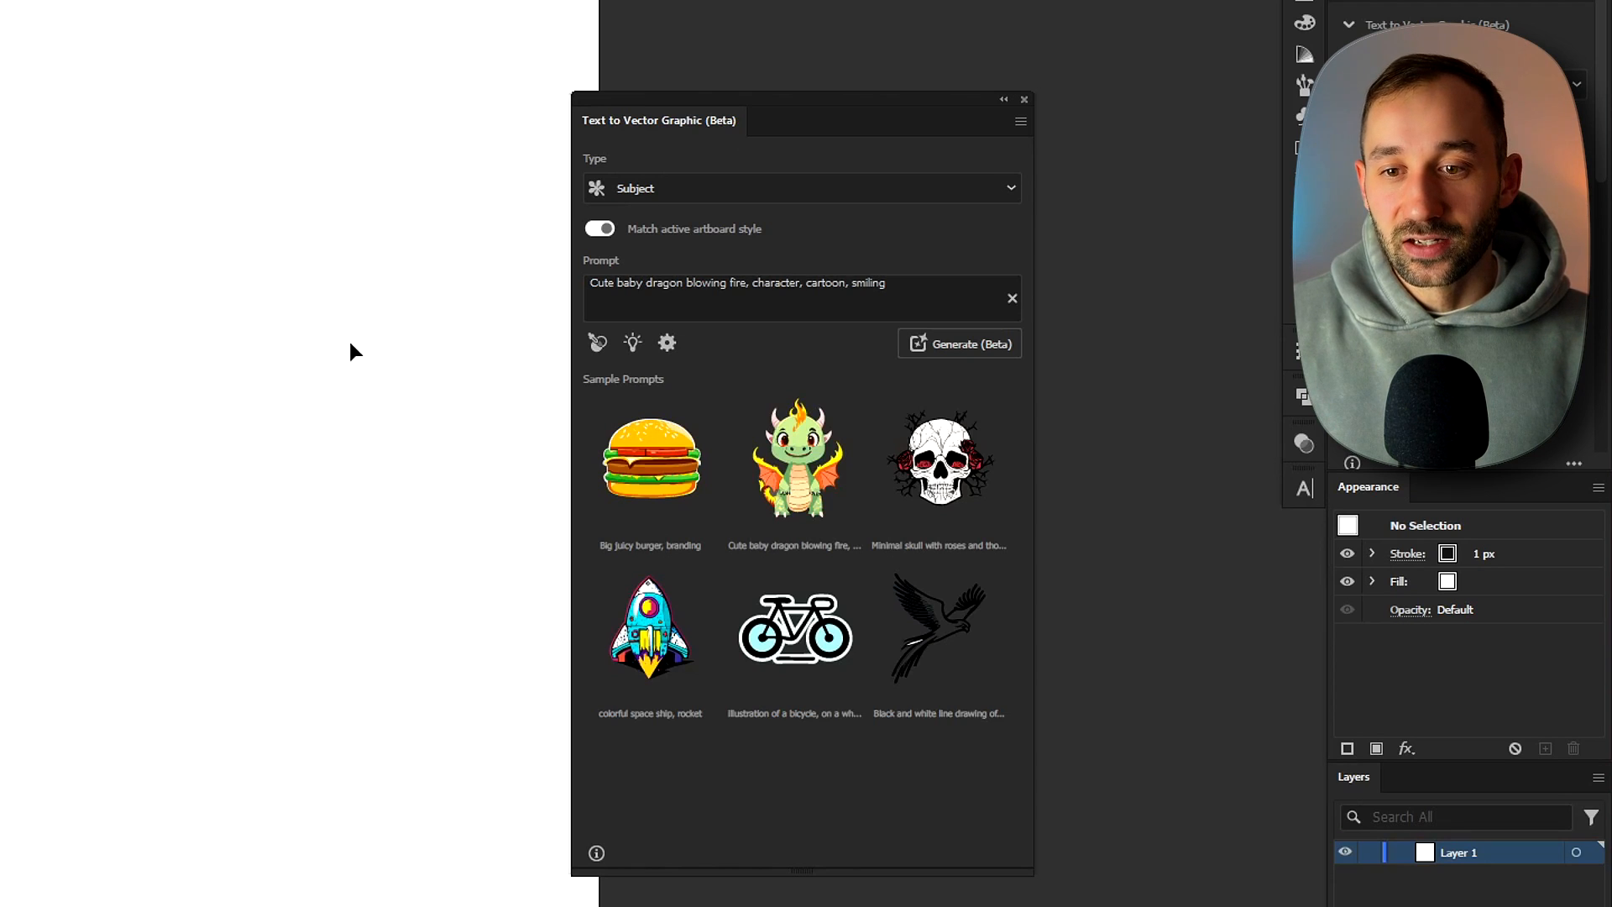
mouse_move(333, 275)
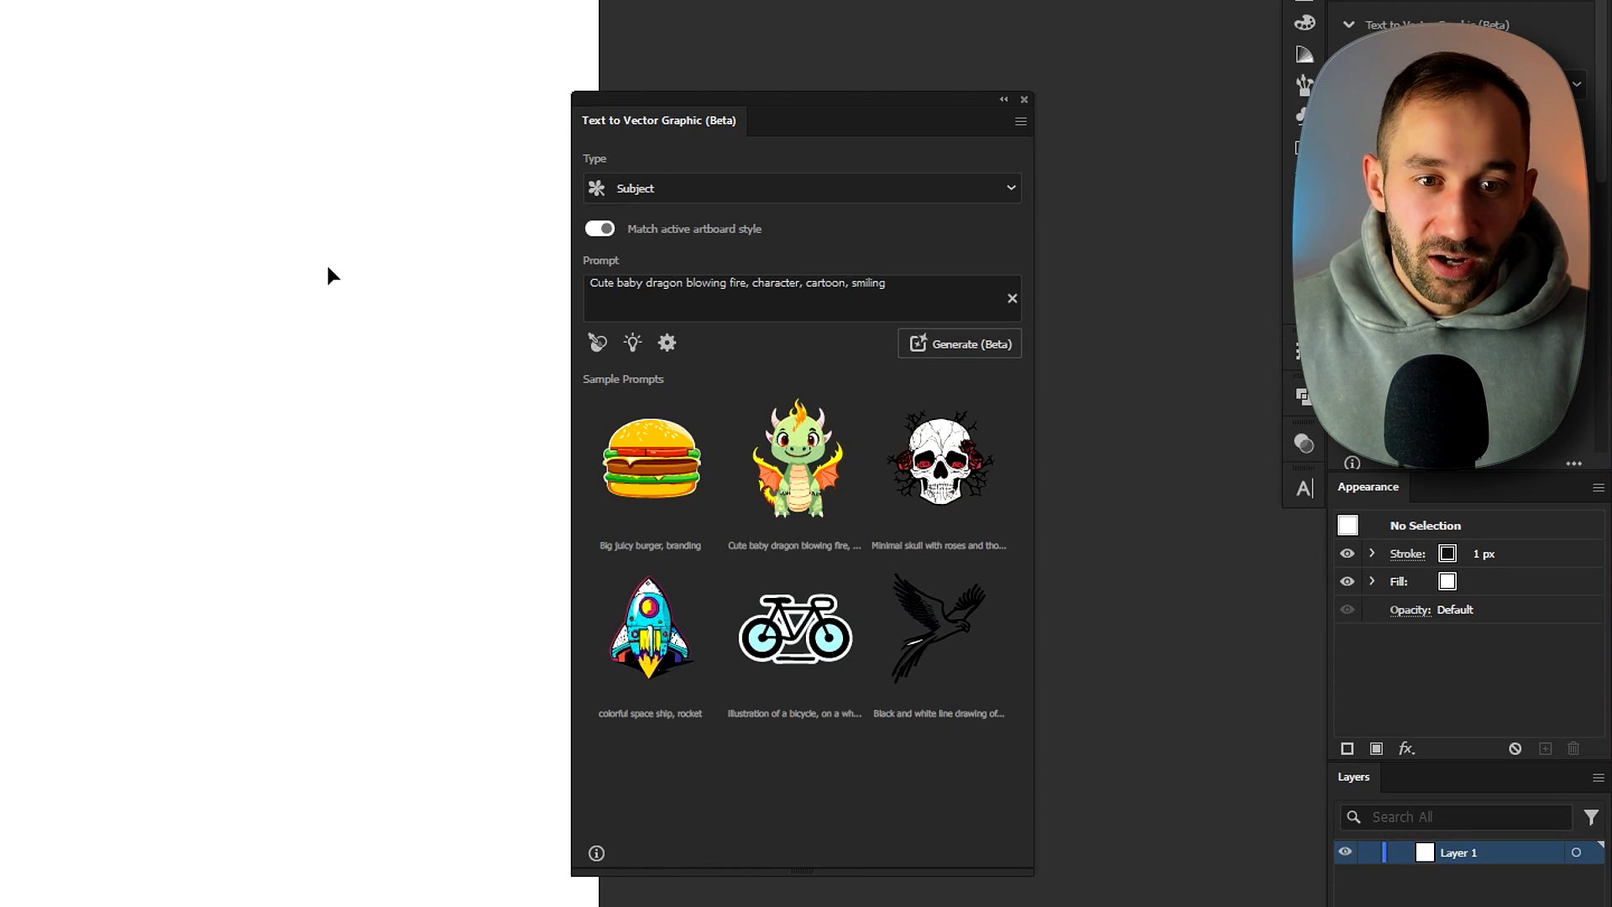
click(599, 229)
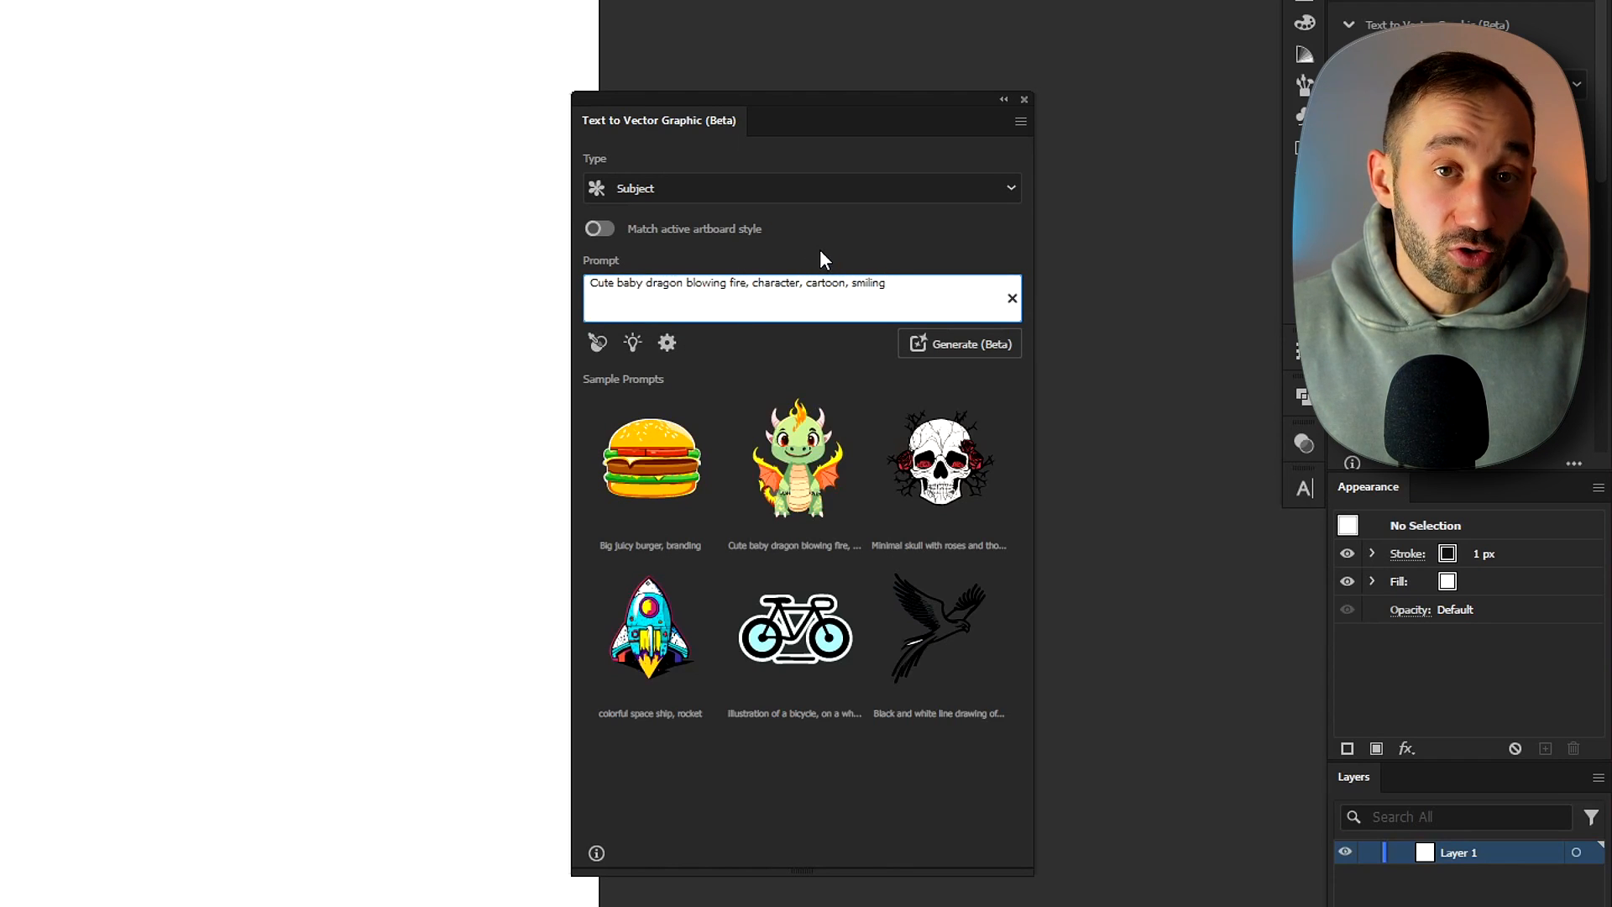
mouse_move(655, 474)
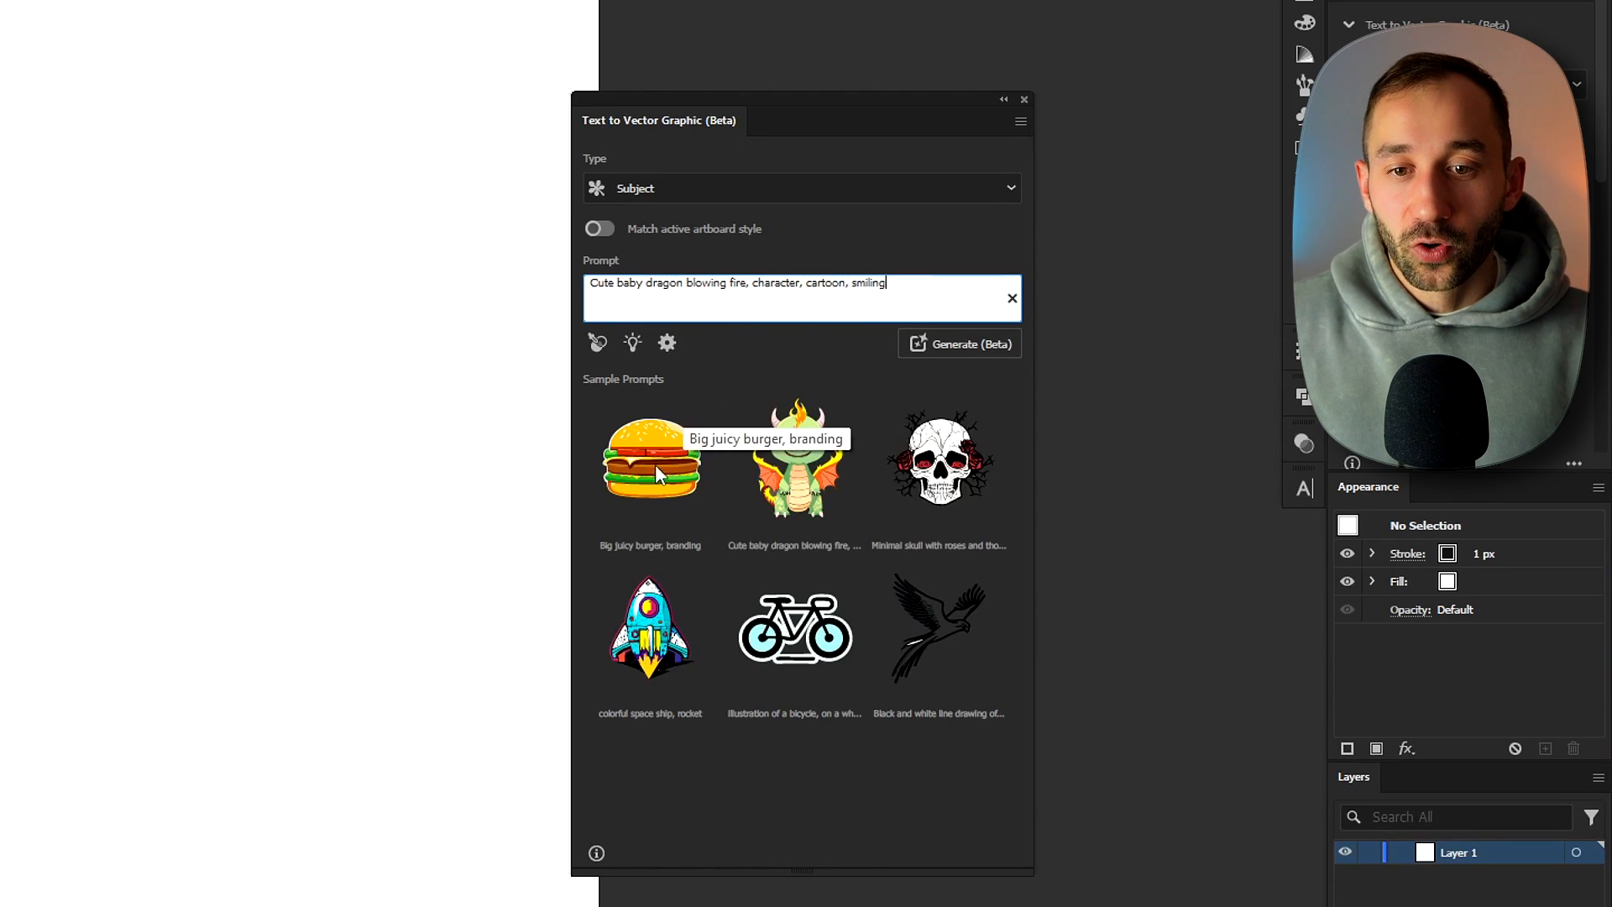
mouse_move(823, 637)
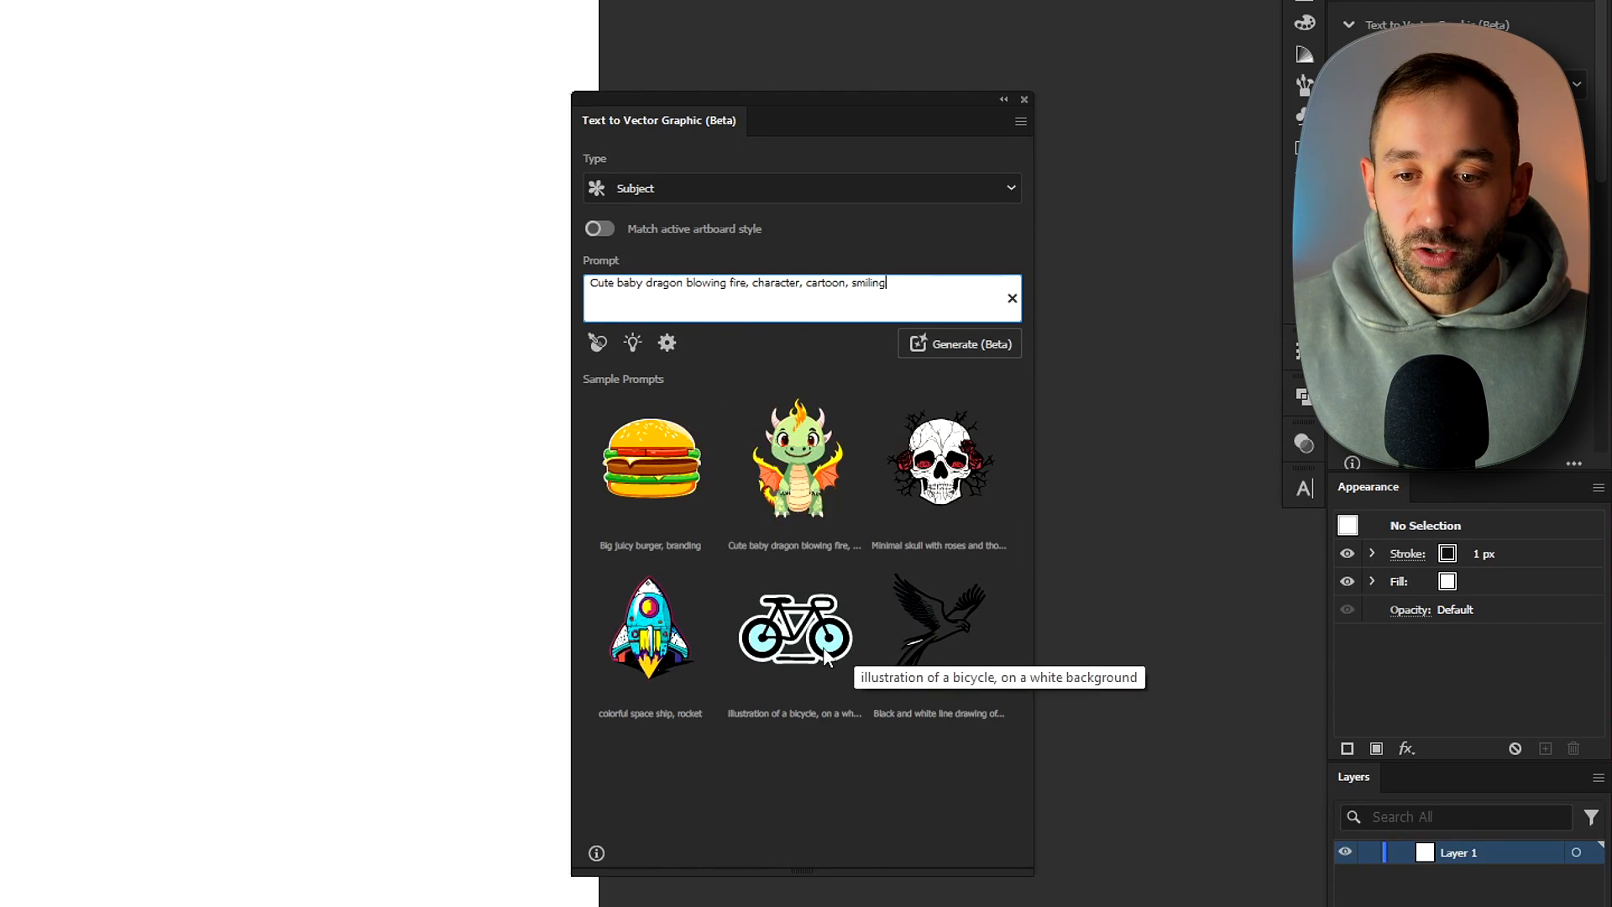
mouse_move(833, 473)
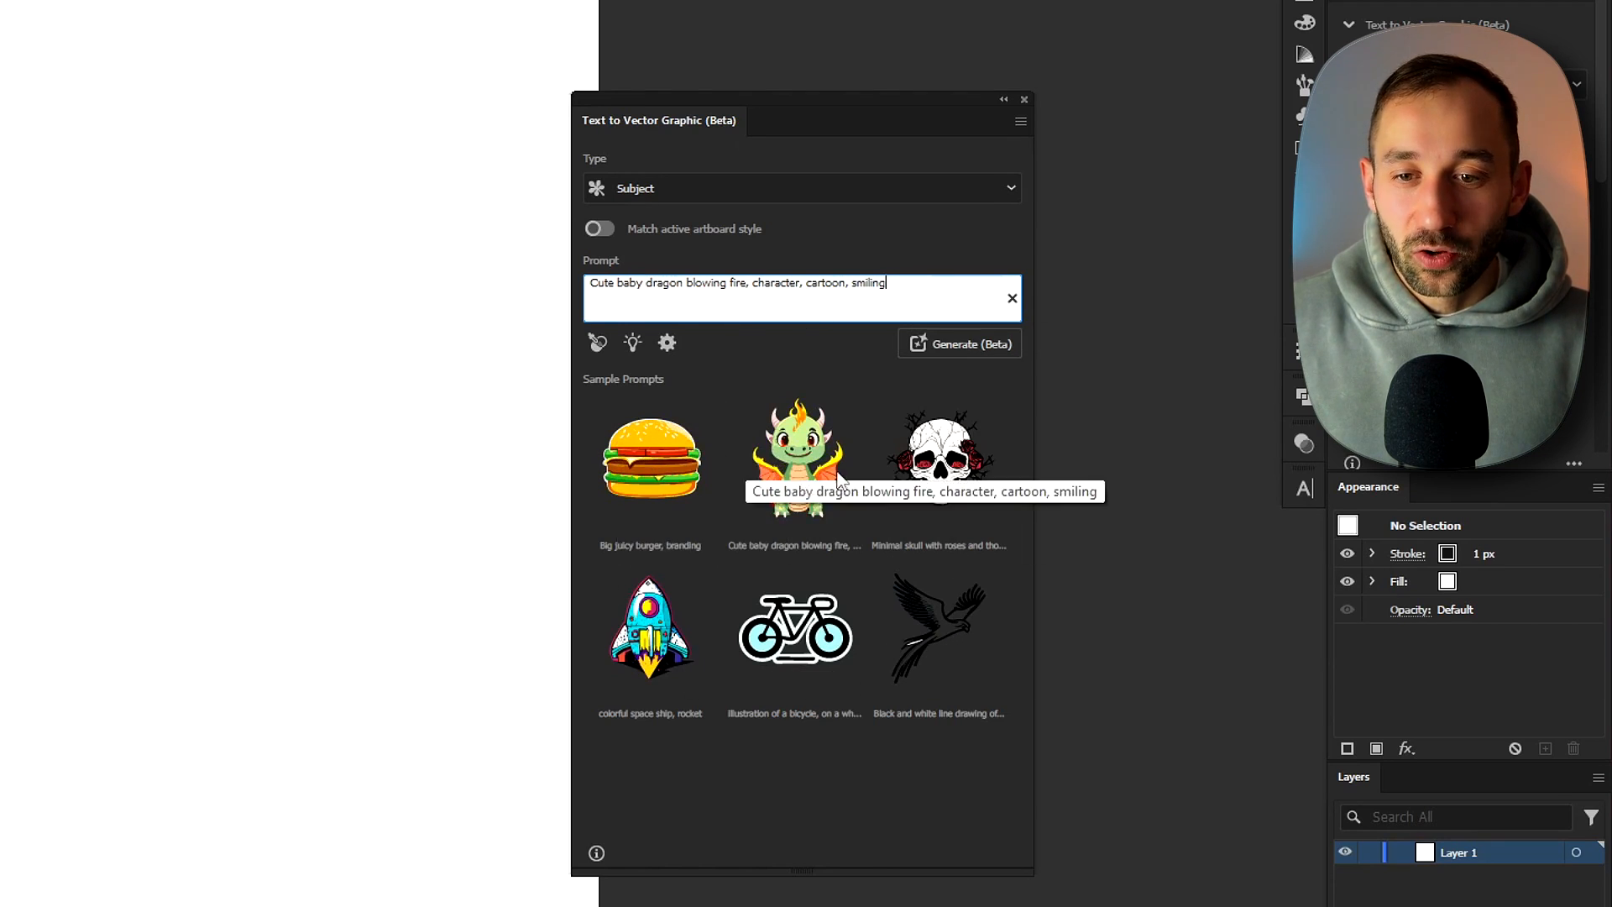
mouse_move(571, 305)
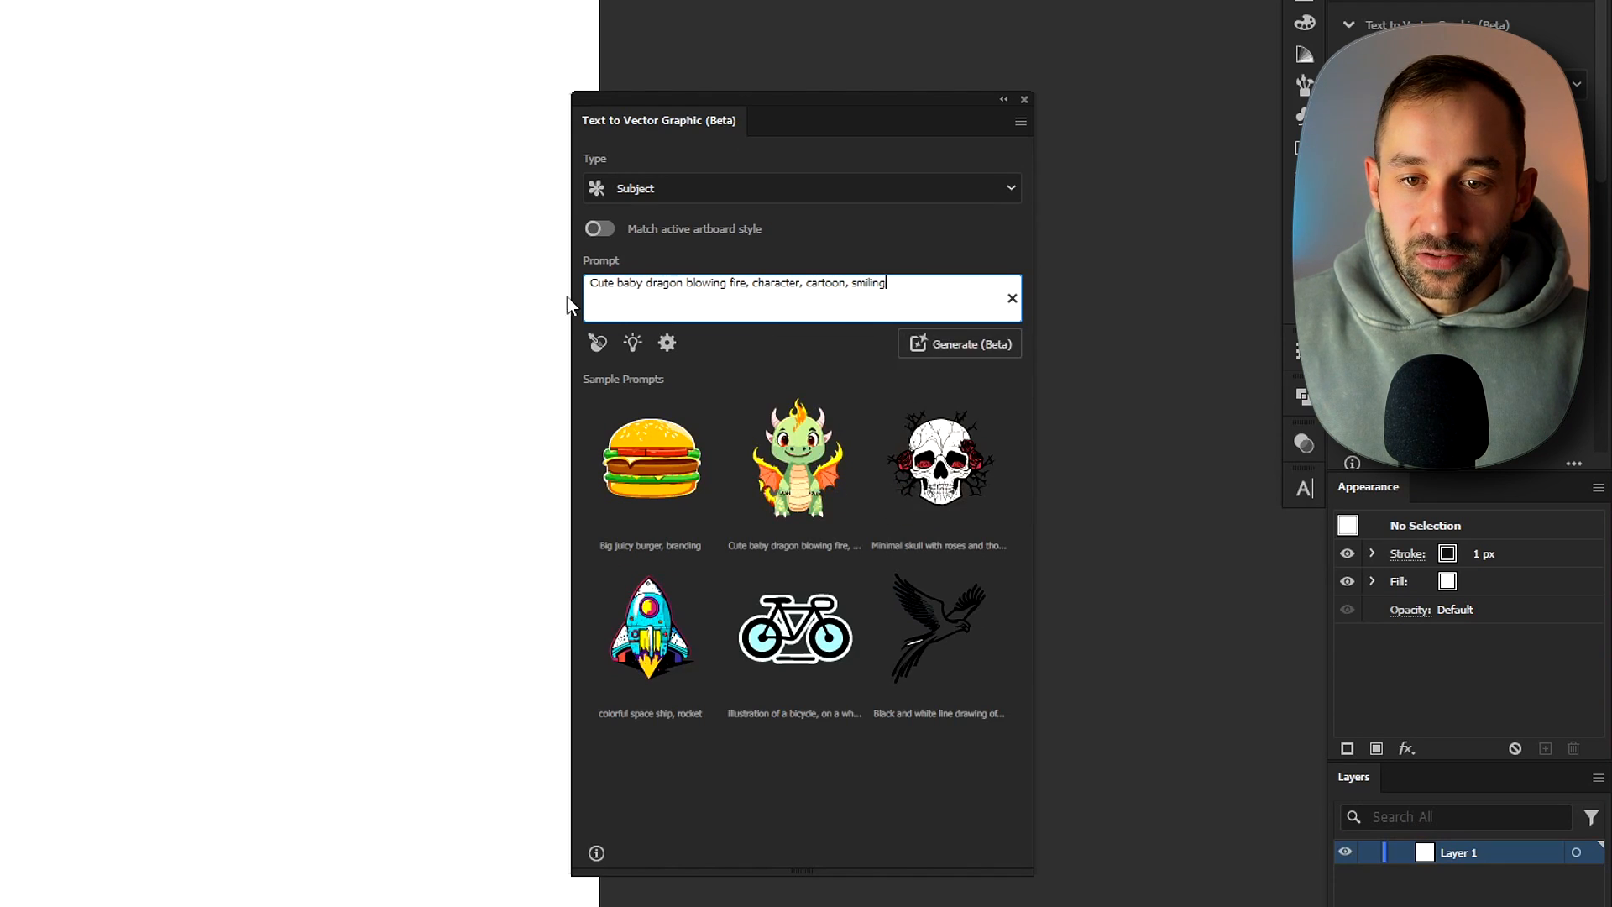
mouse_move(445, 430)
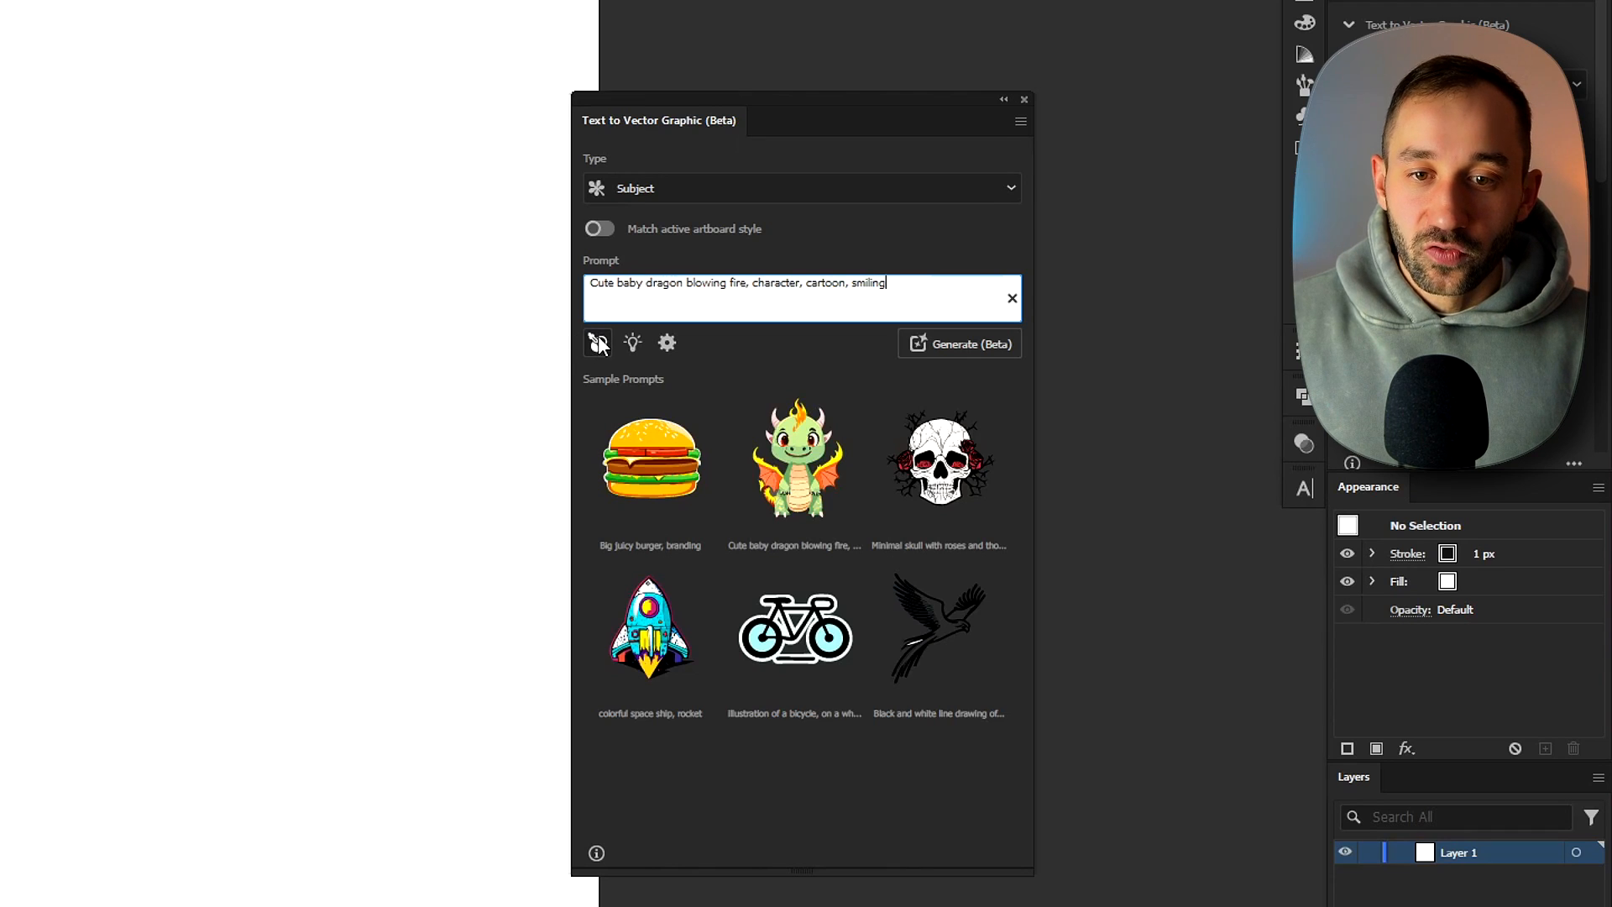
mouse_move(665, 342)
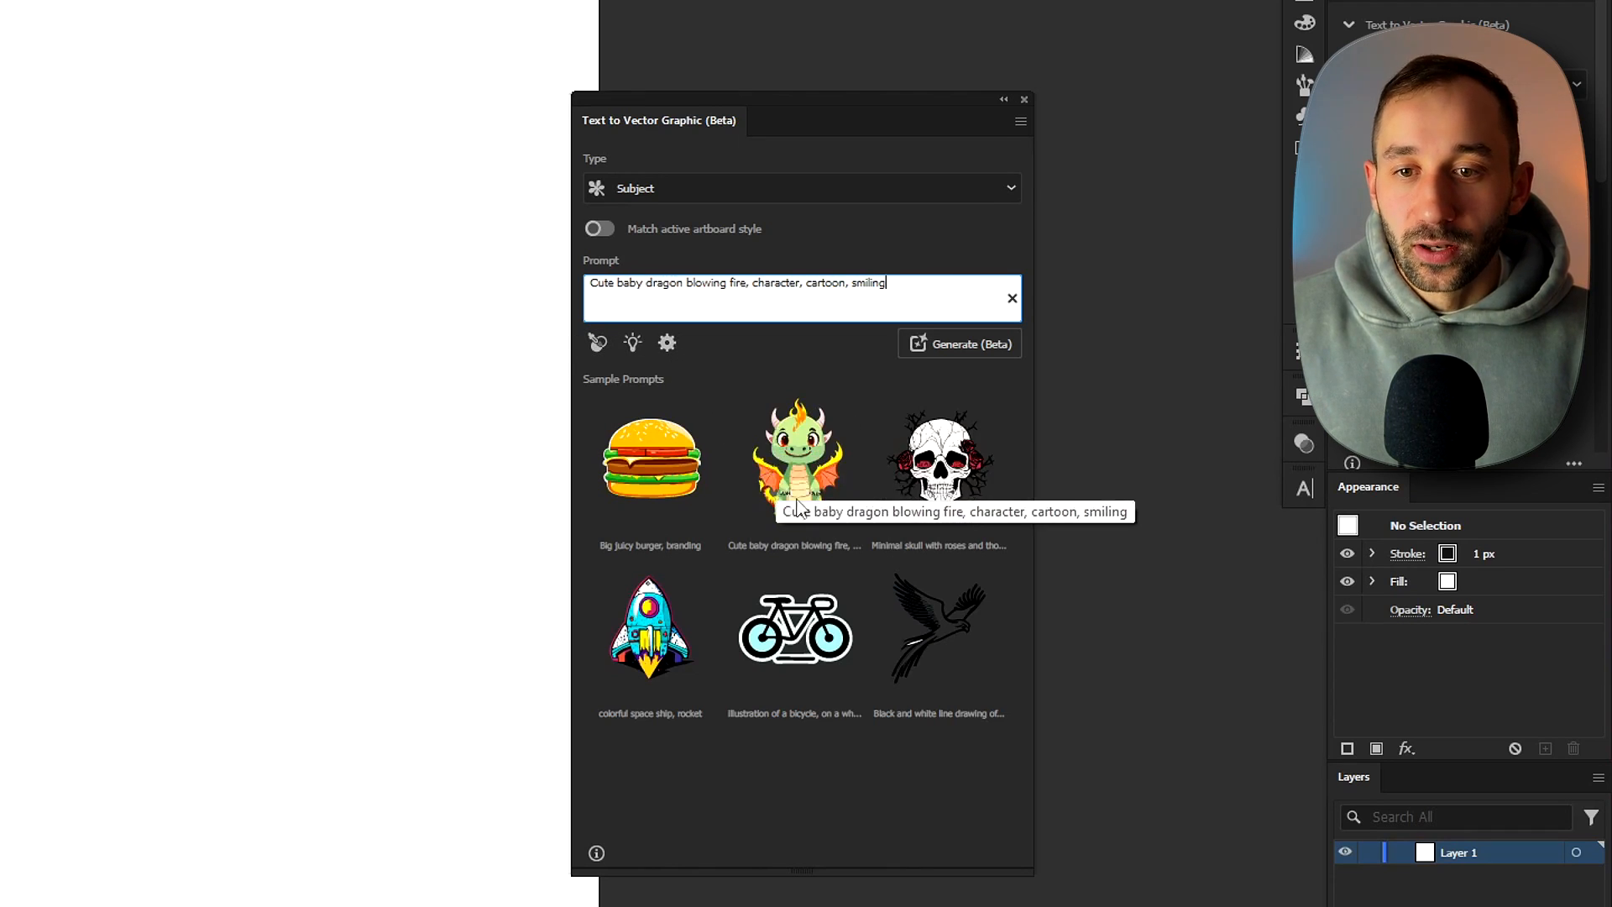
mouse_move(794, 627)
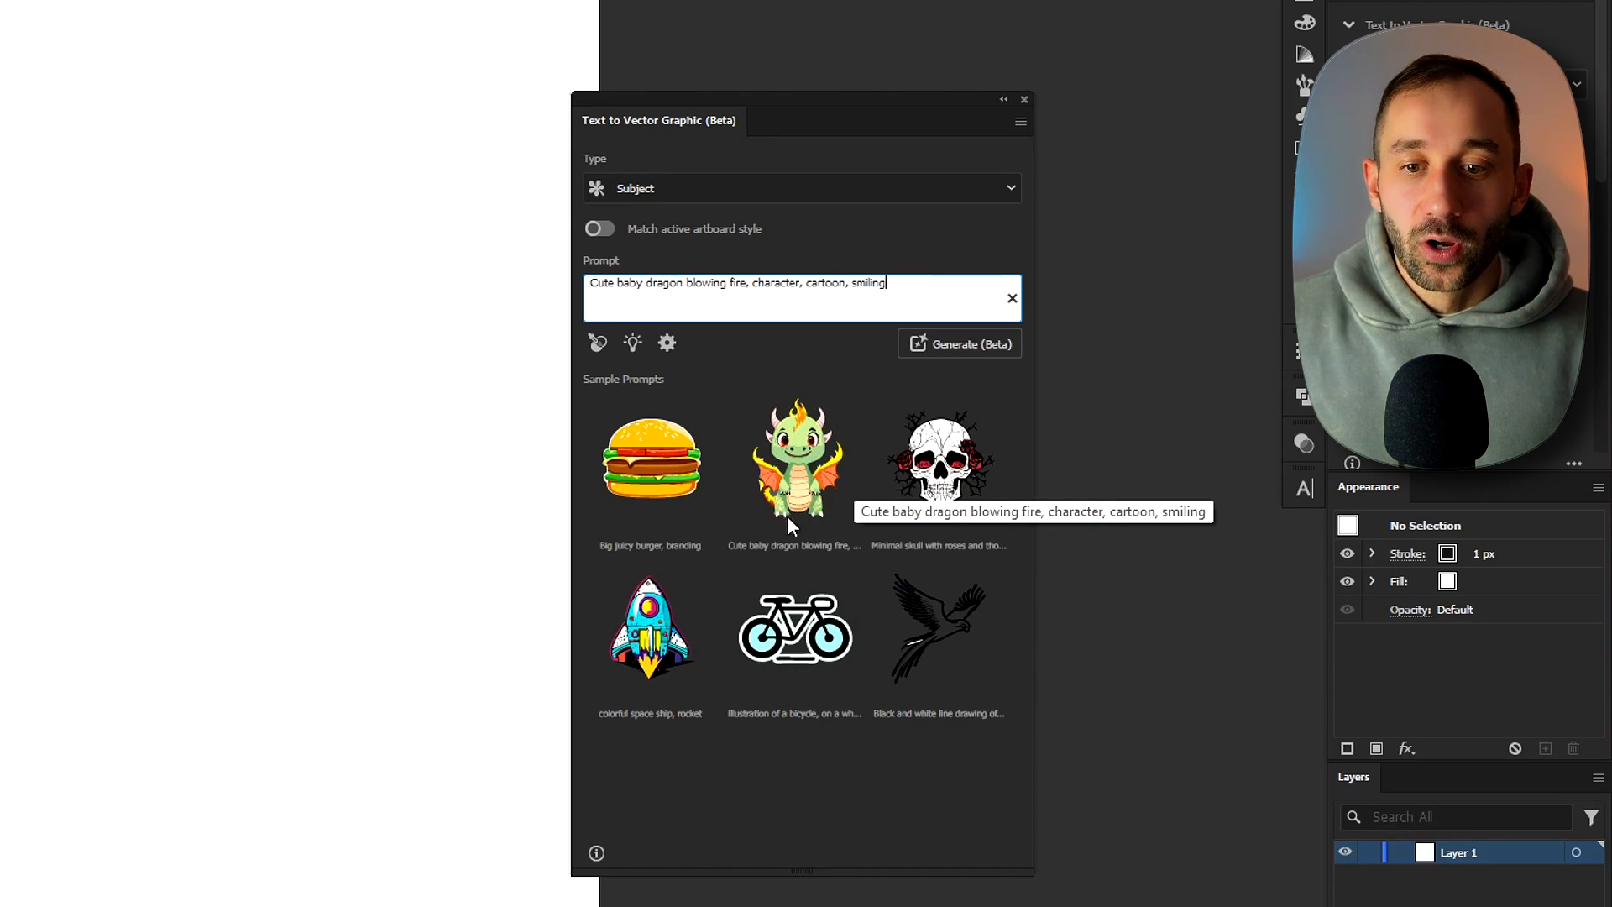
Step: Generate baby dragon vectors from the prompt and preview the green and yellow dragon variations
click(959, 343)
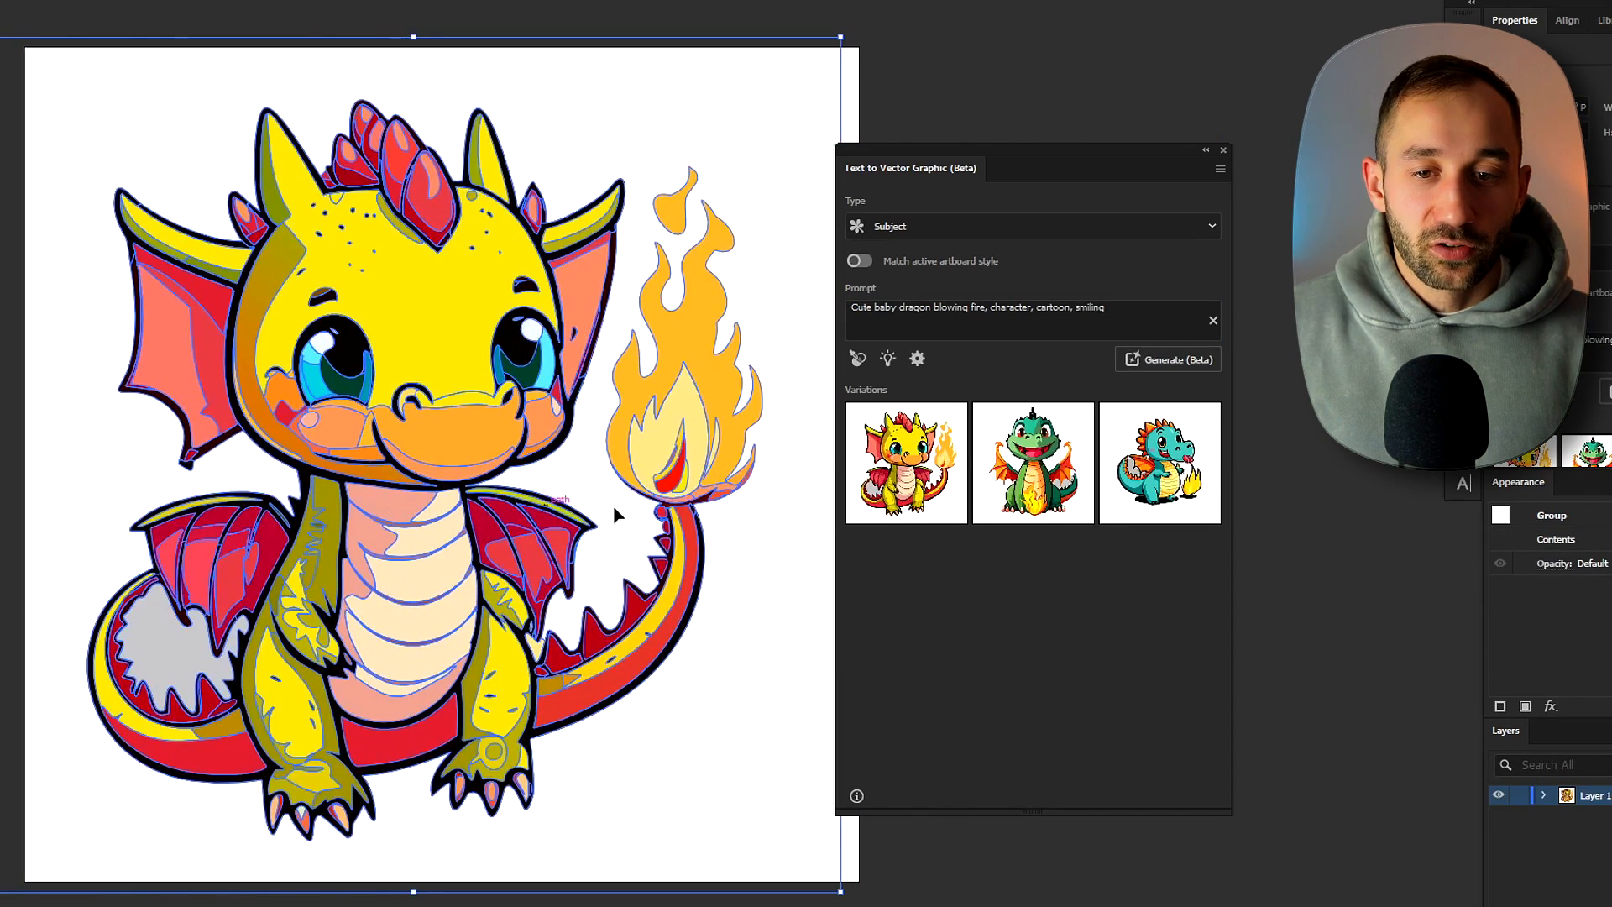
click(1033, 462)
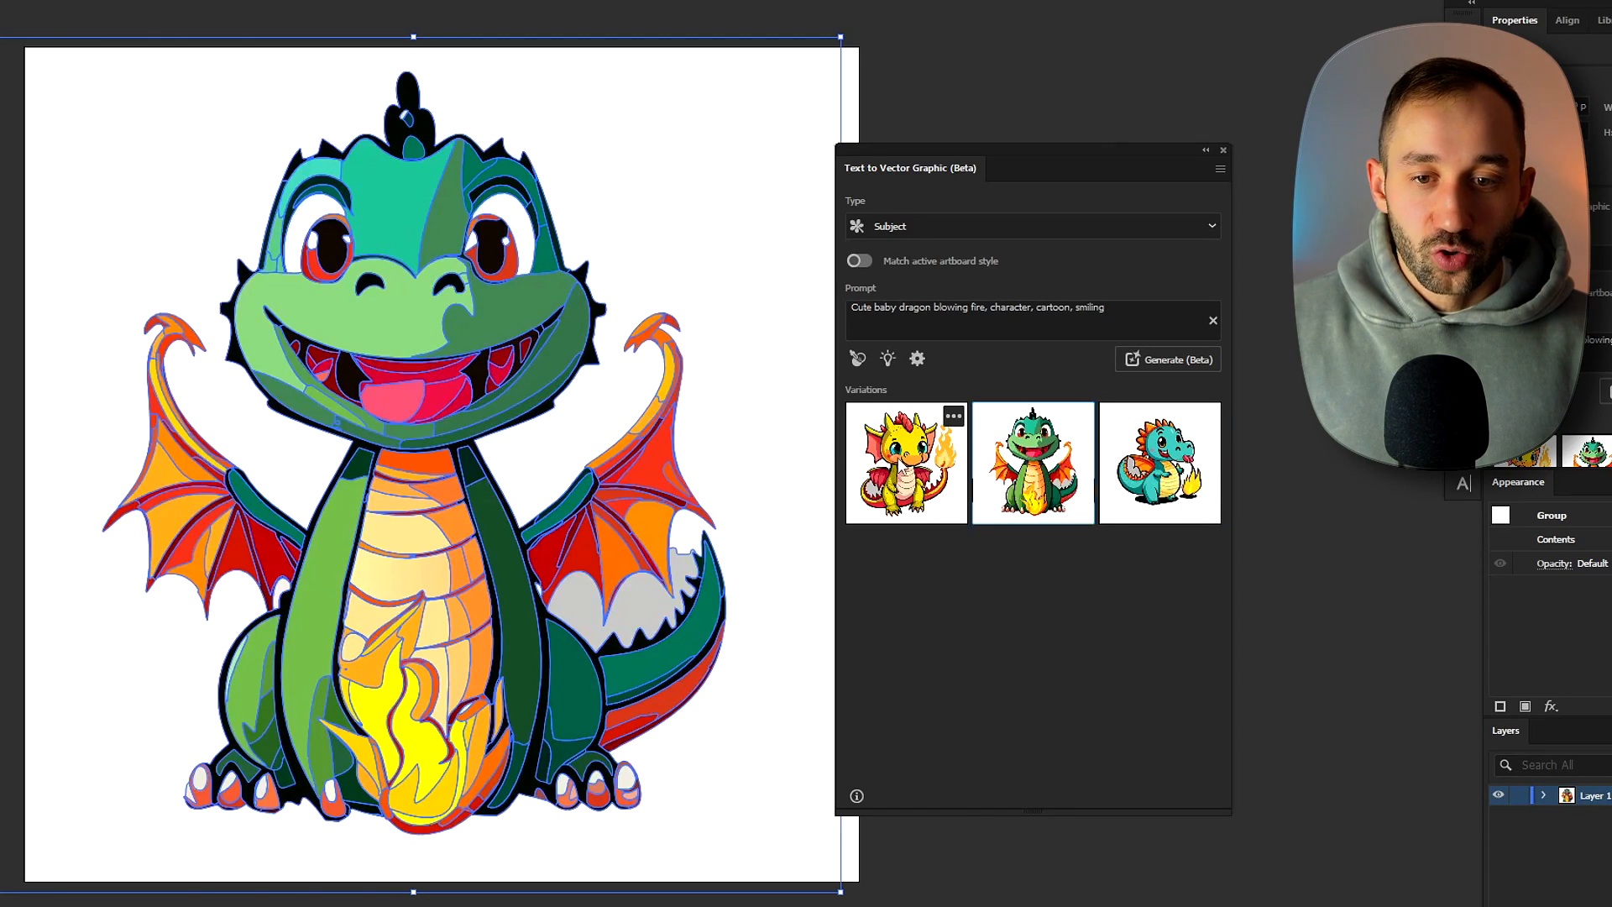
click(906, 461)
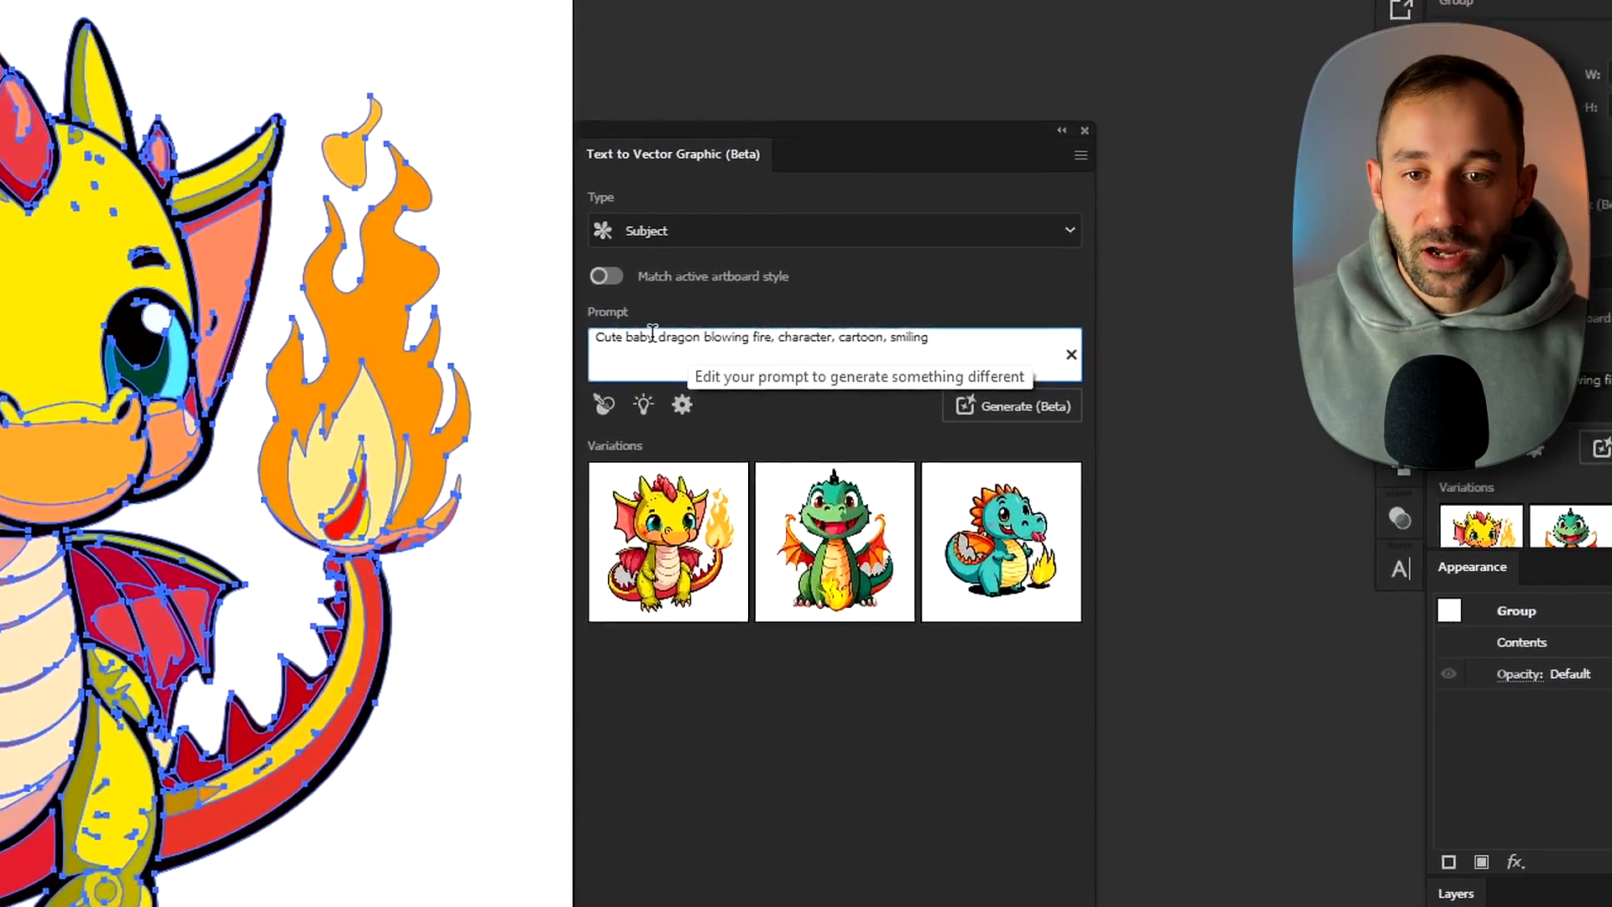
Step: Change the prompt to a cute baby pug, generate, and preview the pug variations
double_click(673, 339)
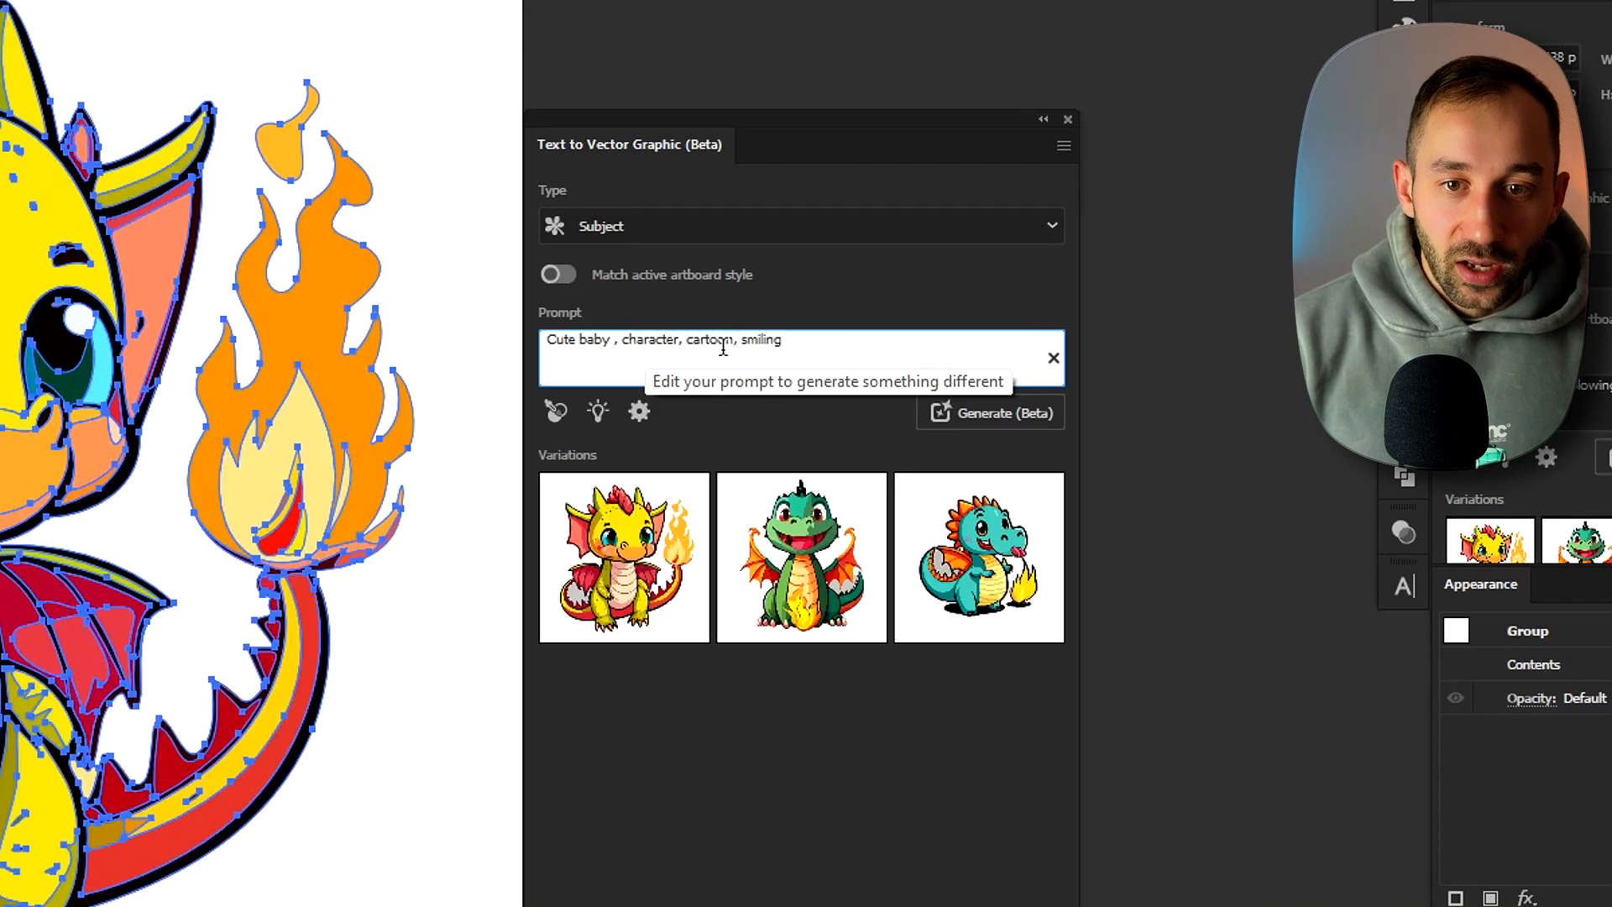
text(pug)
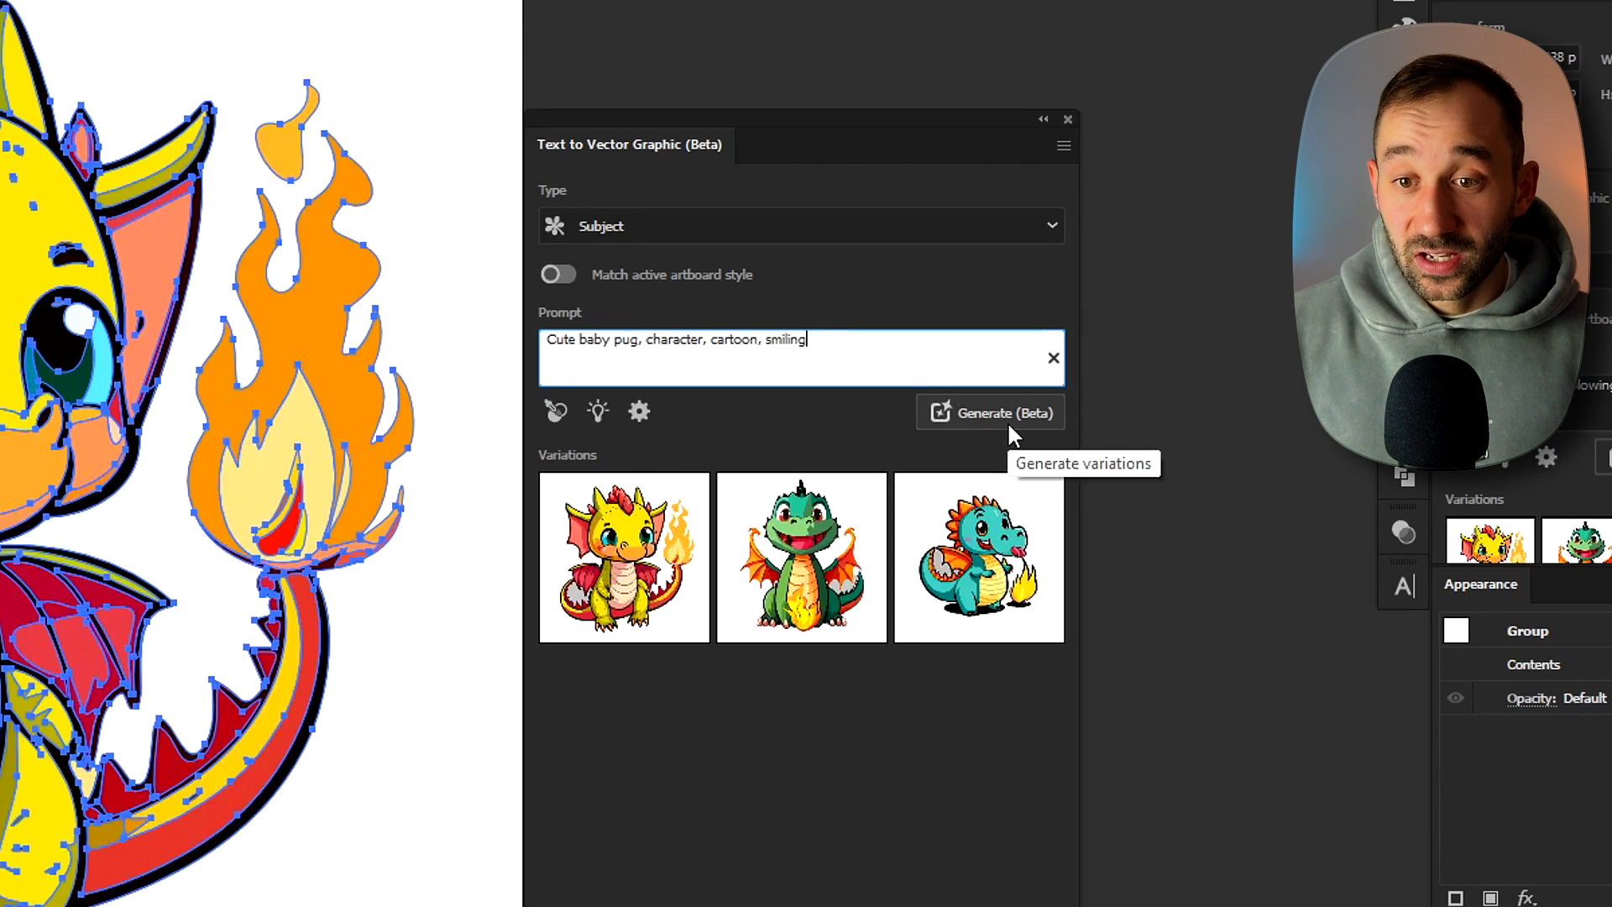
click(990, 413)
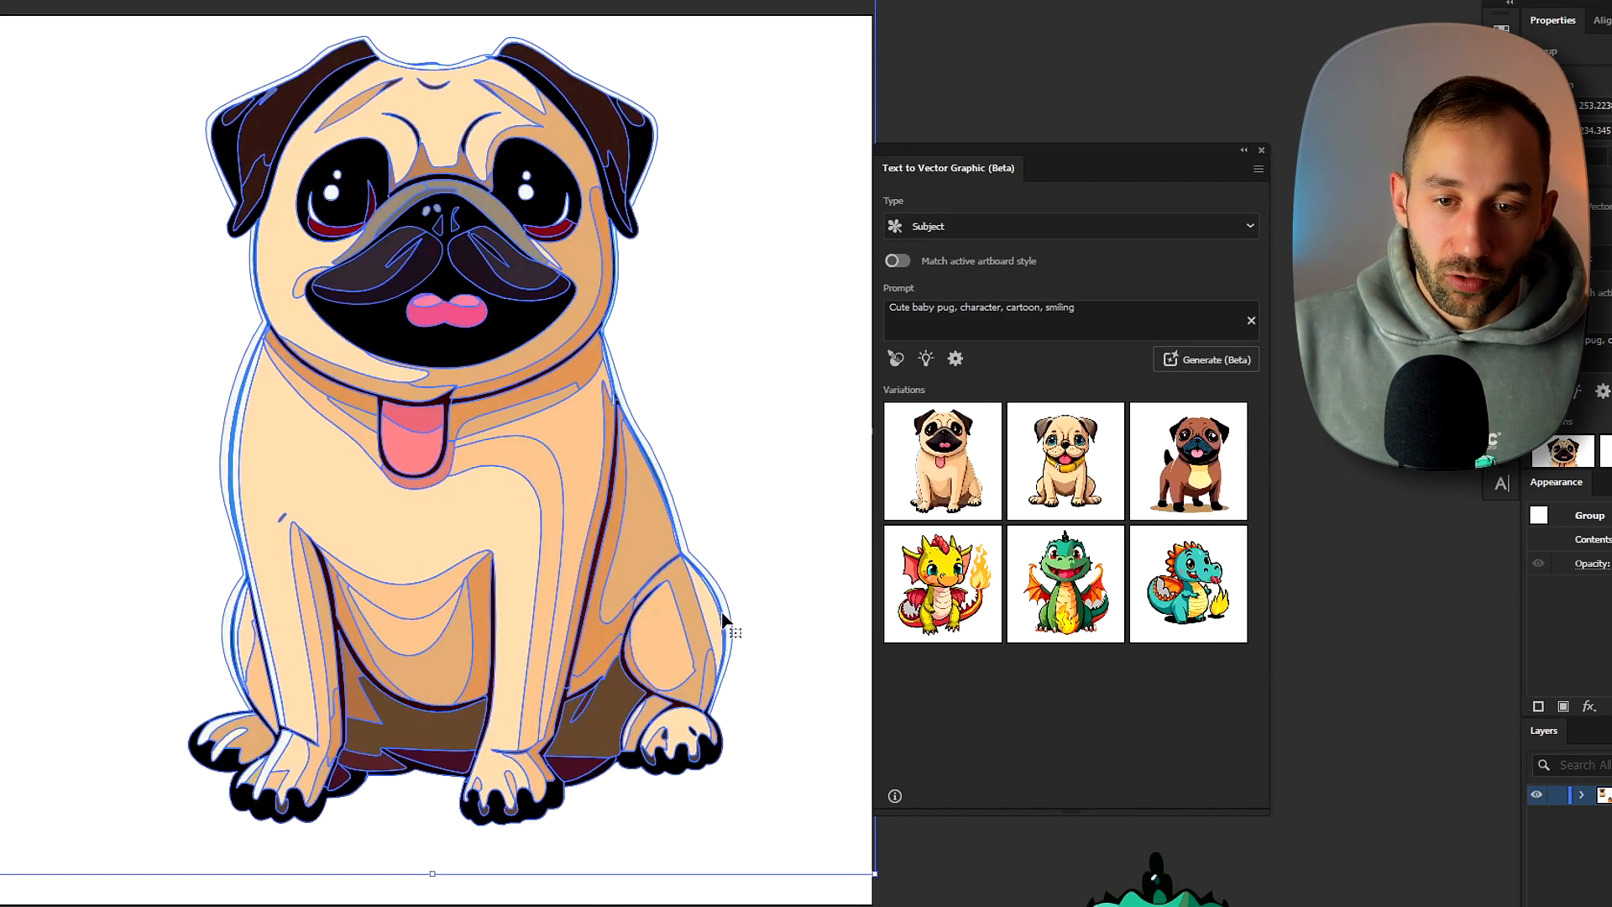
click(1063, 459)
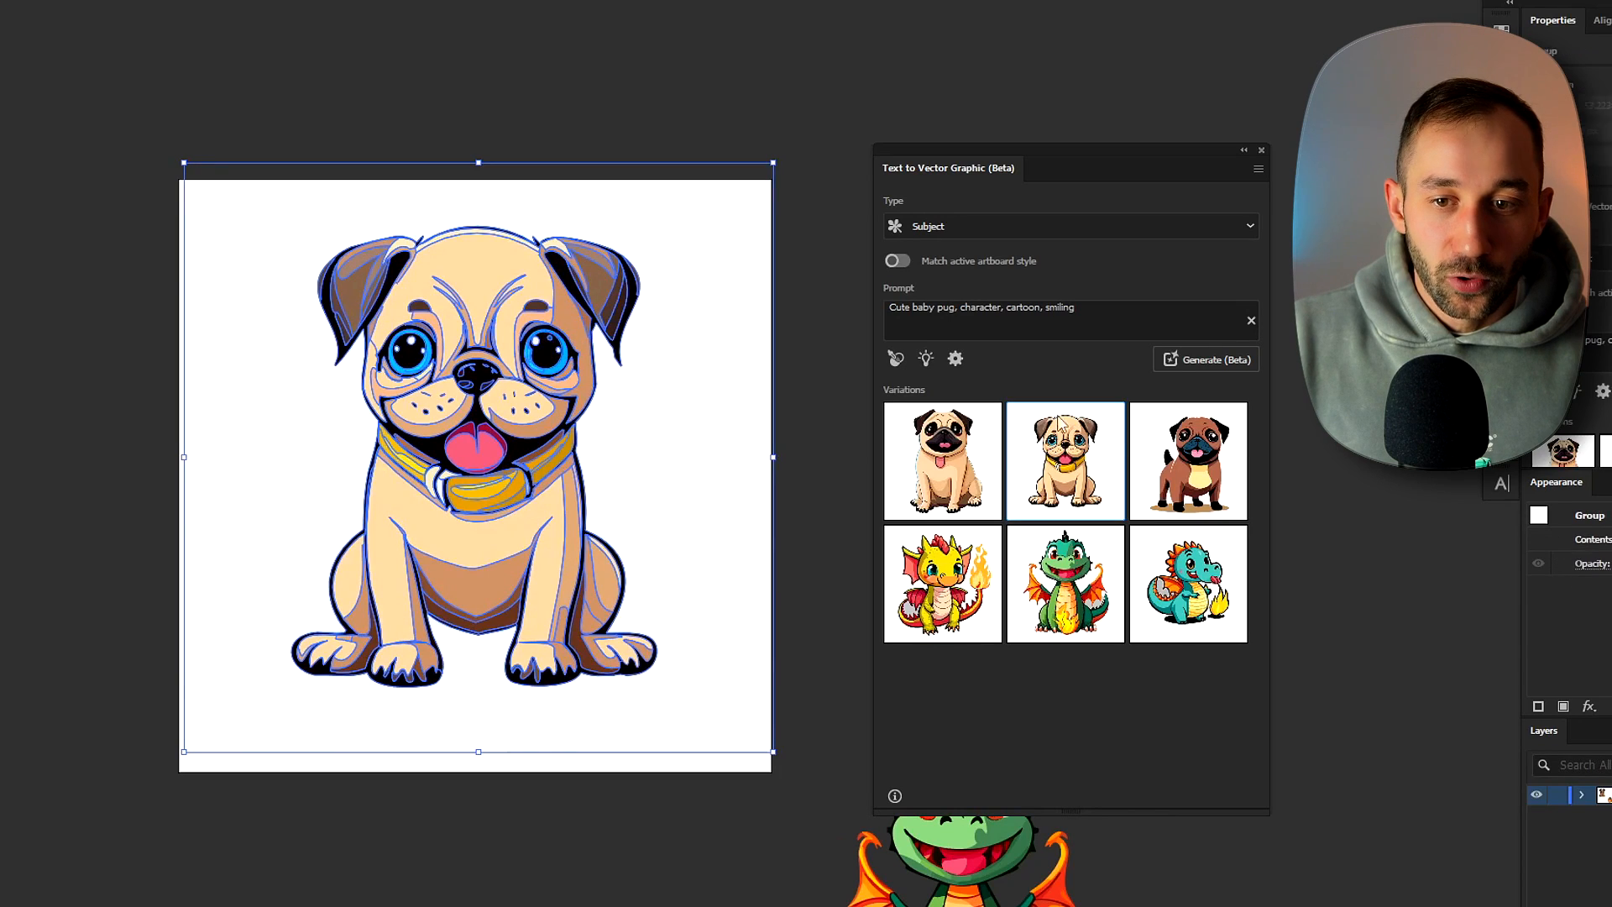
click(1187, 459)
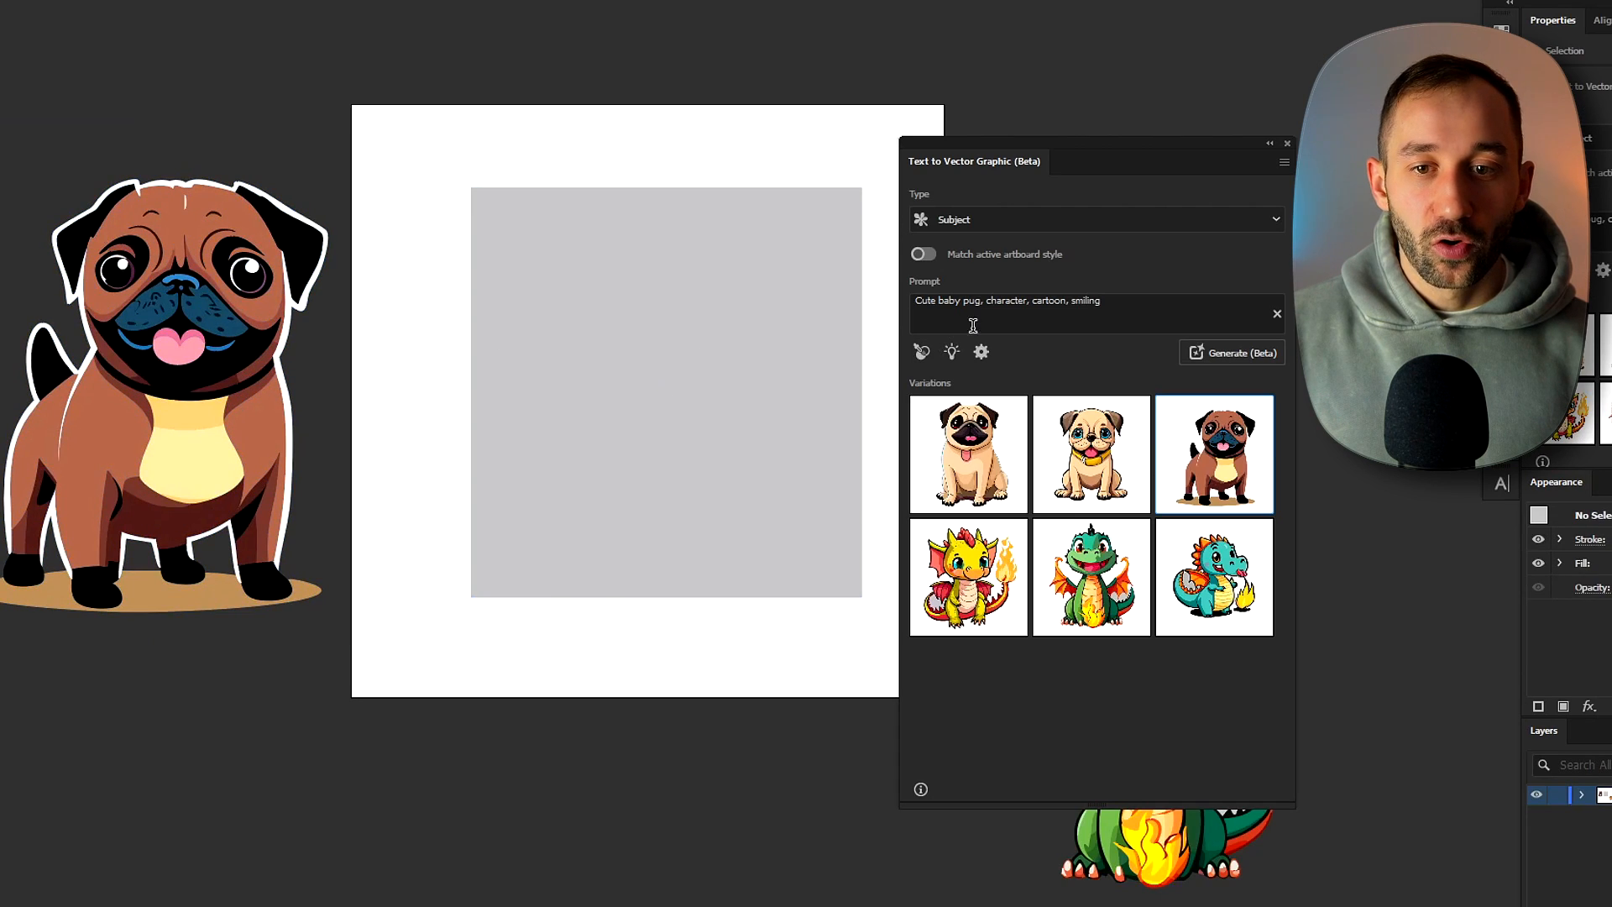
Step: Replace 'pug' with 'labrador', generate, and move the cream labrador onto the artboard
click(665, 391)
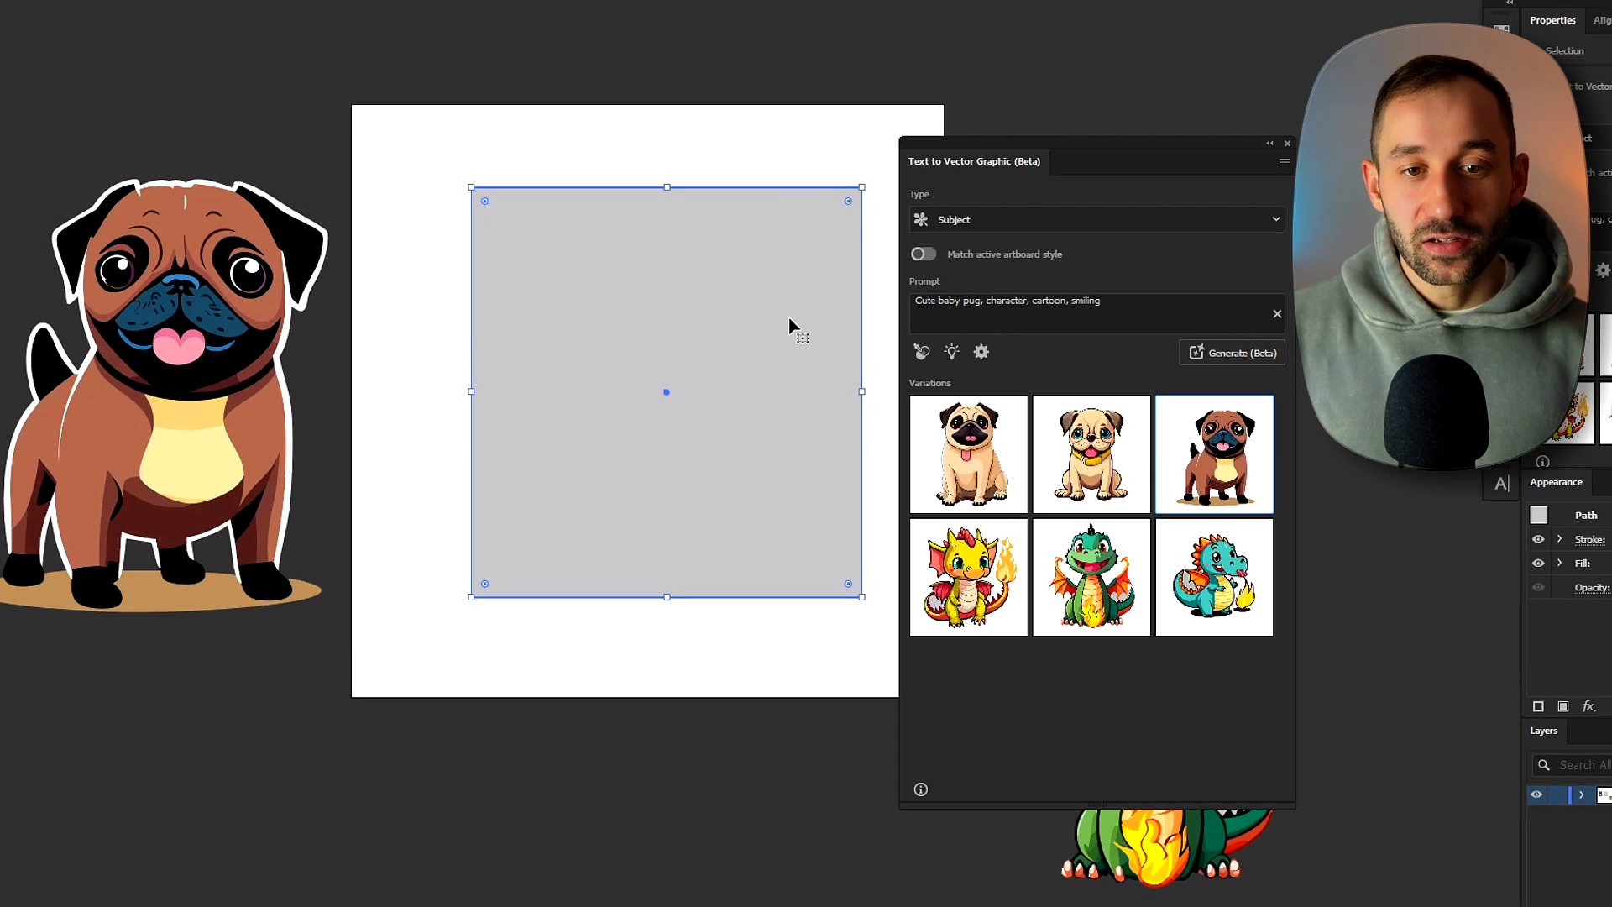
mouse_move(920, 352)
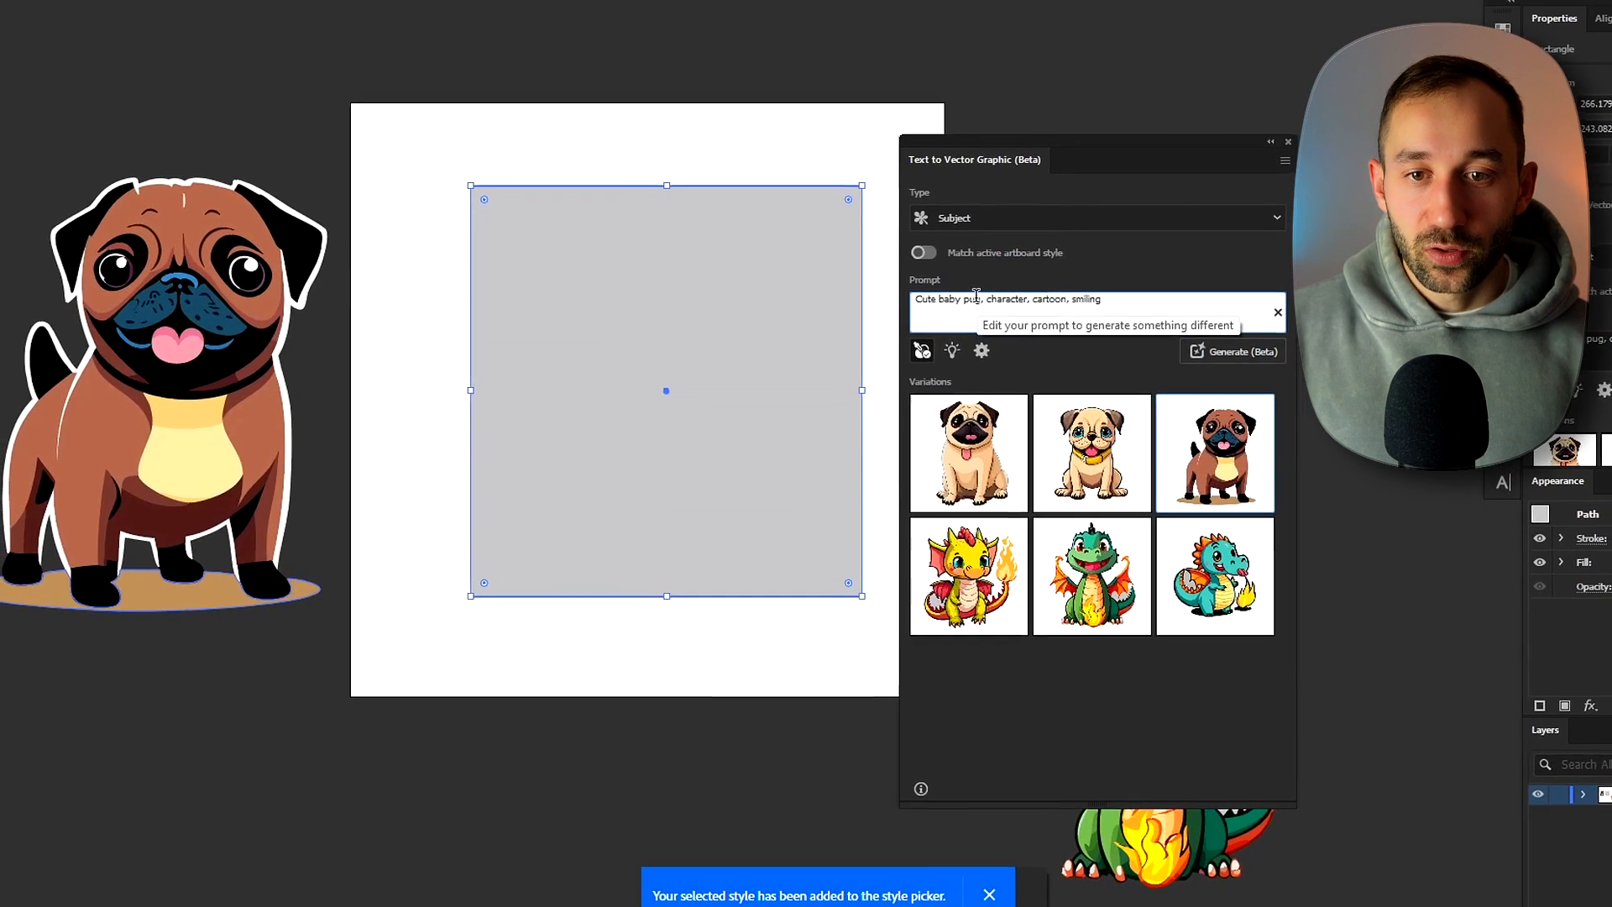
double_click(965, 299)
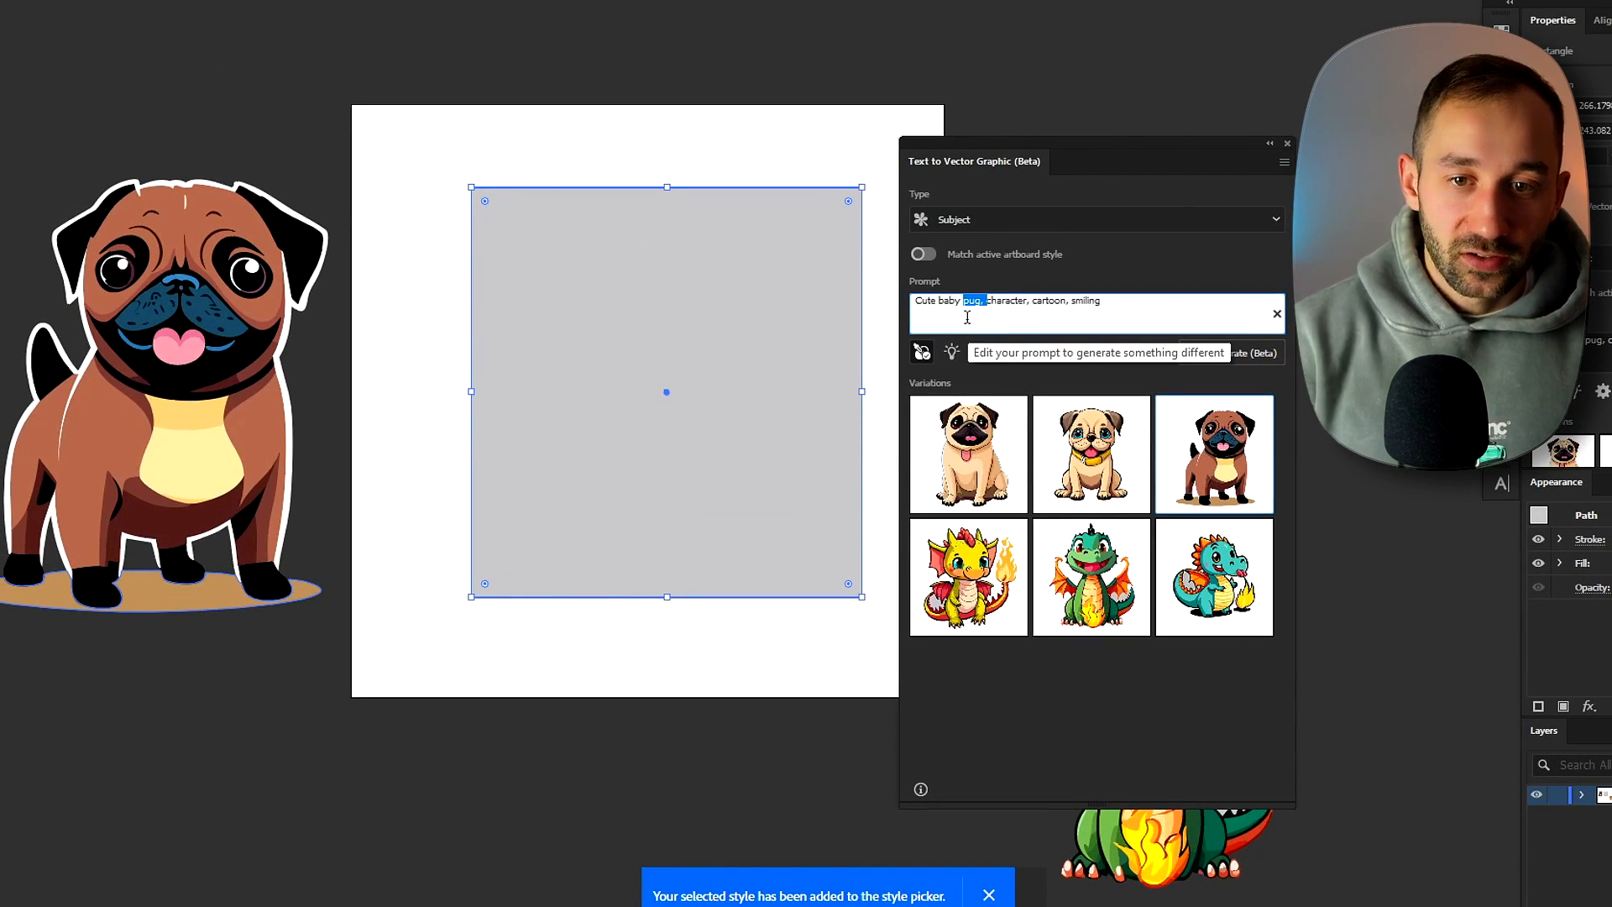
text(labrador)
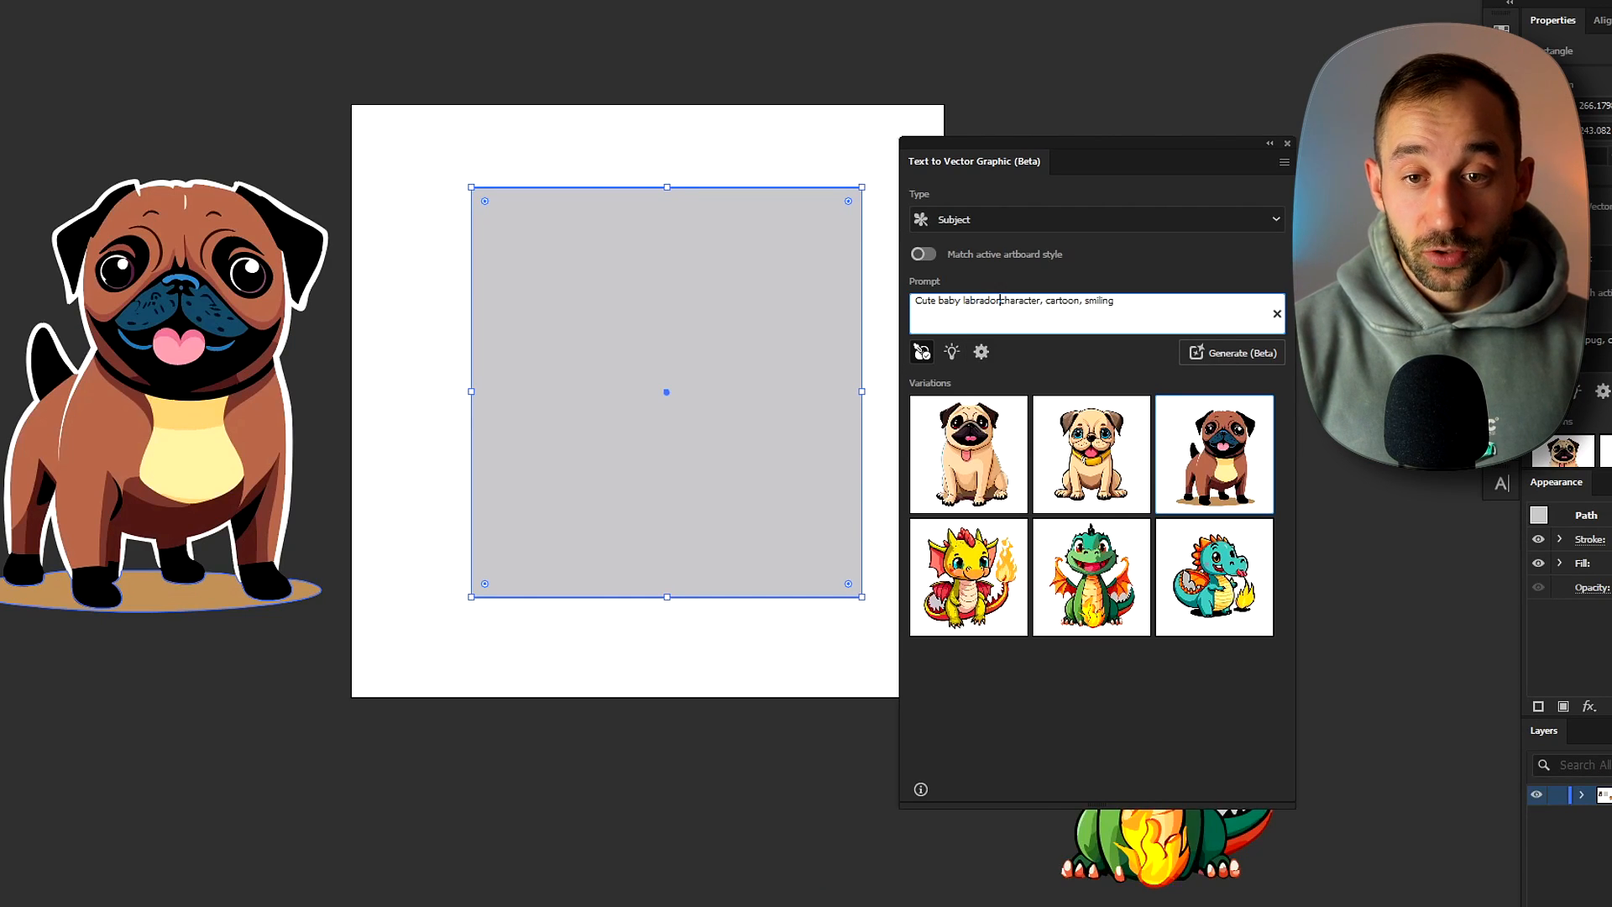
click(1242, 352)
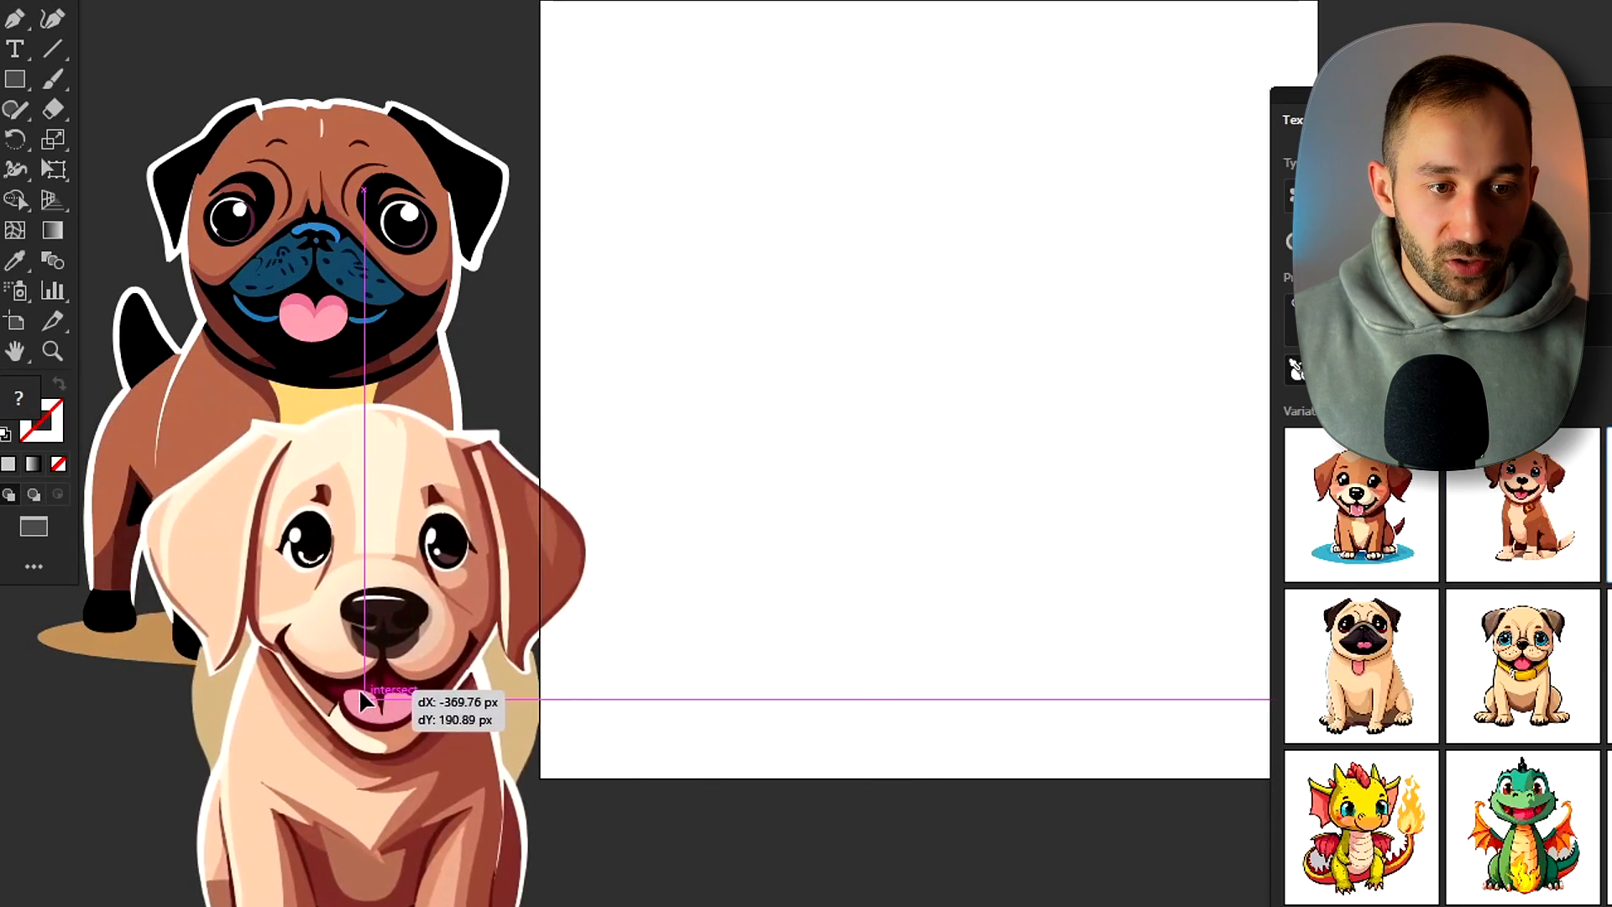
drag(370, 699, 915, 412)
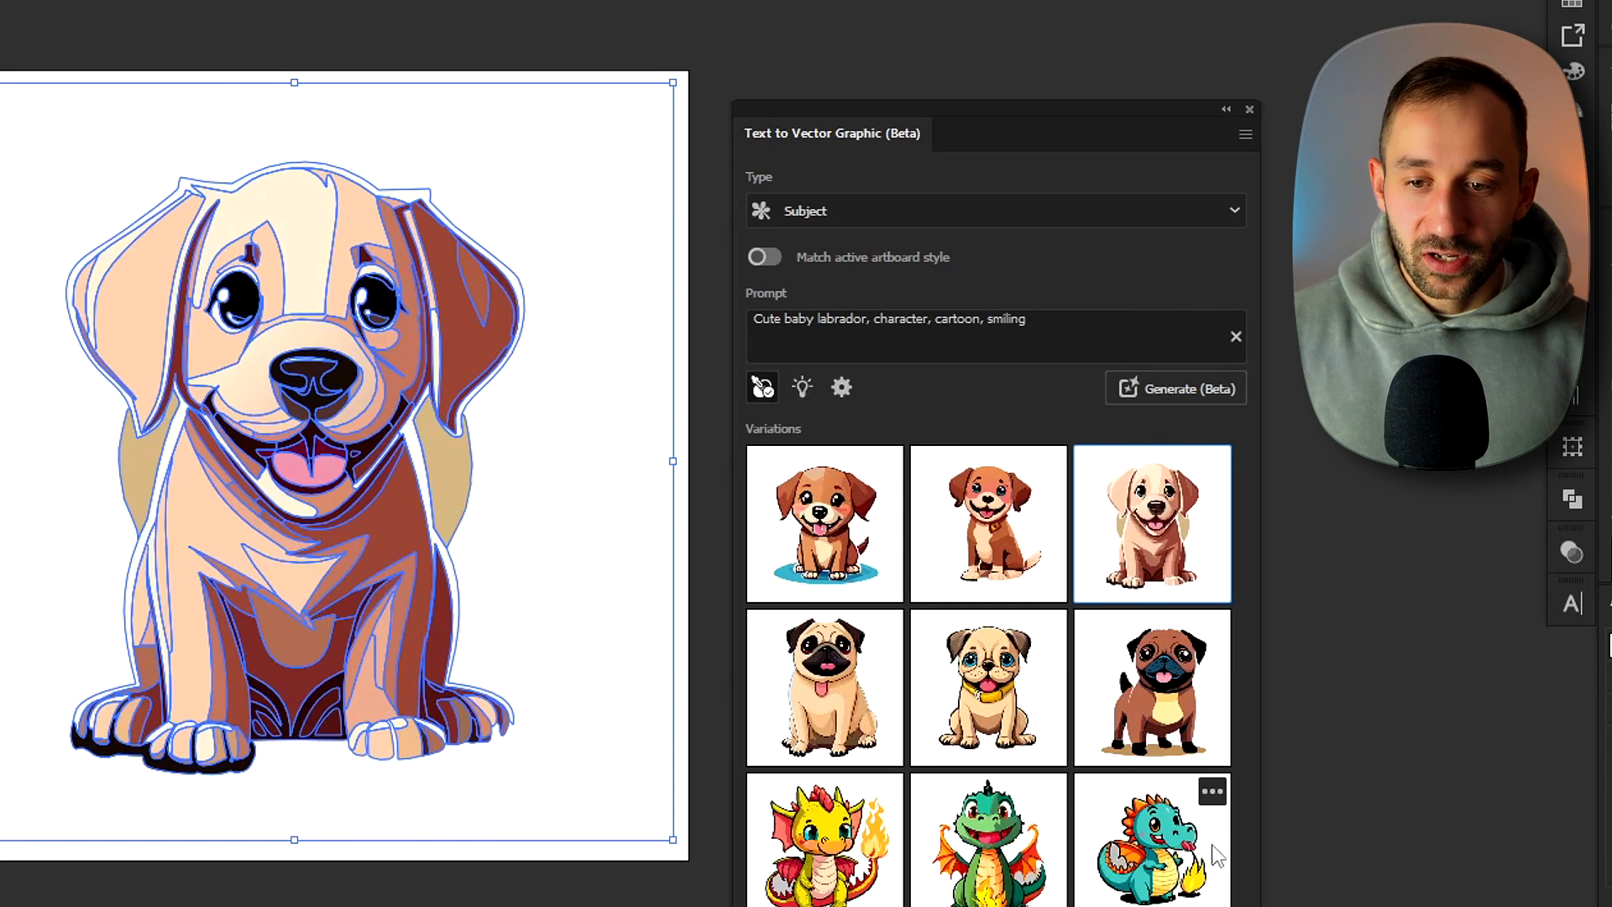
mouse_move(1023, 765)
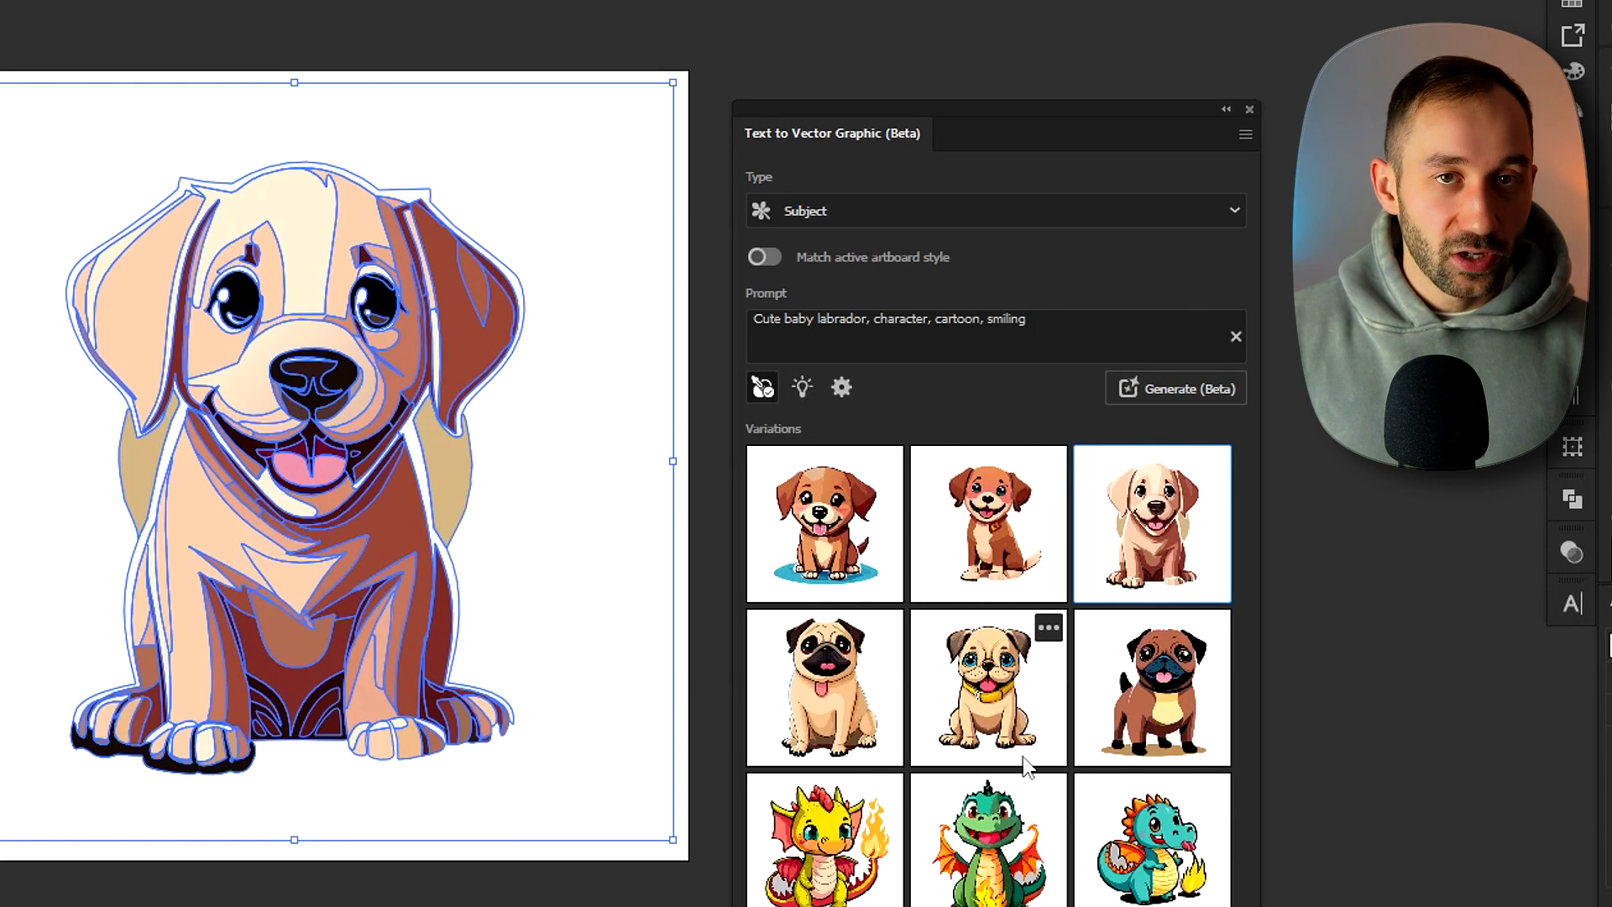
mouse_move(803, 388)
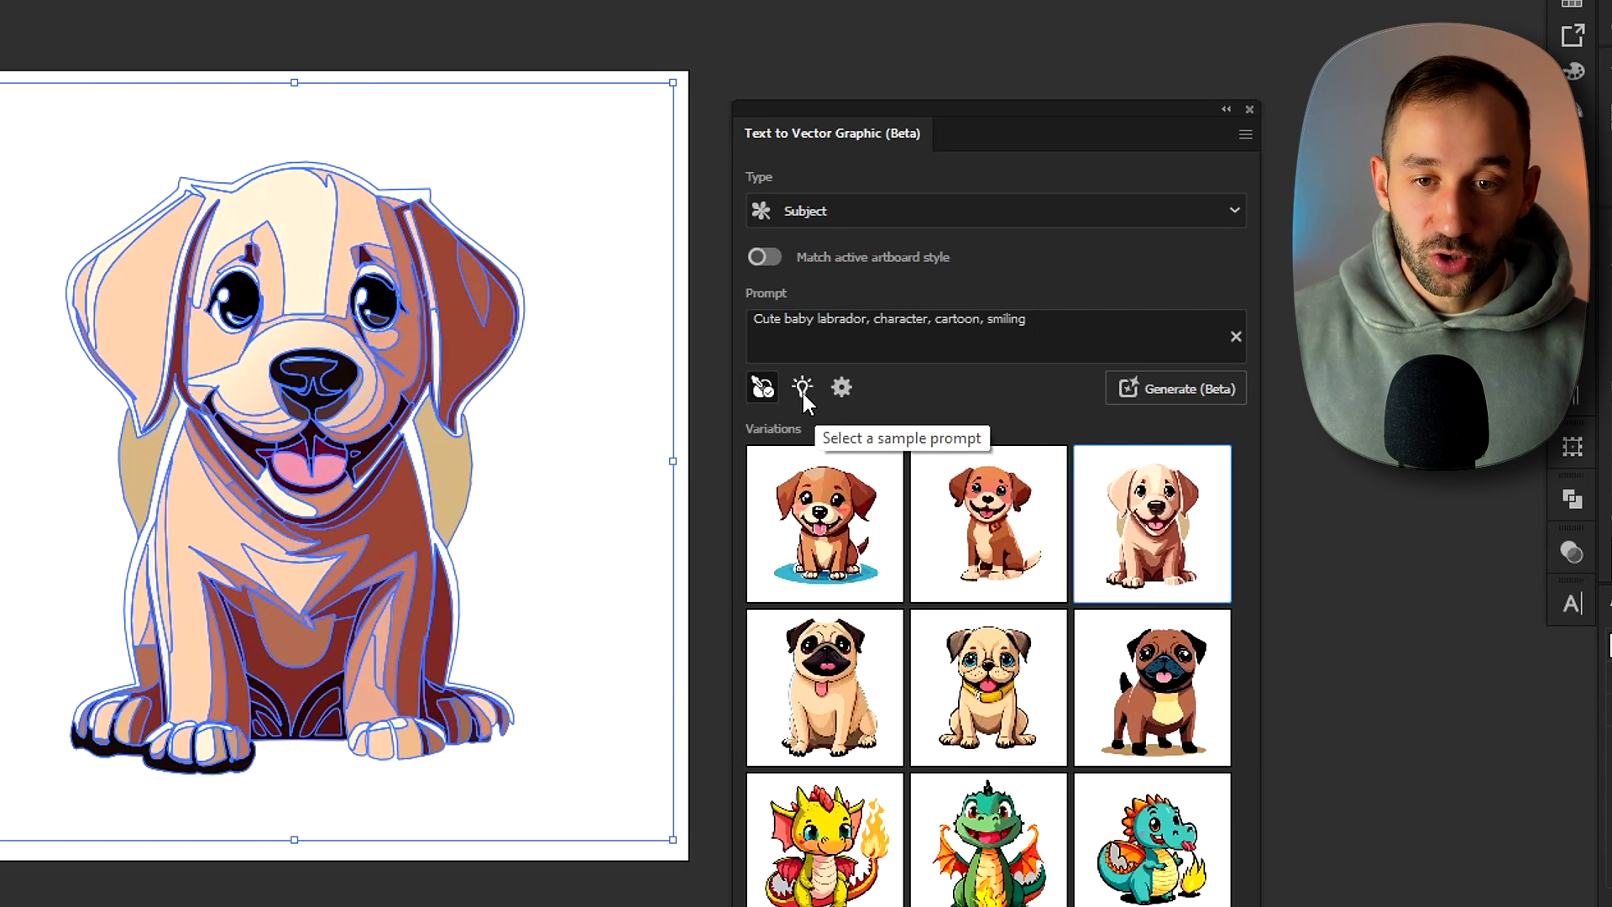
Step: Browse the sample prompts, then drag the Detail slider to 1 and then to 5
click(802, 388)
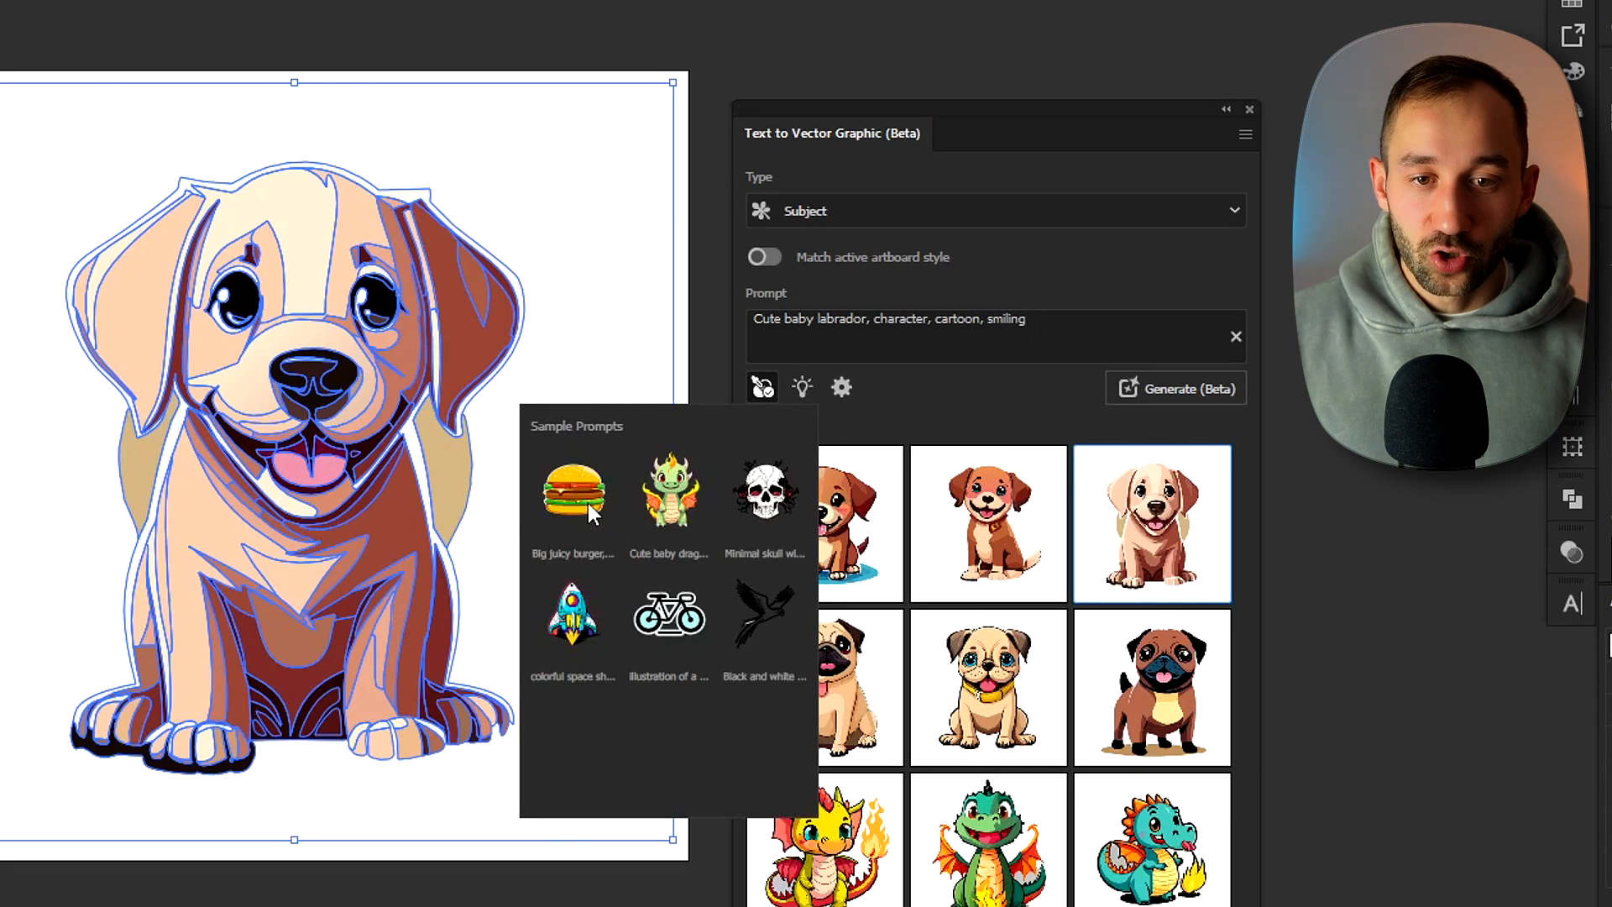
mouse_move(596, 622)
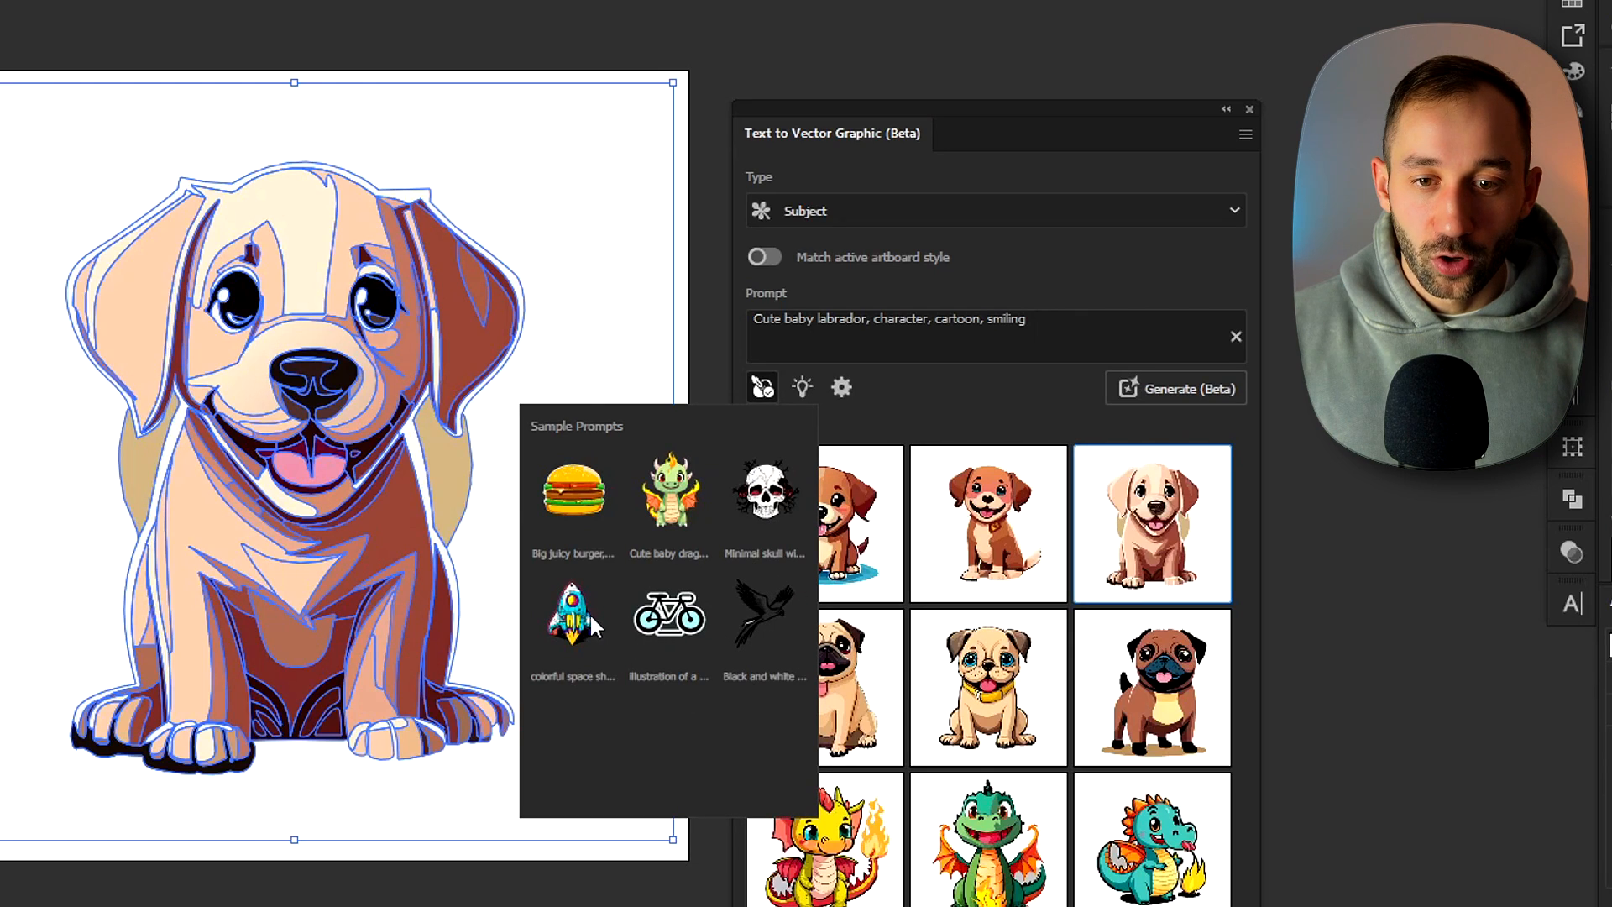
mouse_move(765, 613)
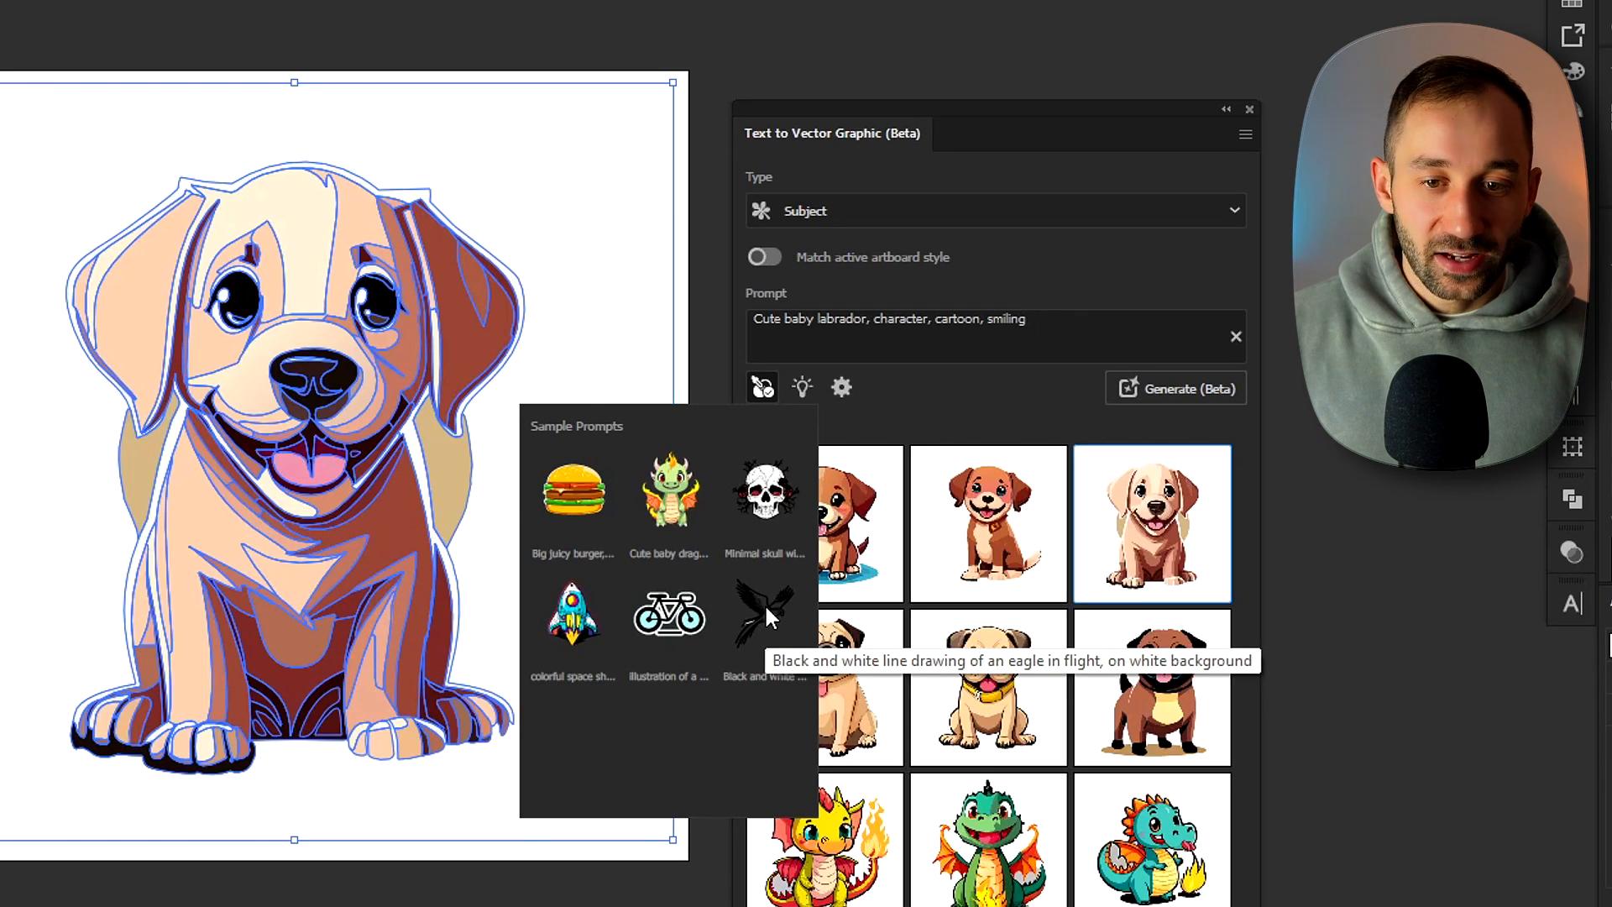
mouse_move(669, 615)
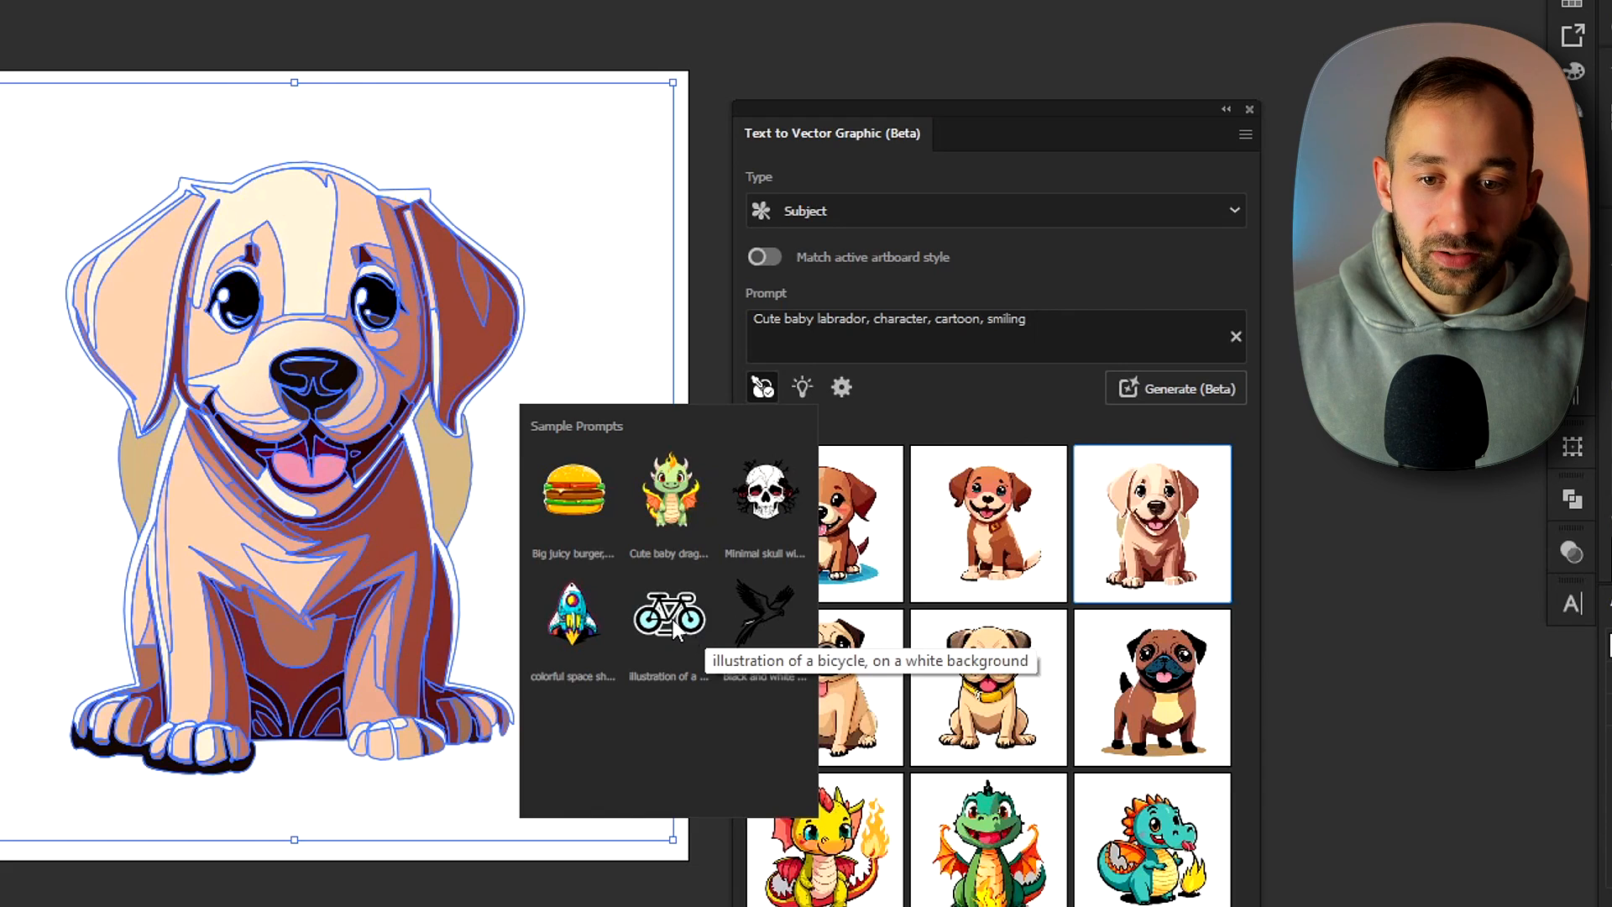
mouse_move(765, 491)
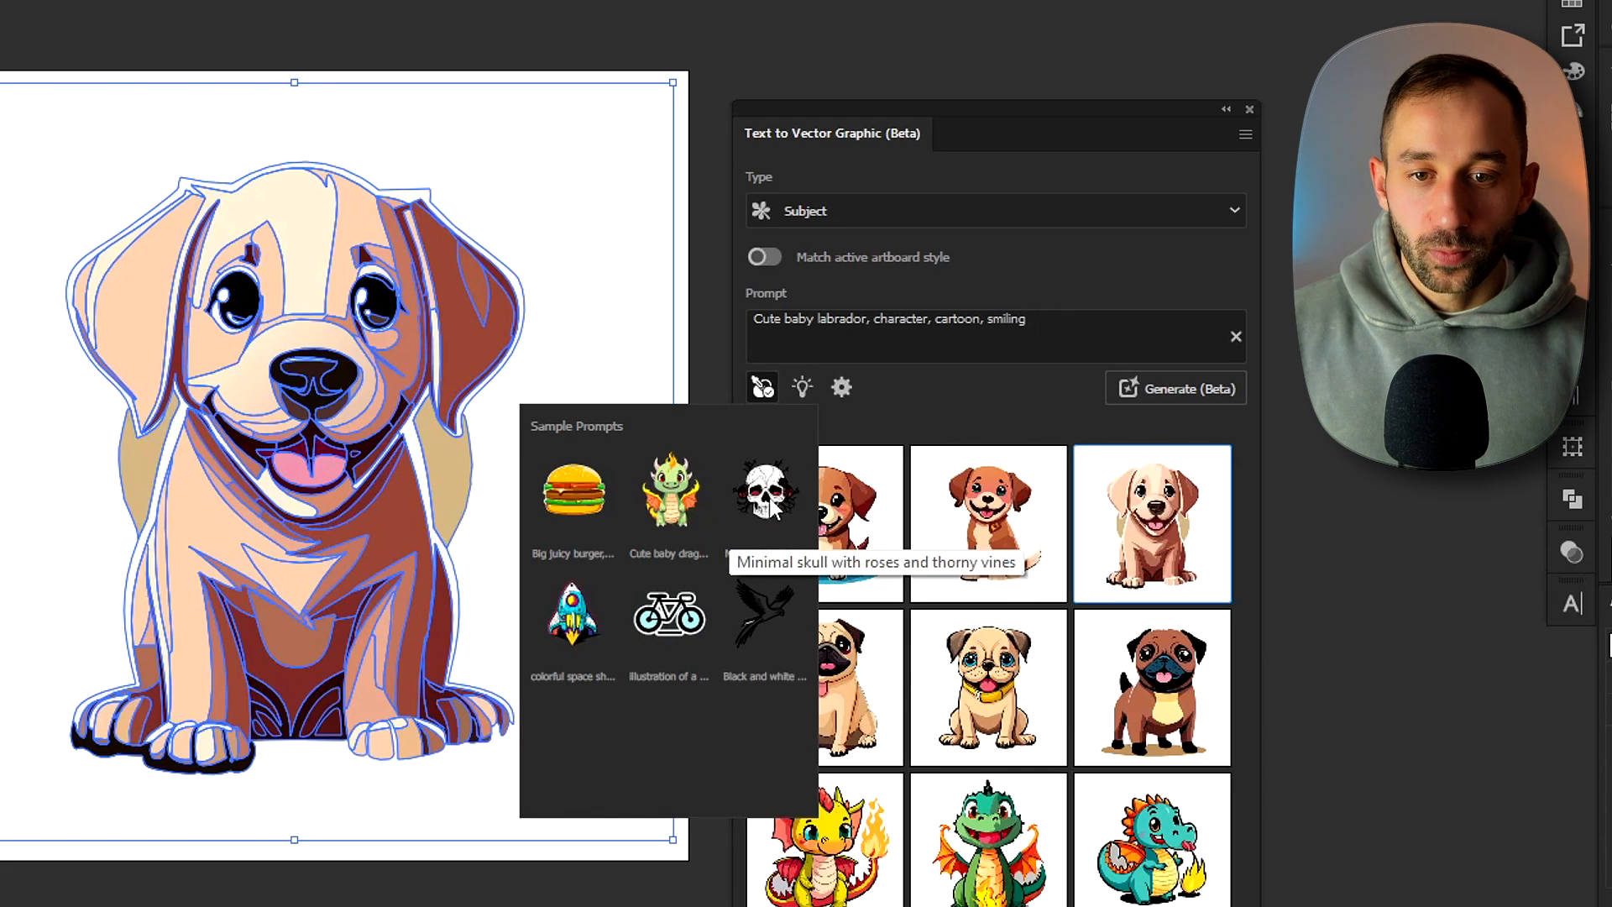
mouse_move(801, 519)
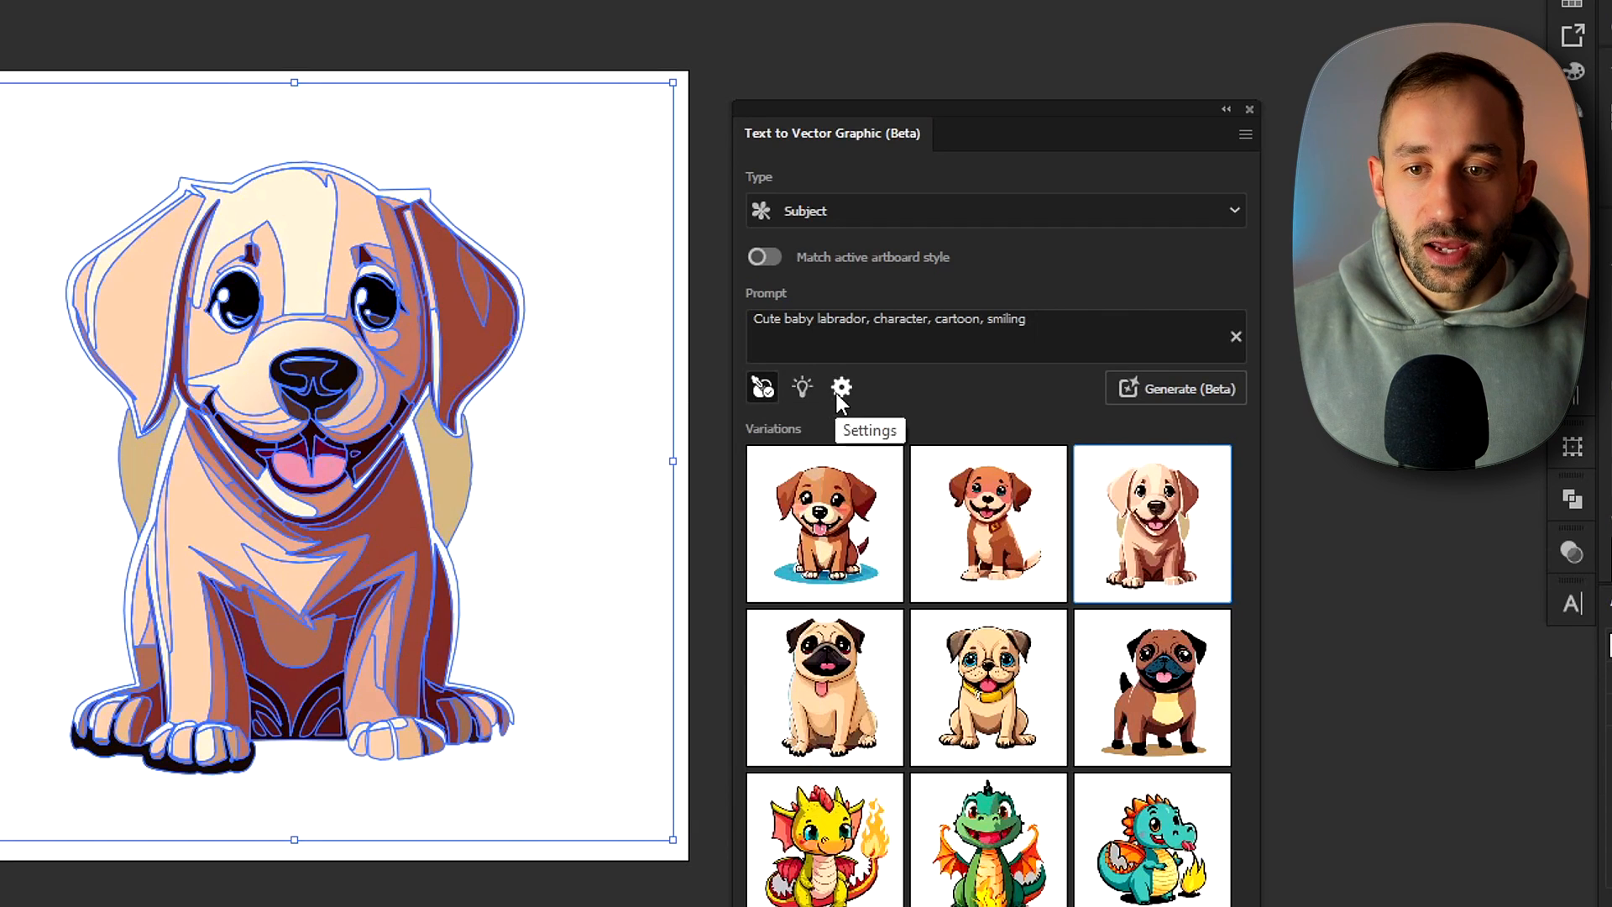
click(840, 388)
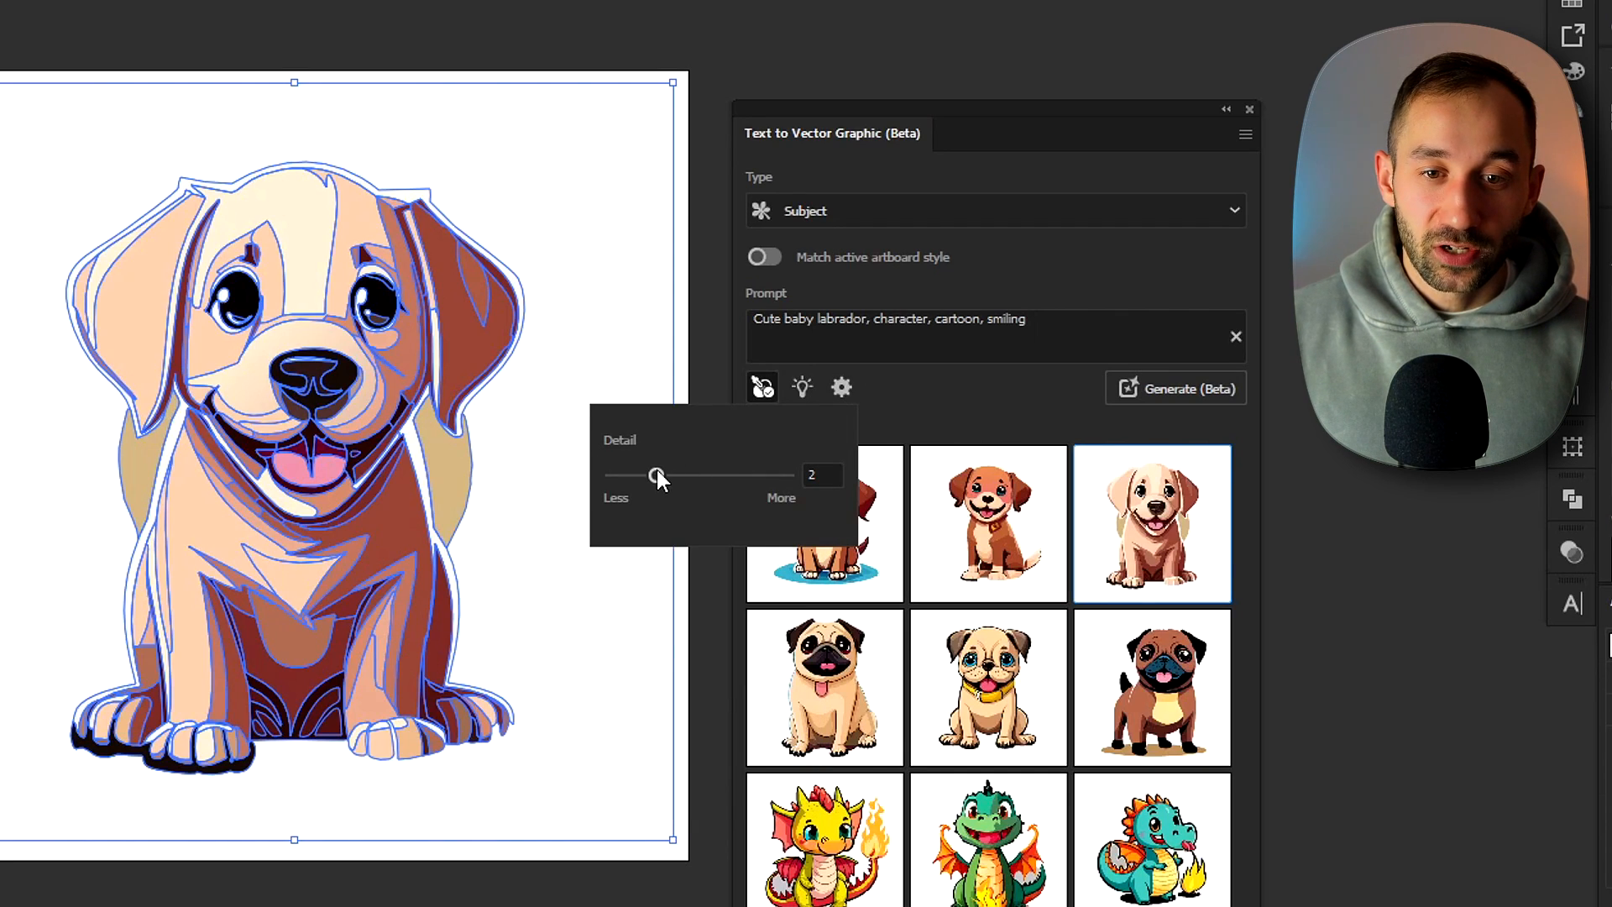
drag(656, 475, 612, 476)
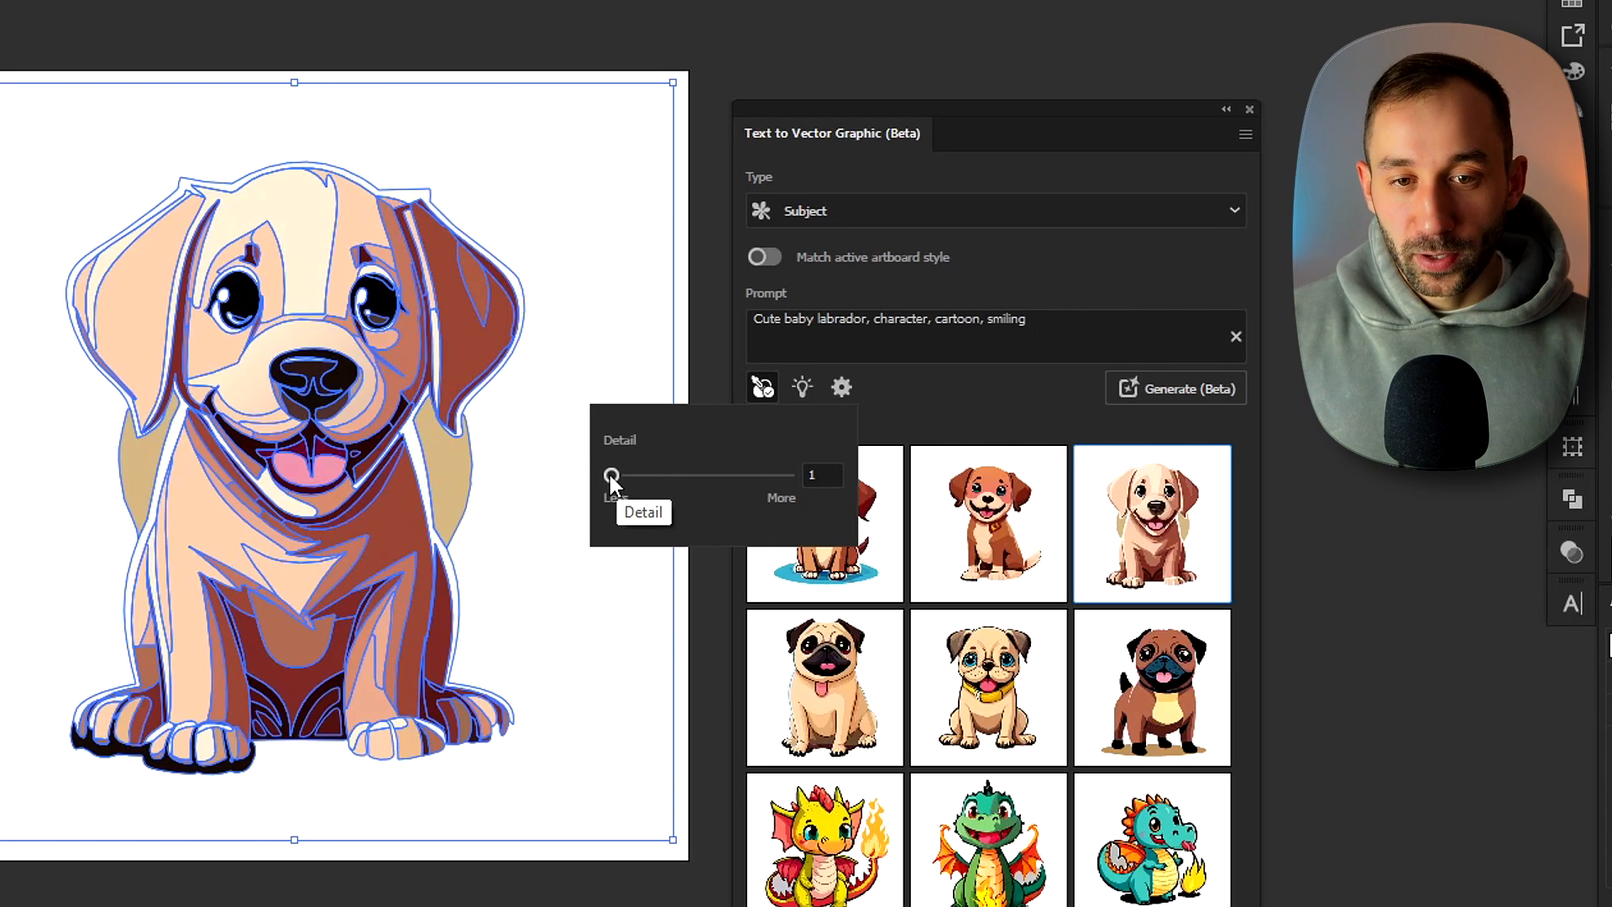
drag(612, 475, 790, 475)
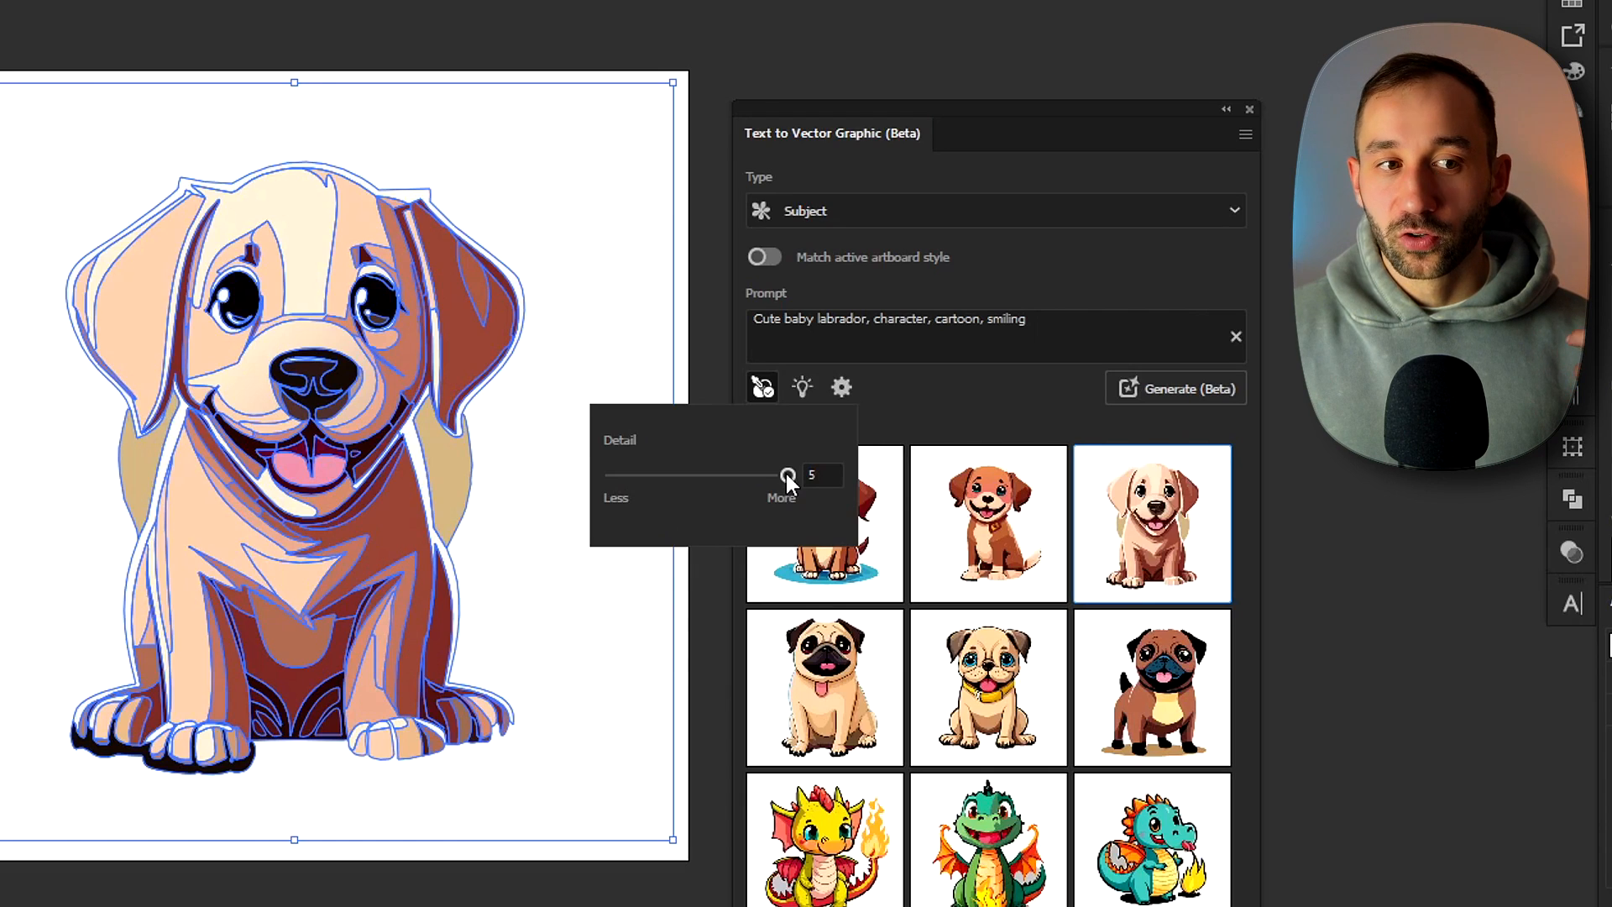
mouse_move(788, 491)
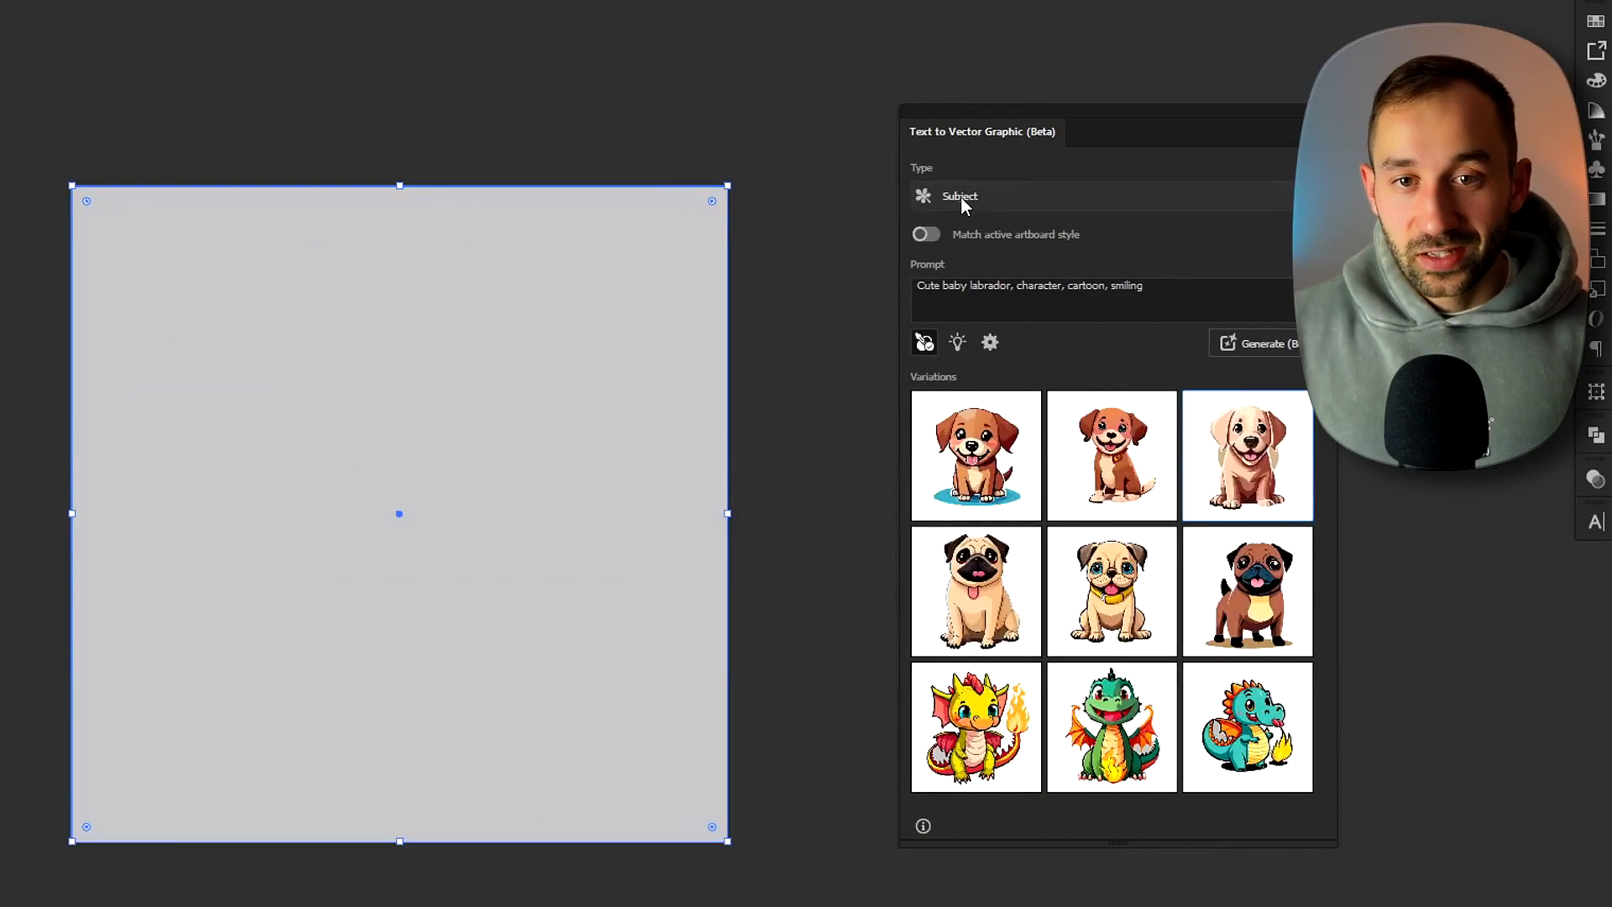
Step: Set Type to Scene, generate the Winter landscape sample, and return to the first blue variation
click(958, 197)
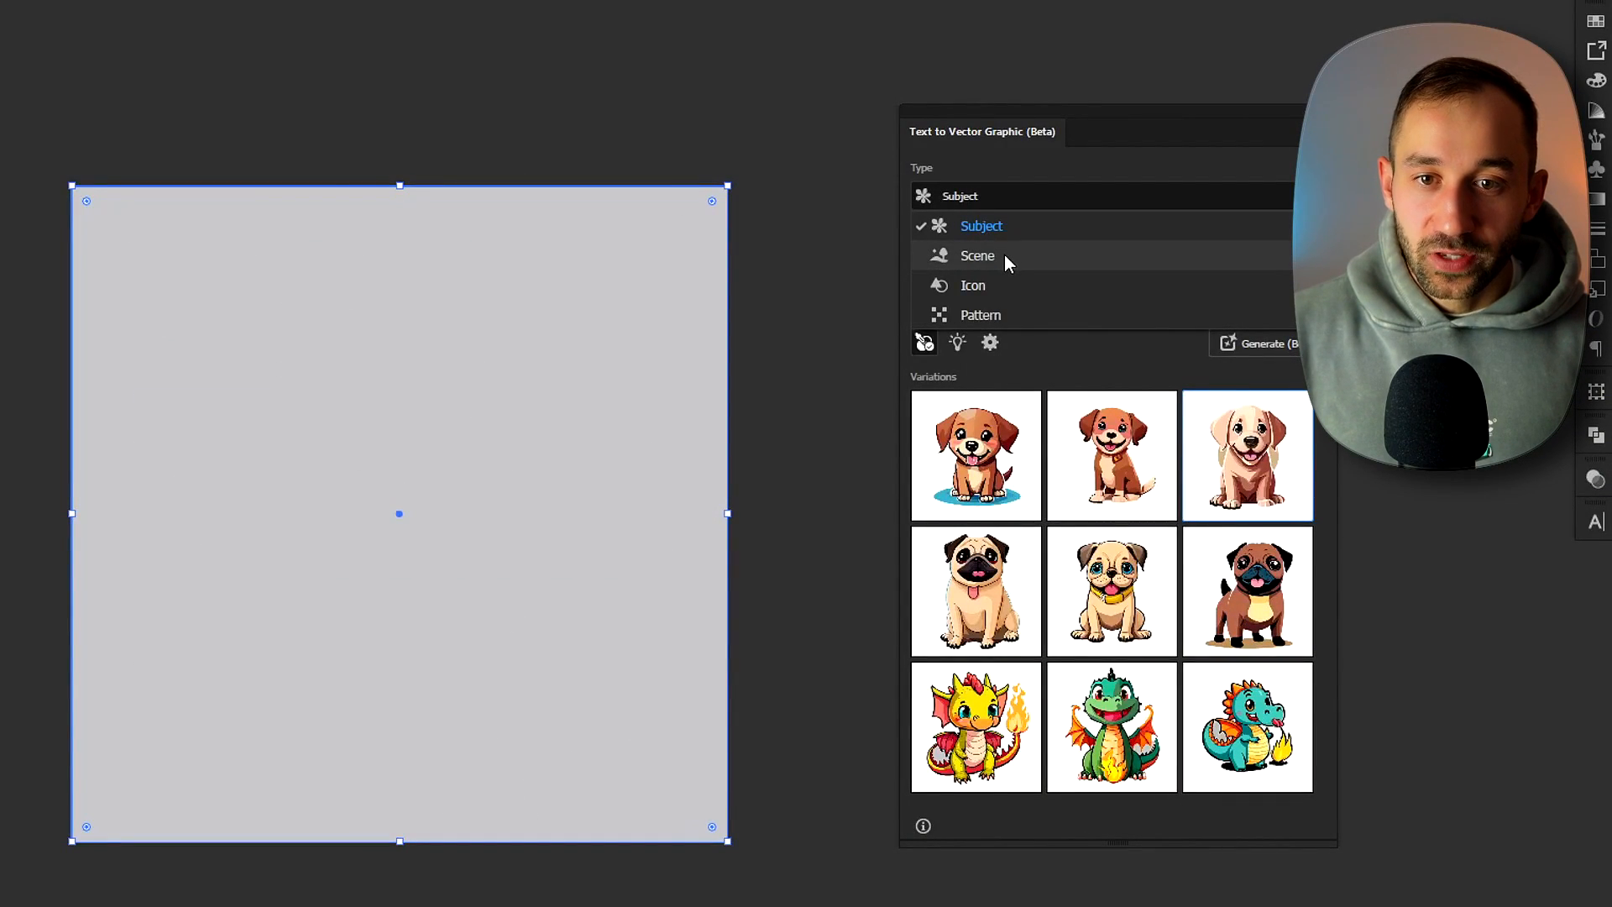
click(975, 256)
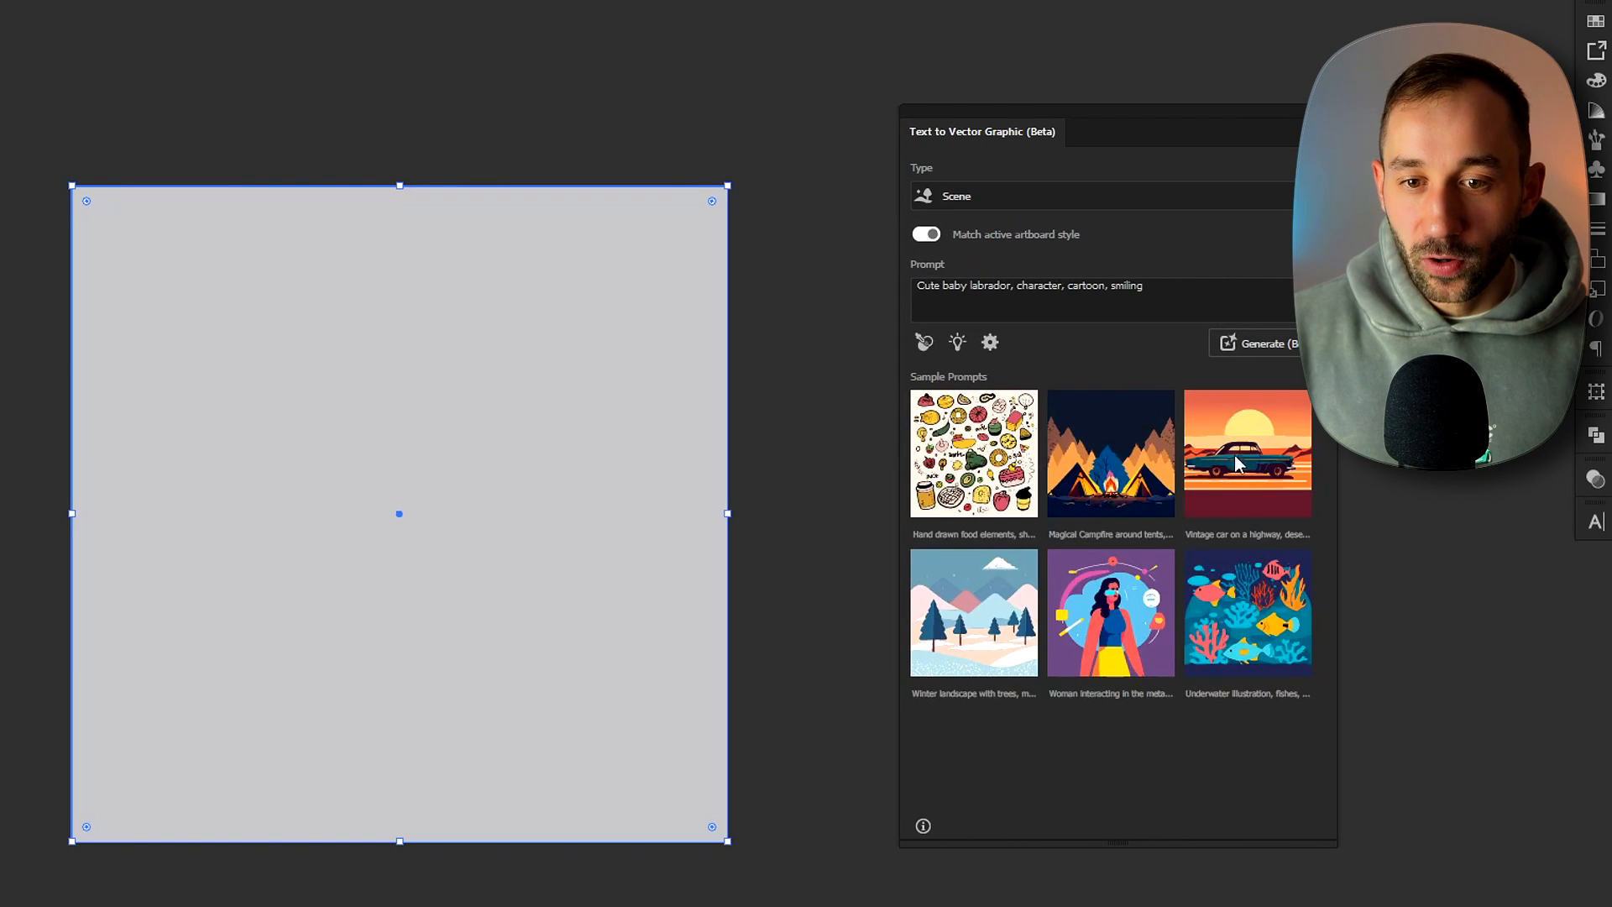
click(973, 612)
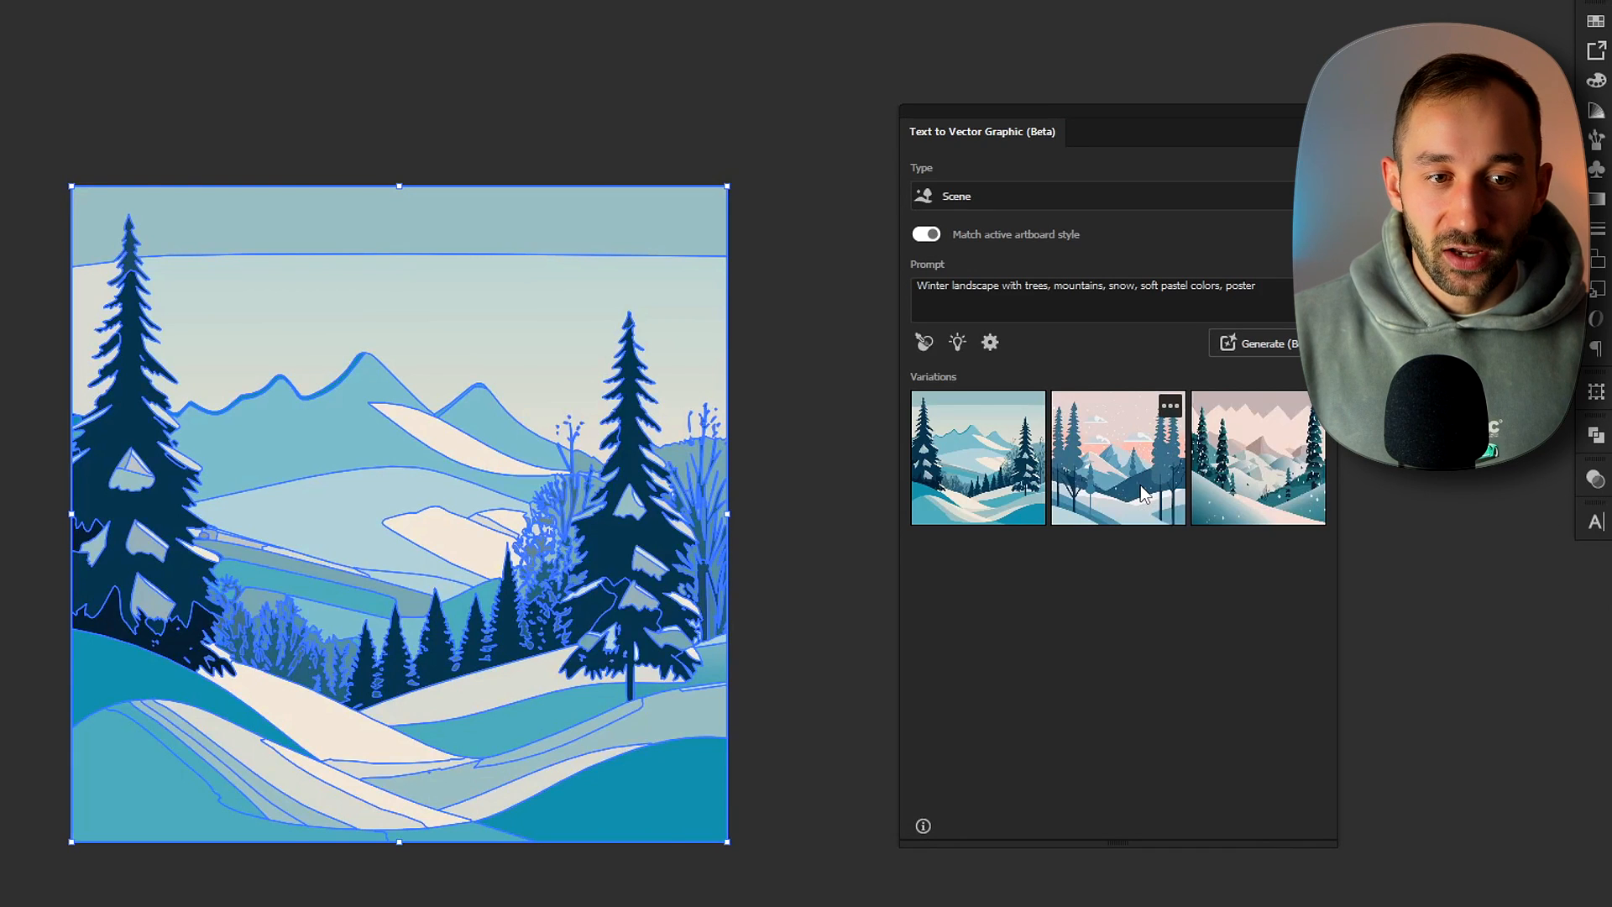
click(1116, 456)
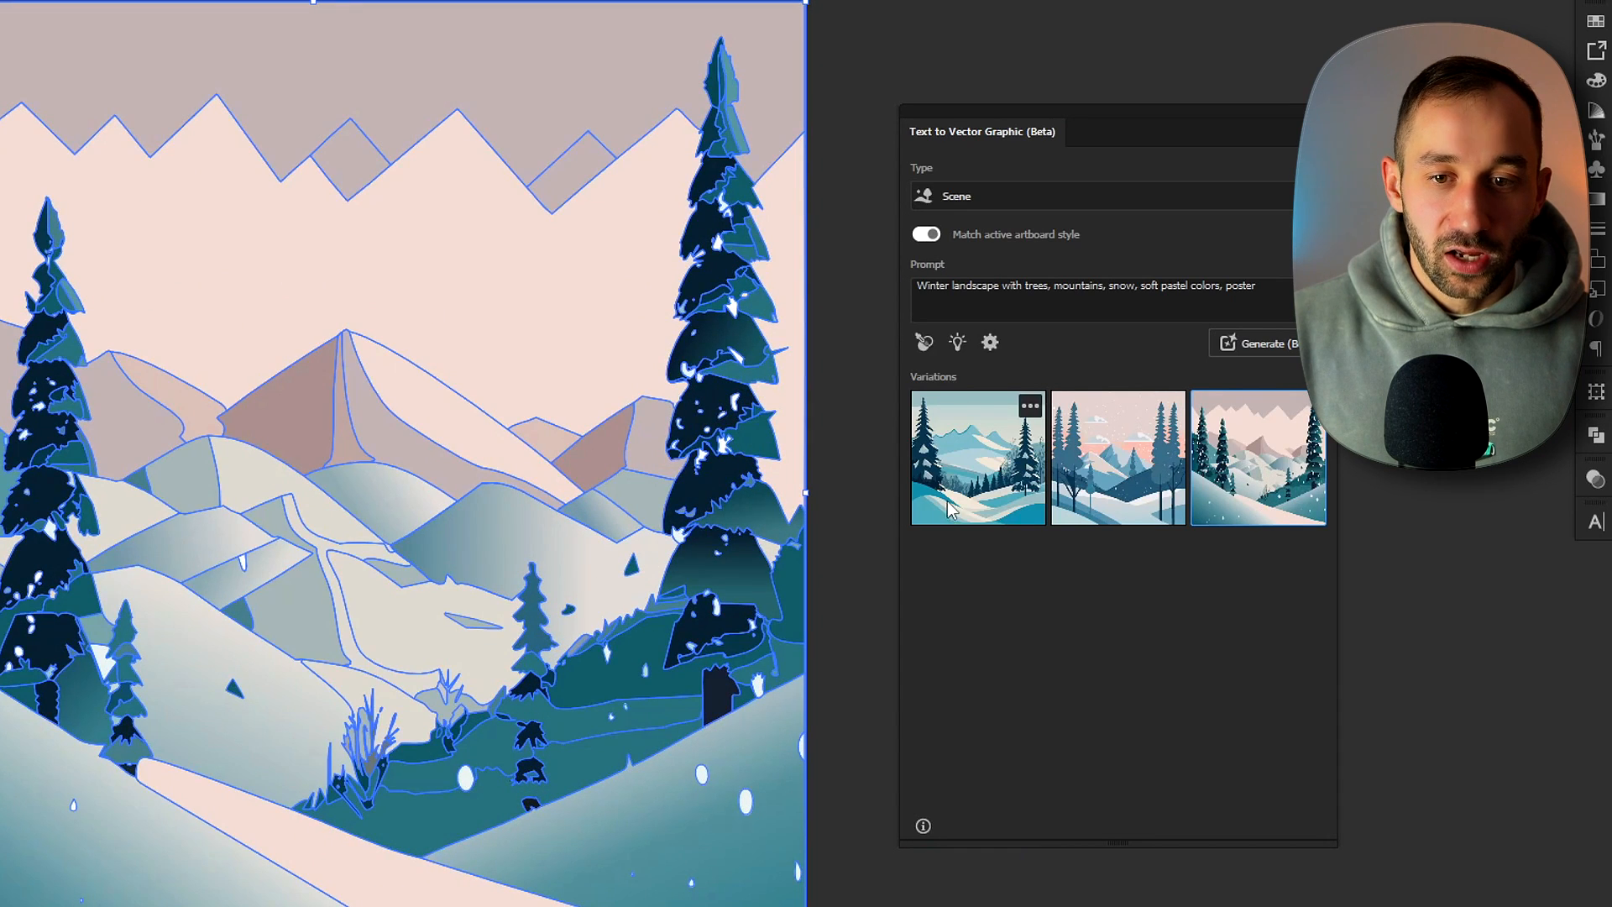
click(957, 196)
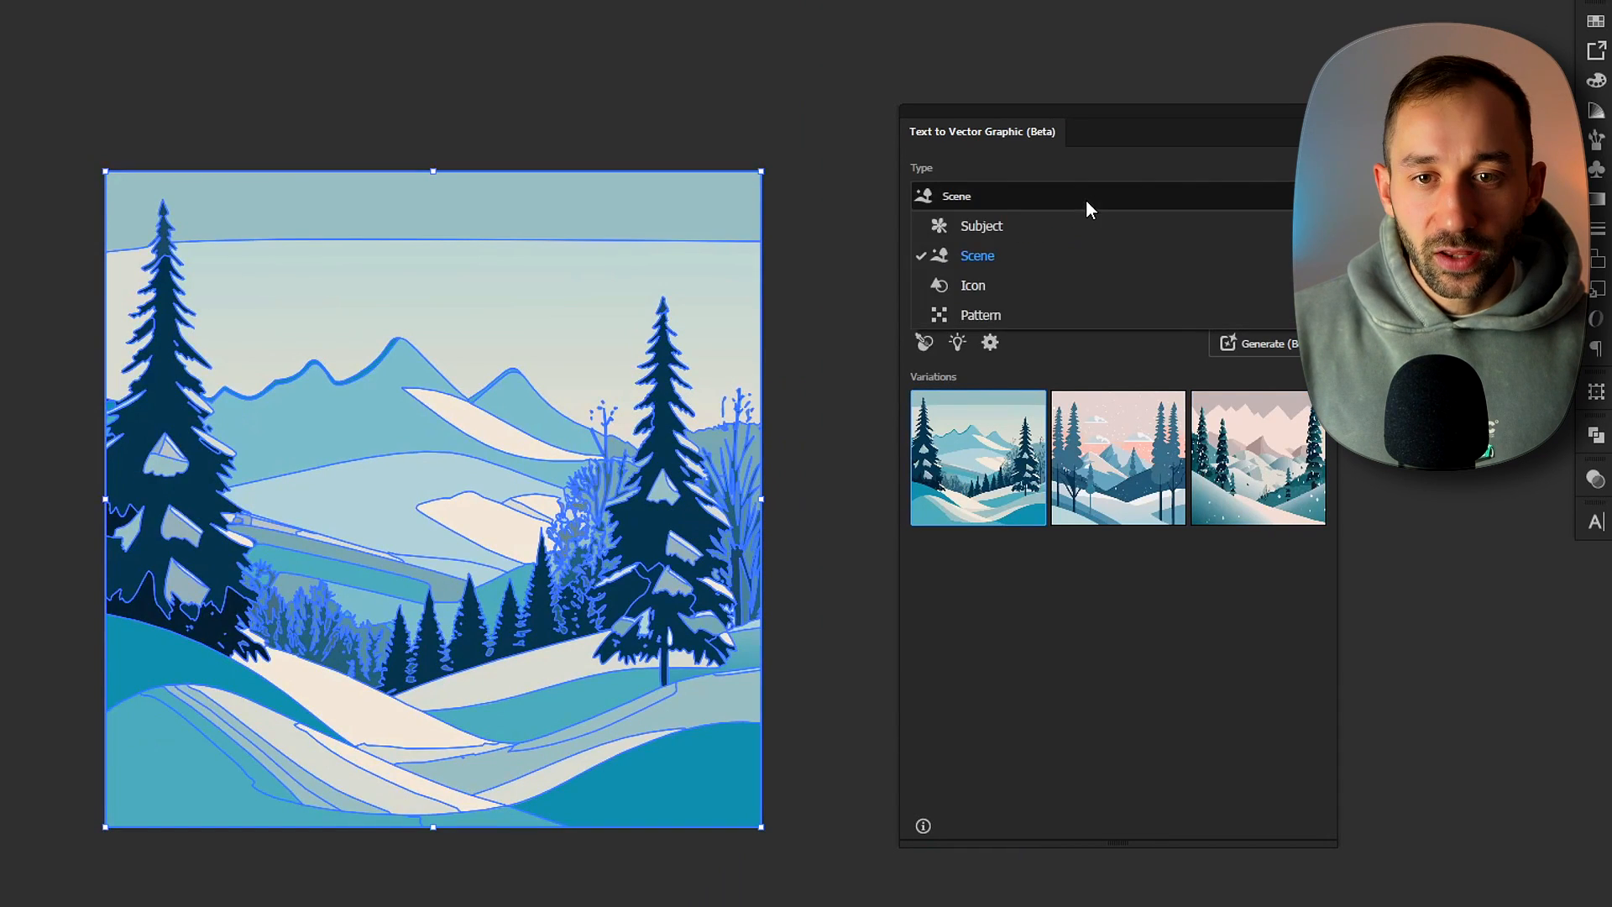
Step: Choose Icon as the graphic type to show icon sample prompts
click(972, 285)
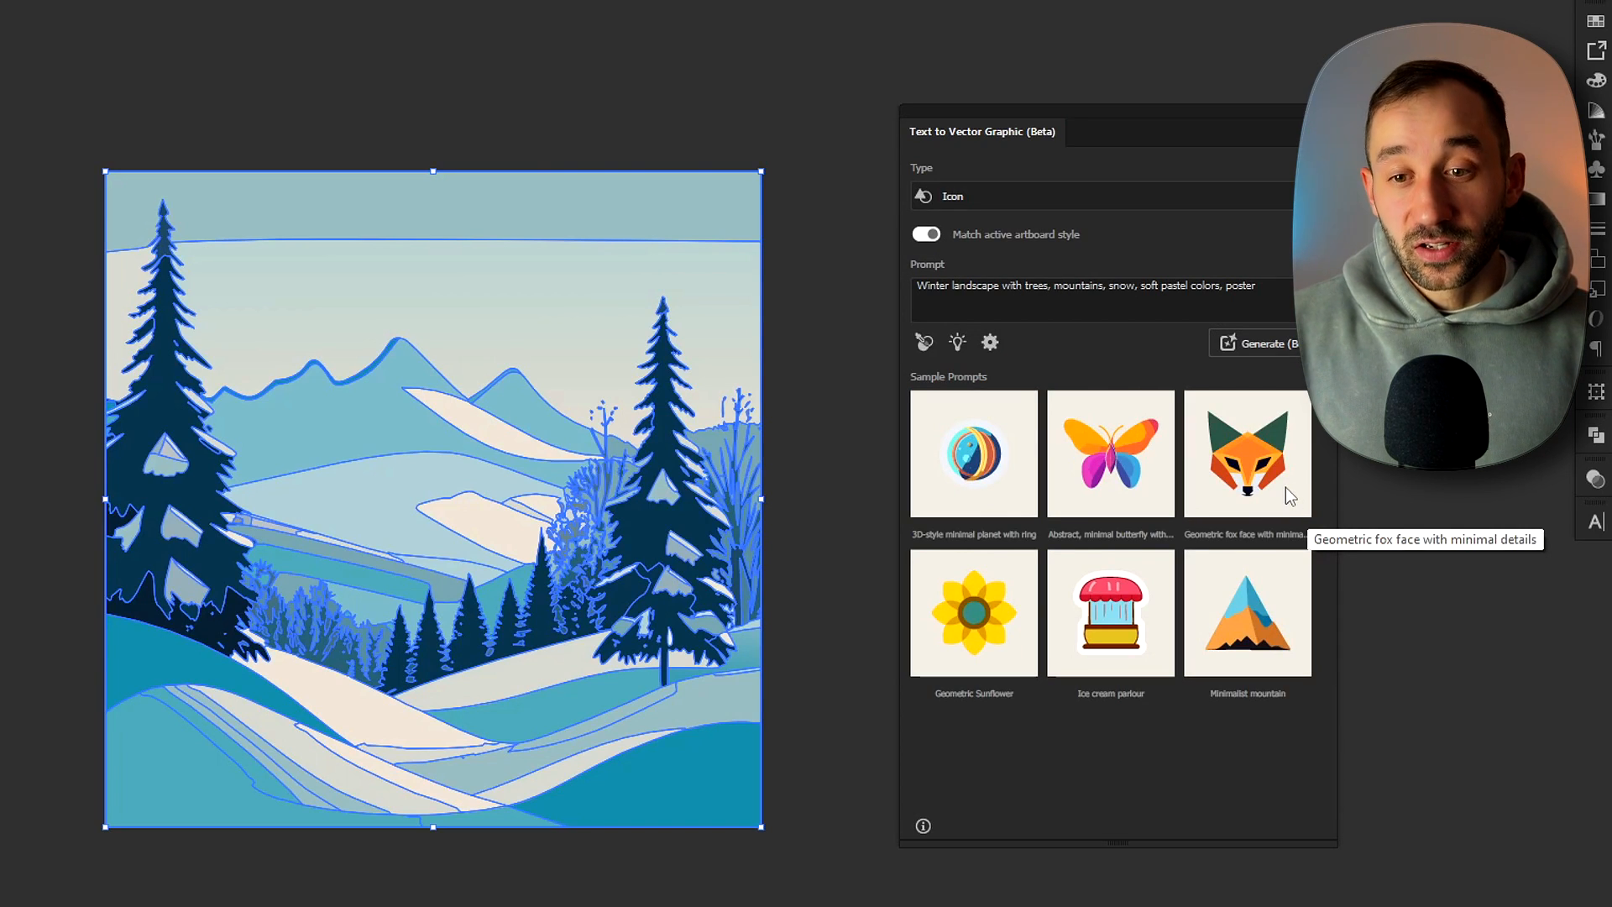
mouse_move(1241, 545)
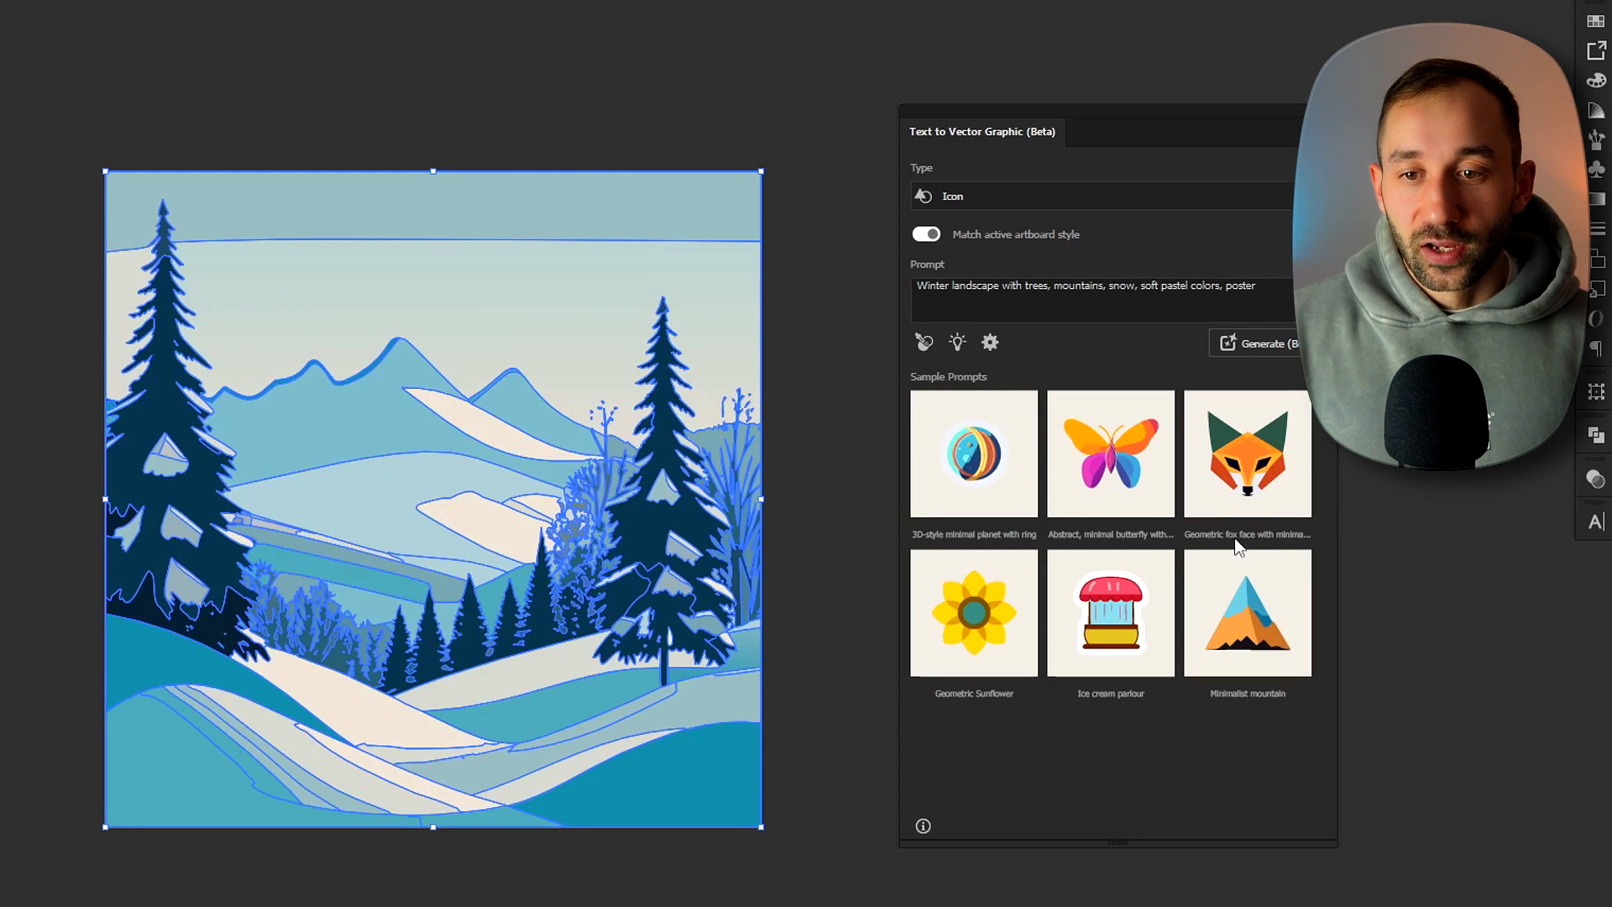
mouse_move(1111, 453)
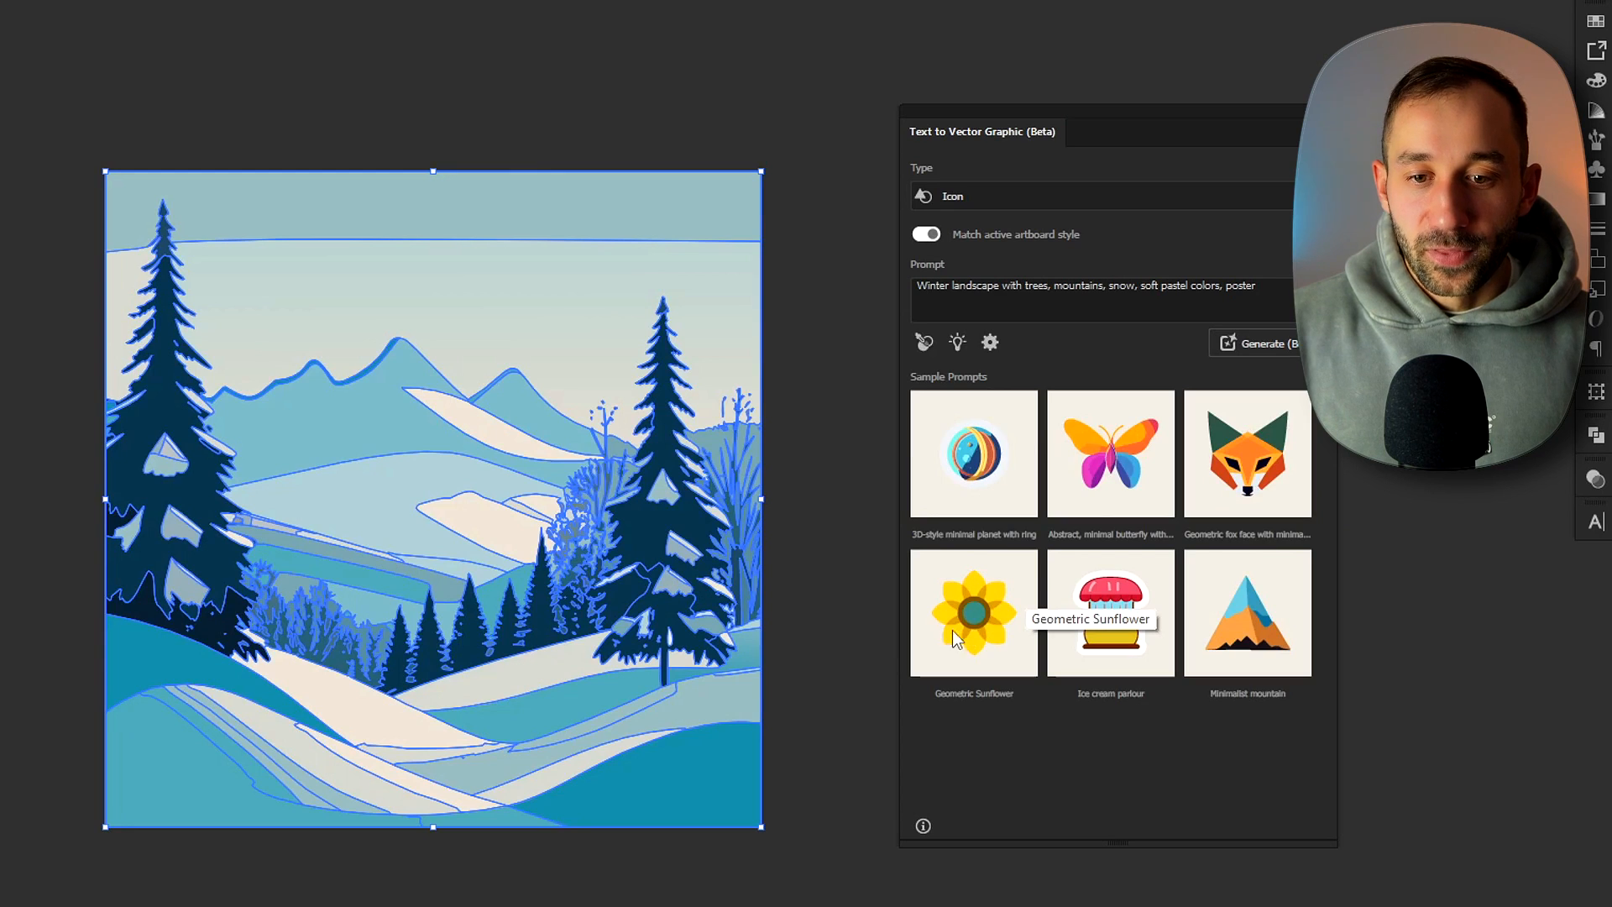
mouse_move(1008, 782)
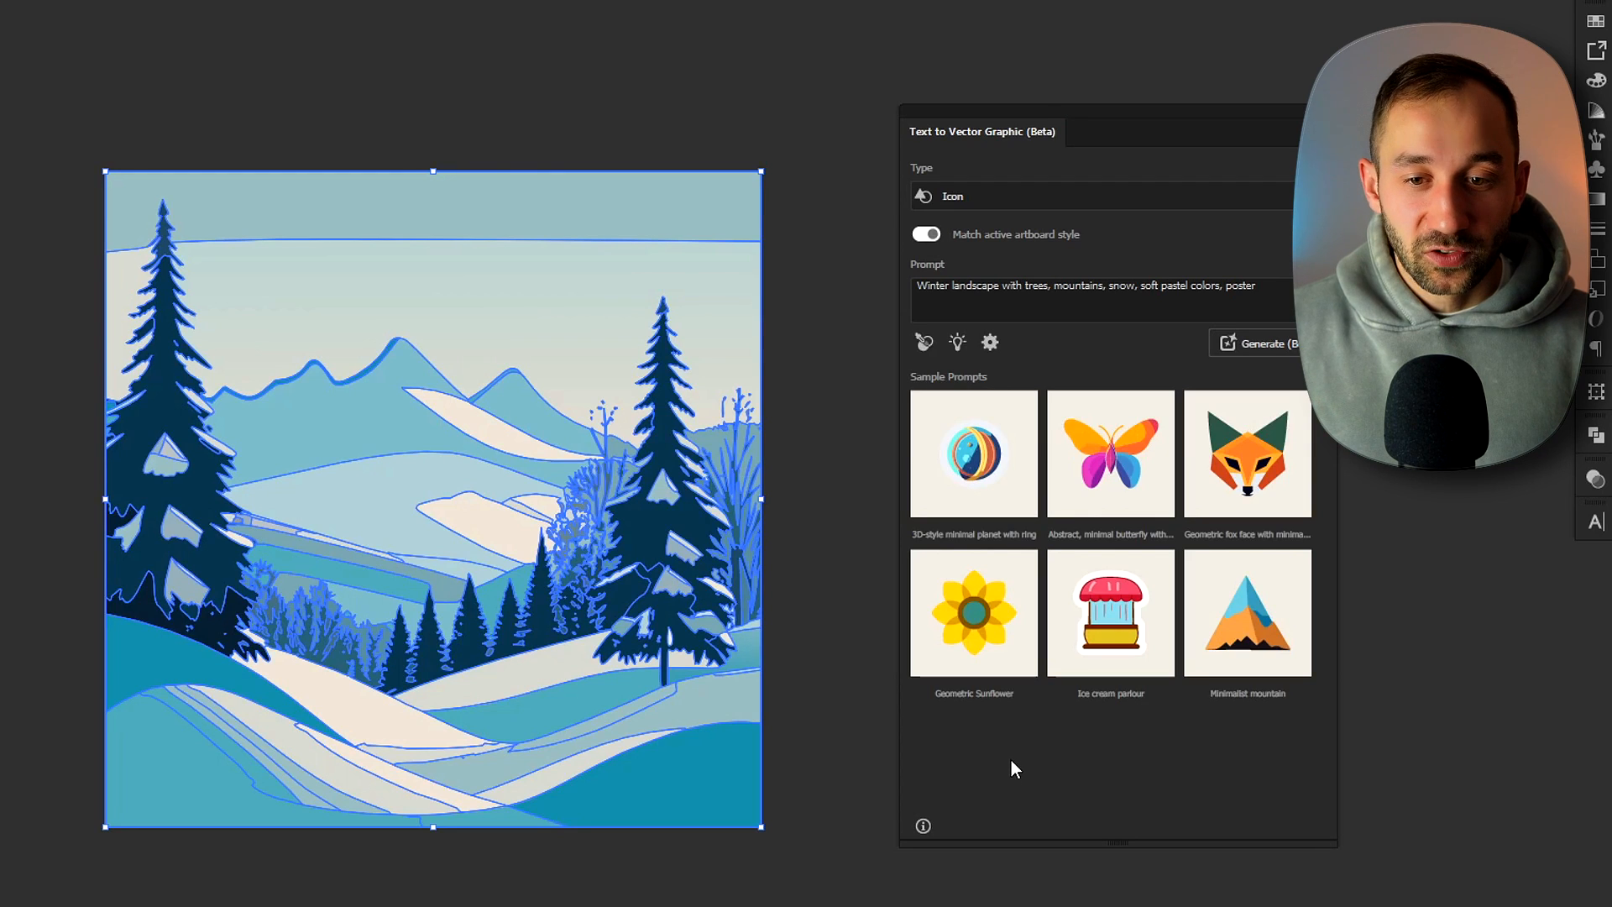
mouse_move(972, 612)
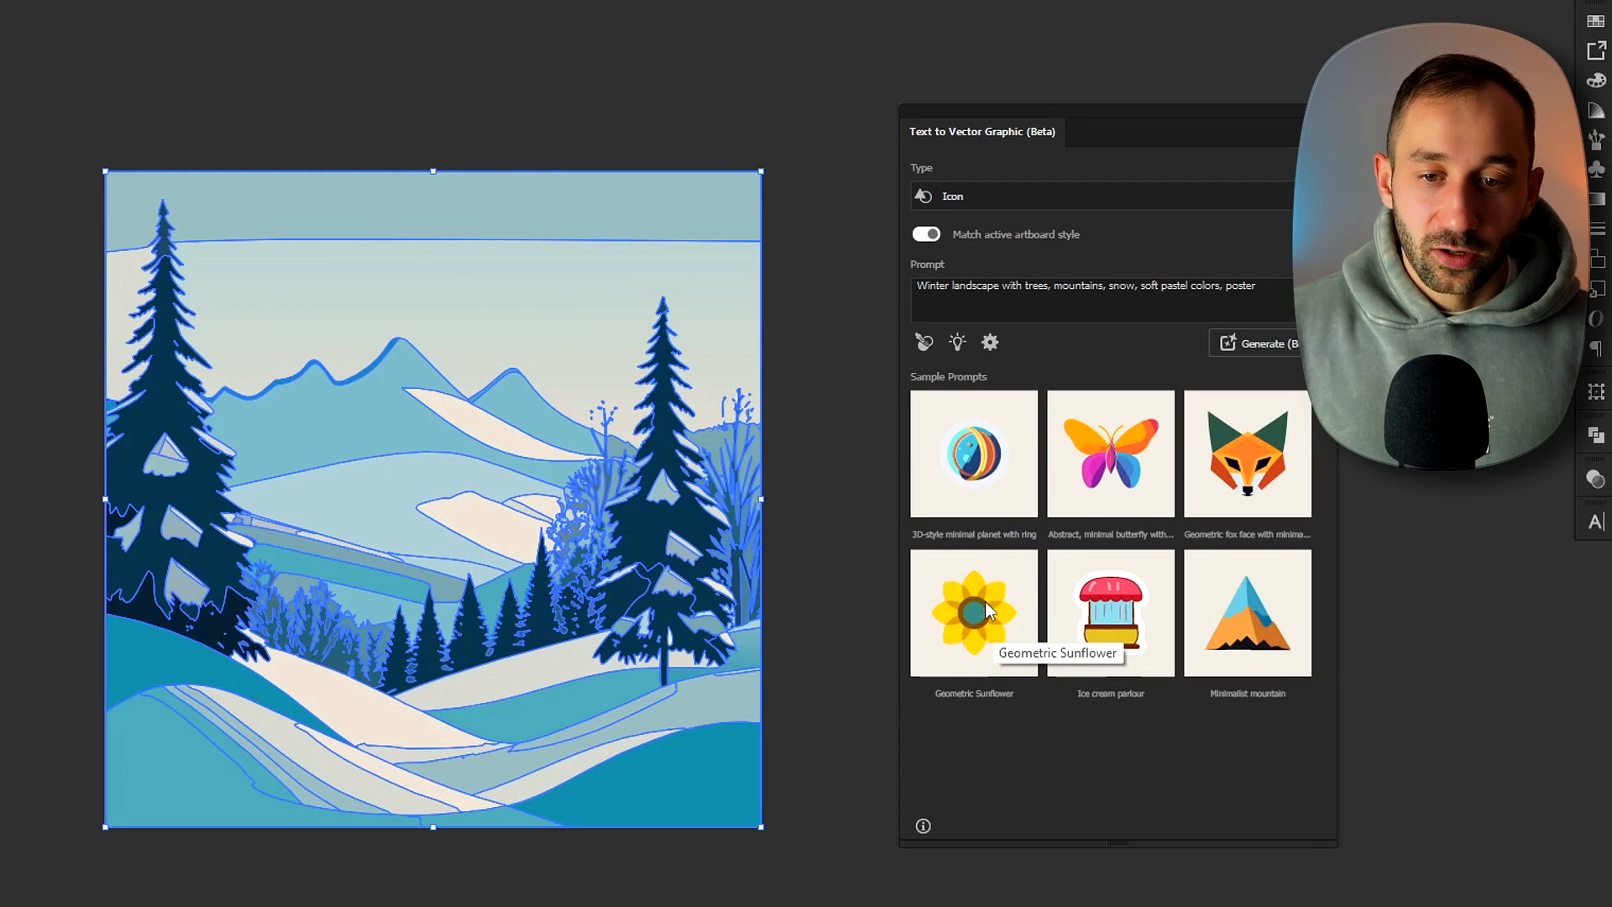
mouse_move(995, 636)
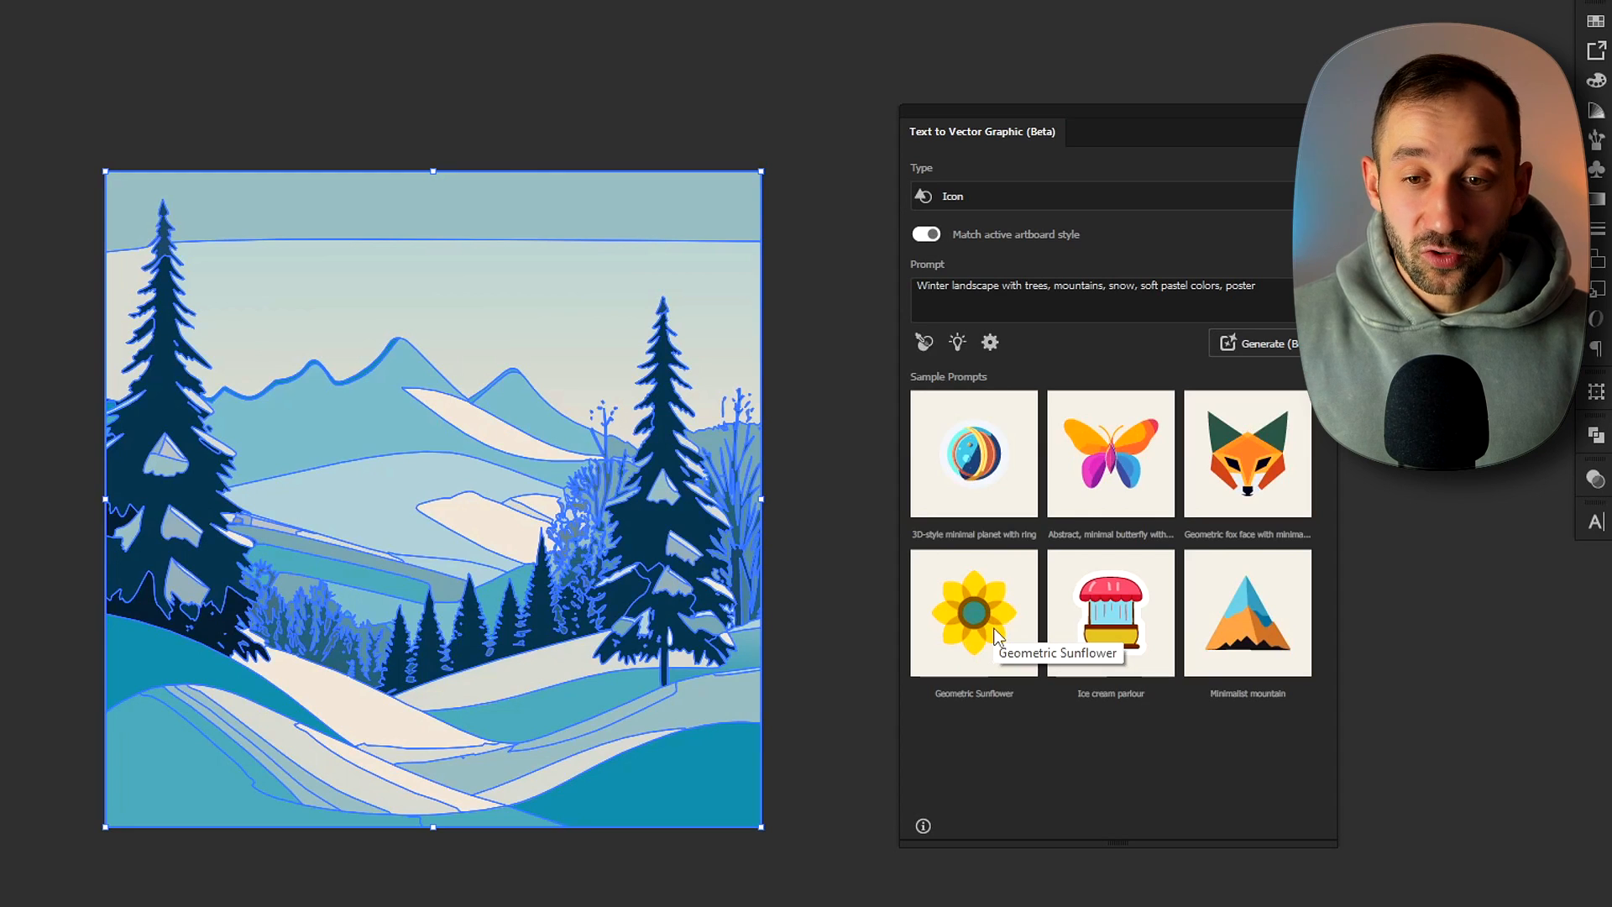
Step: Enter the Geometric sunflower prompt, generate icons, and pick the plain yellow sunflower variation
text(G)
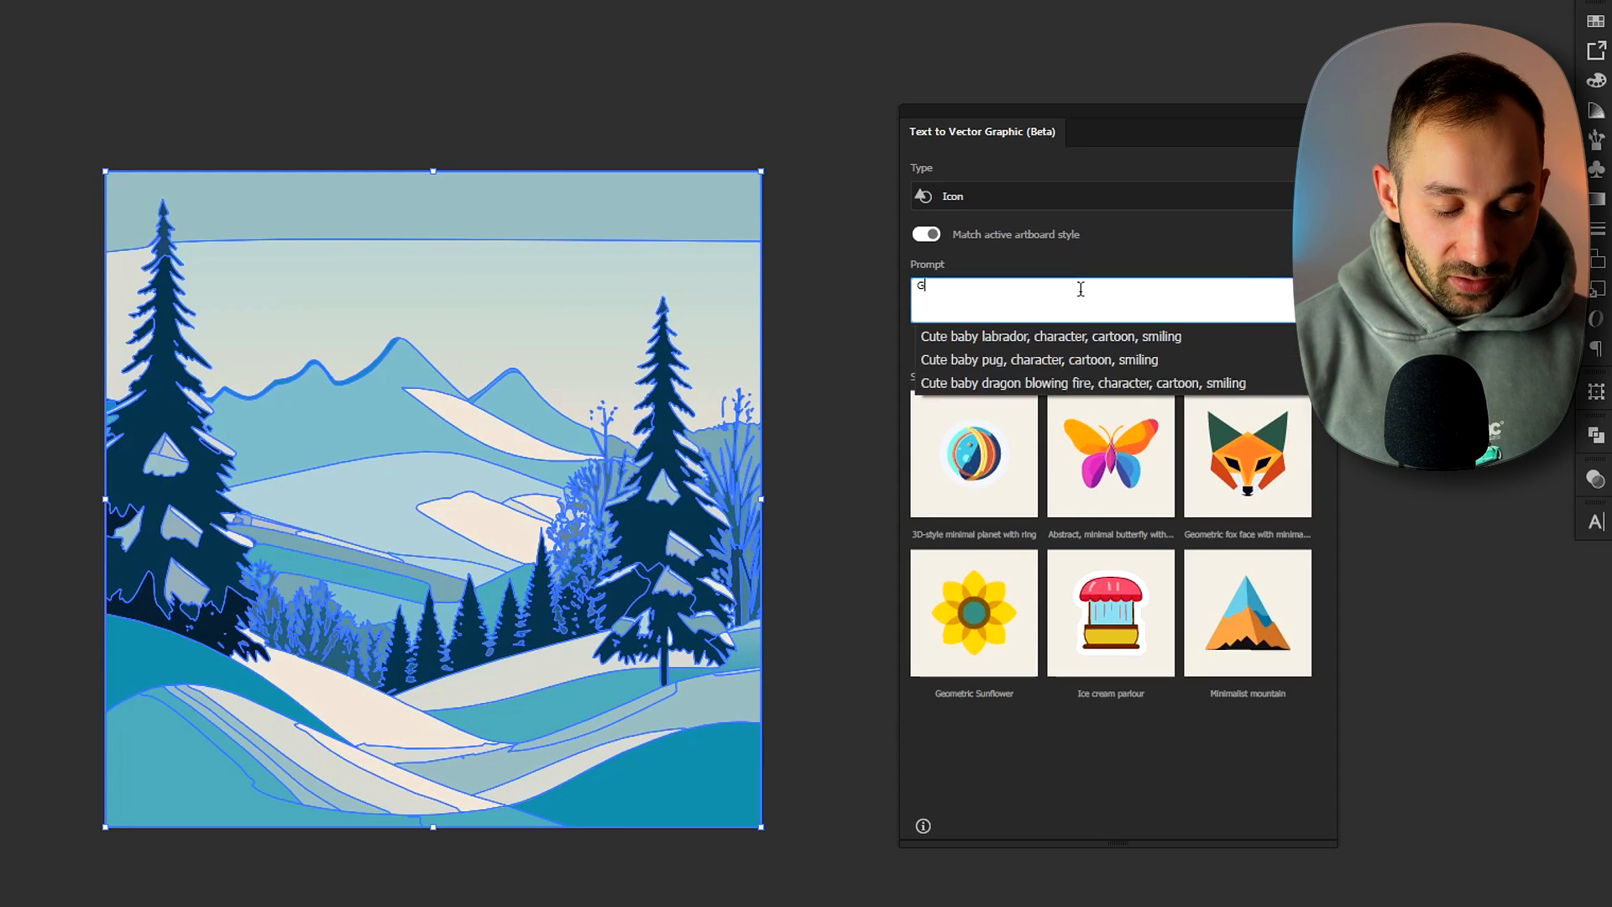
text(eometric sunflower with a smiley face)
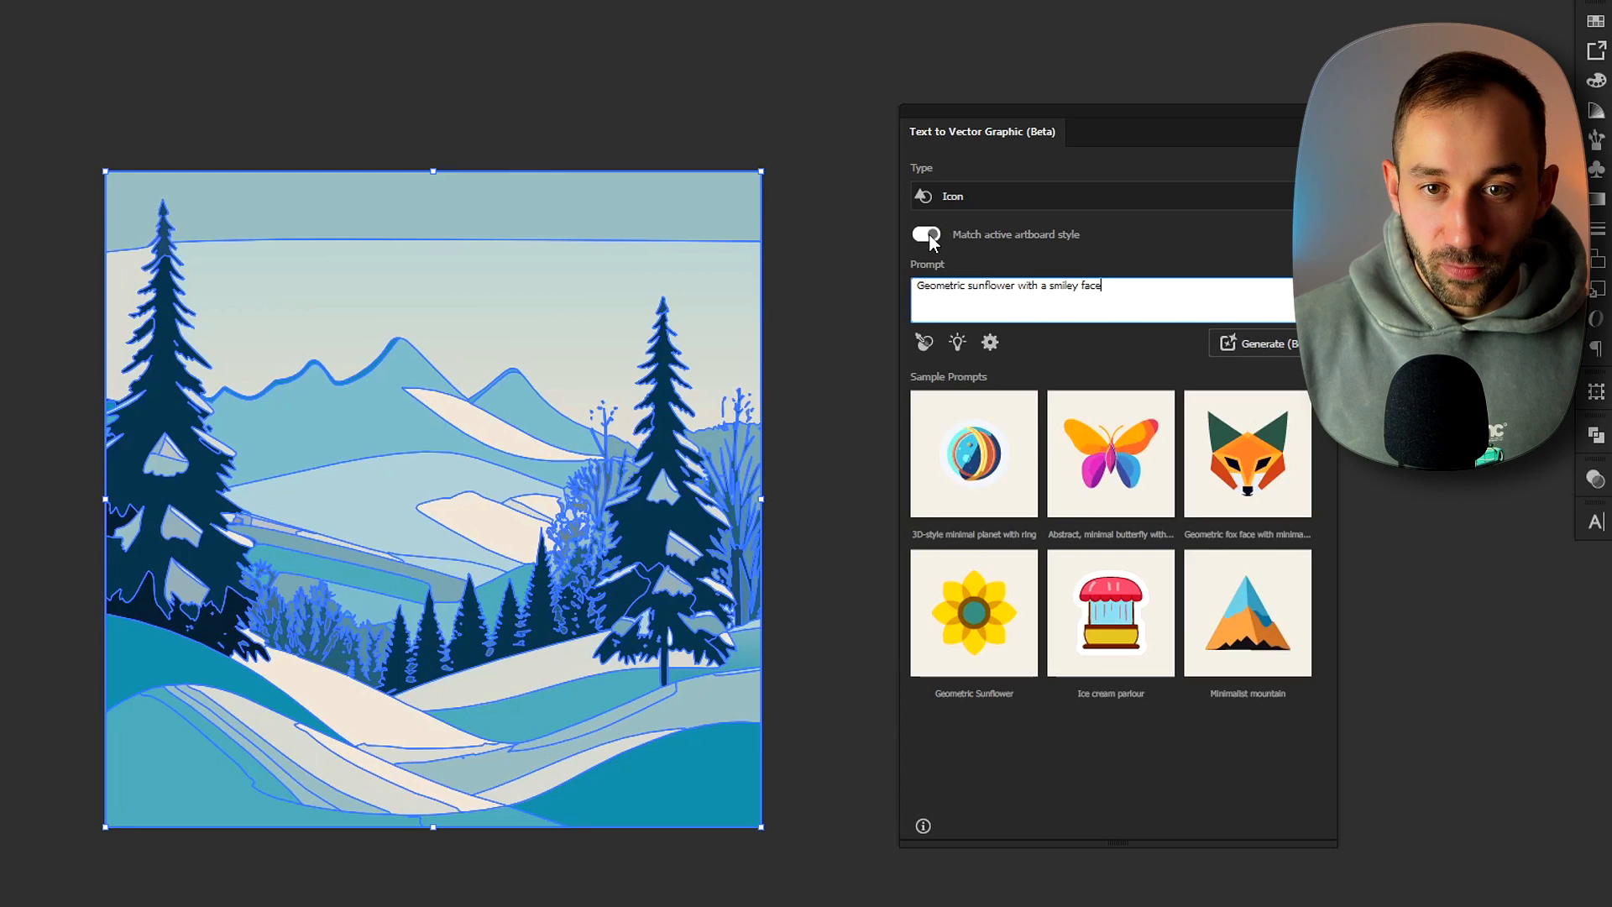
click(925, 234)
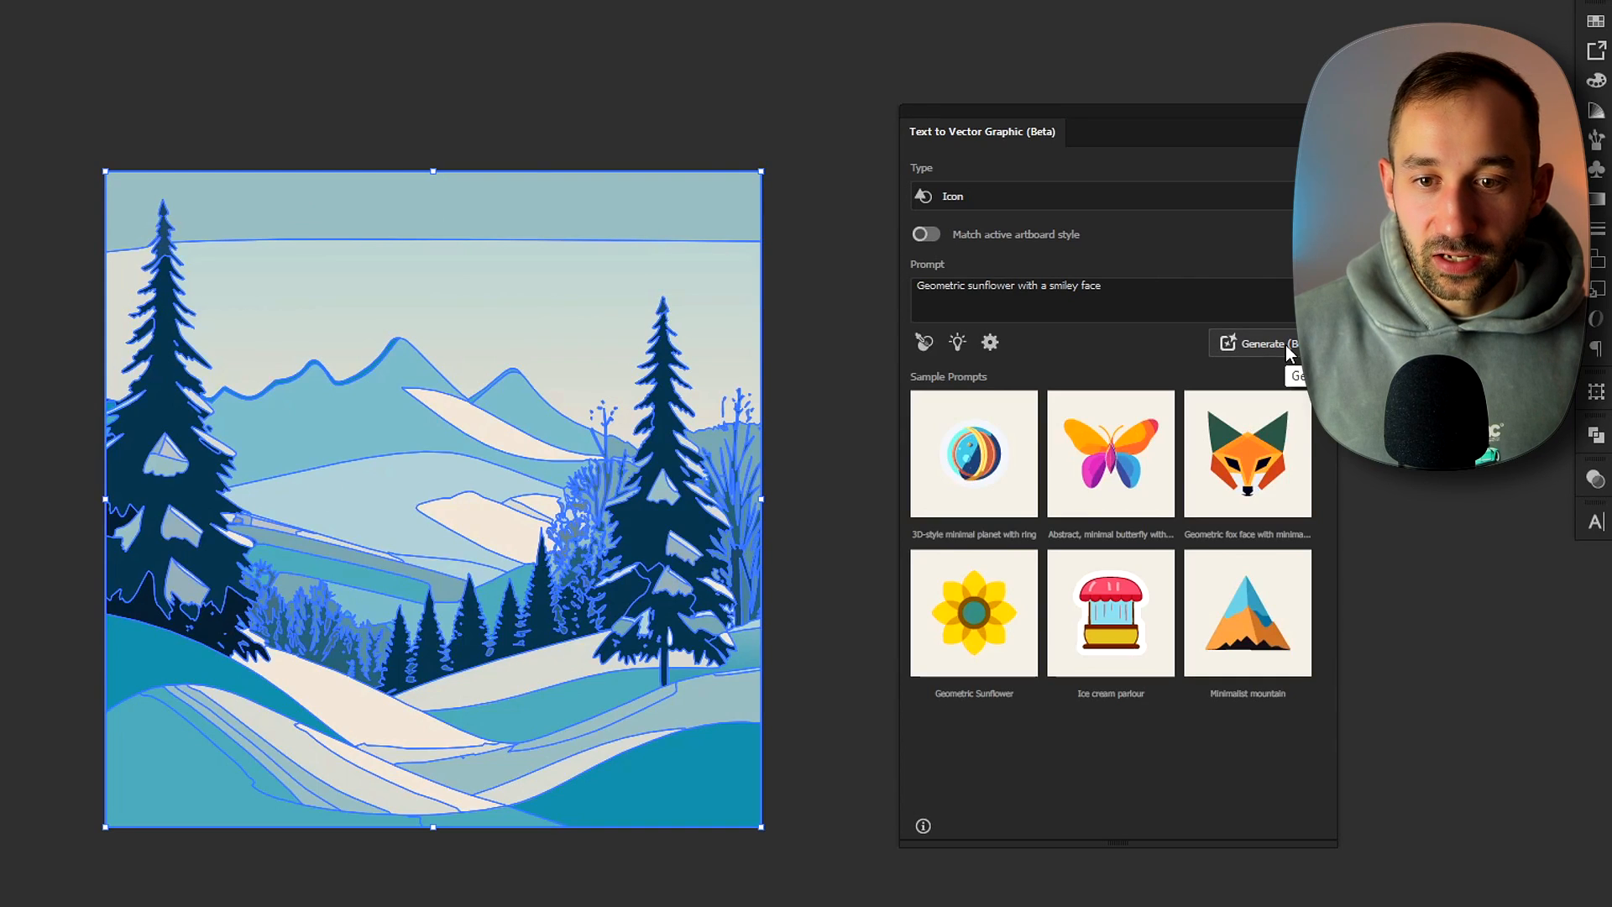
click(1261, 344)
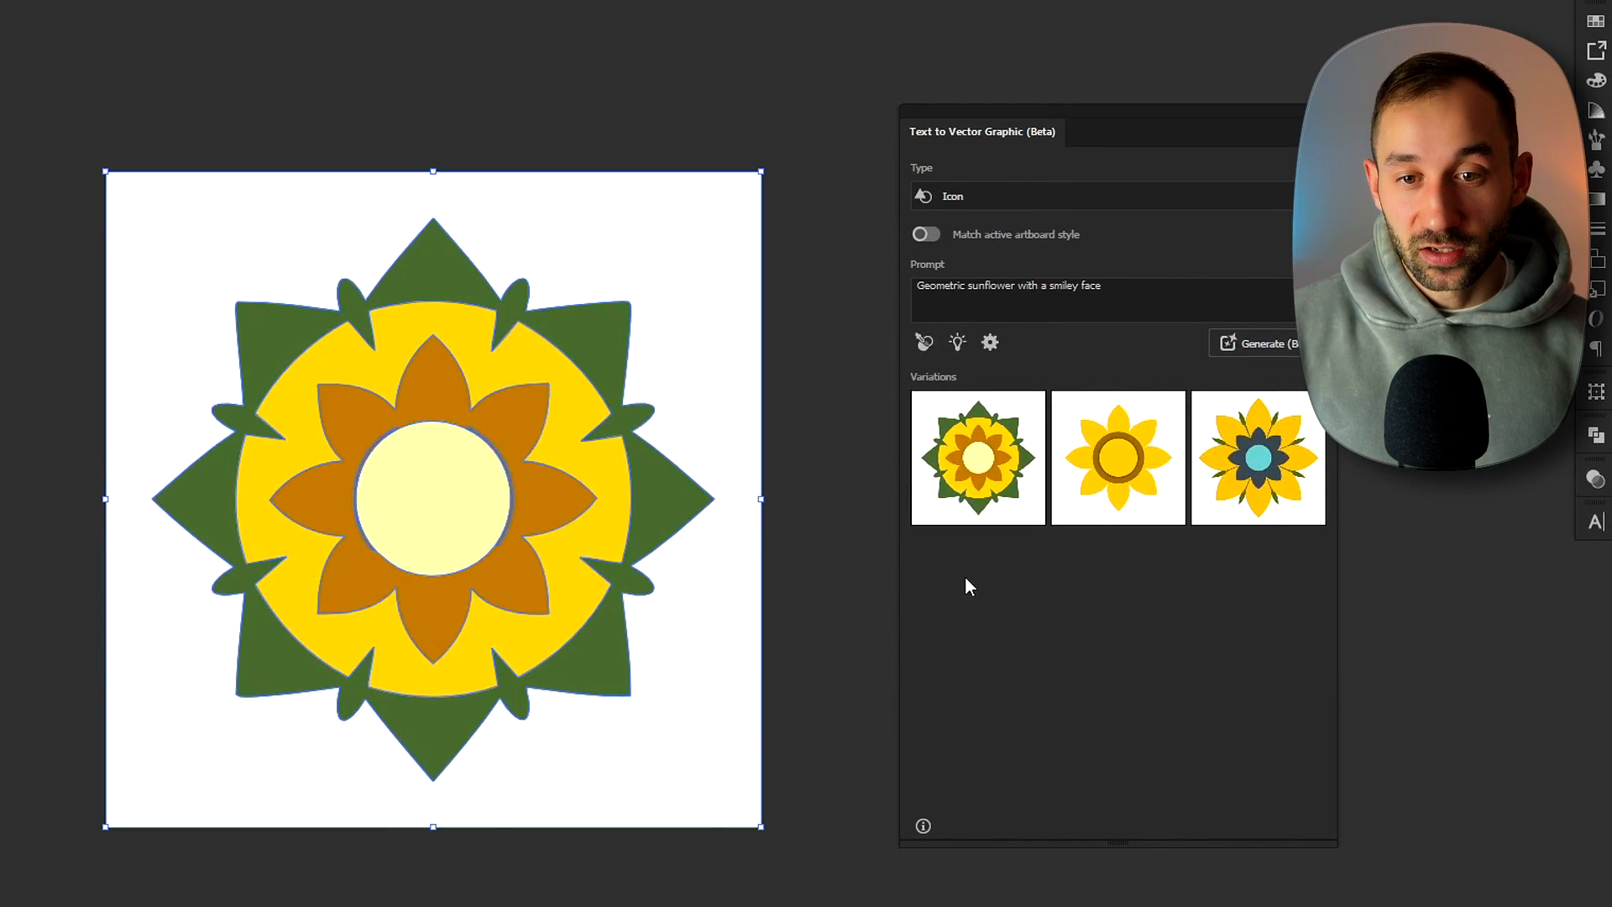
mouse_move(787, 471)
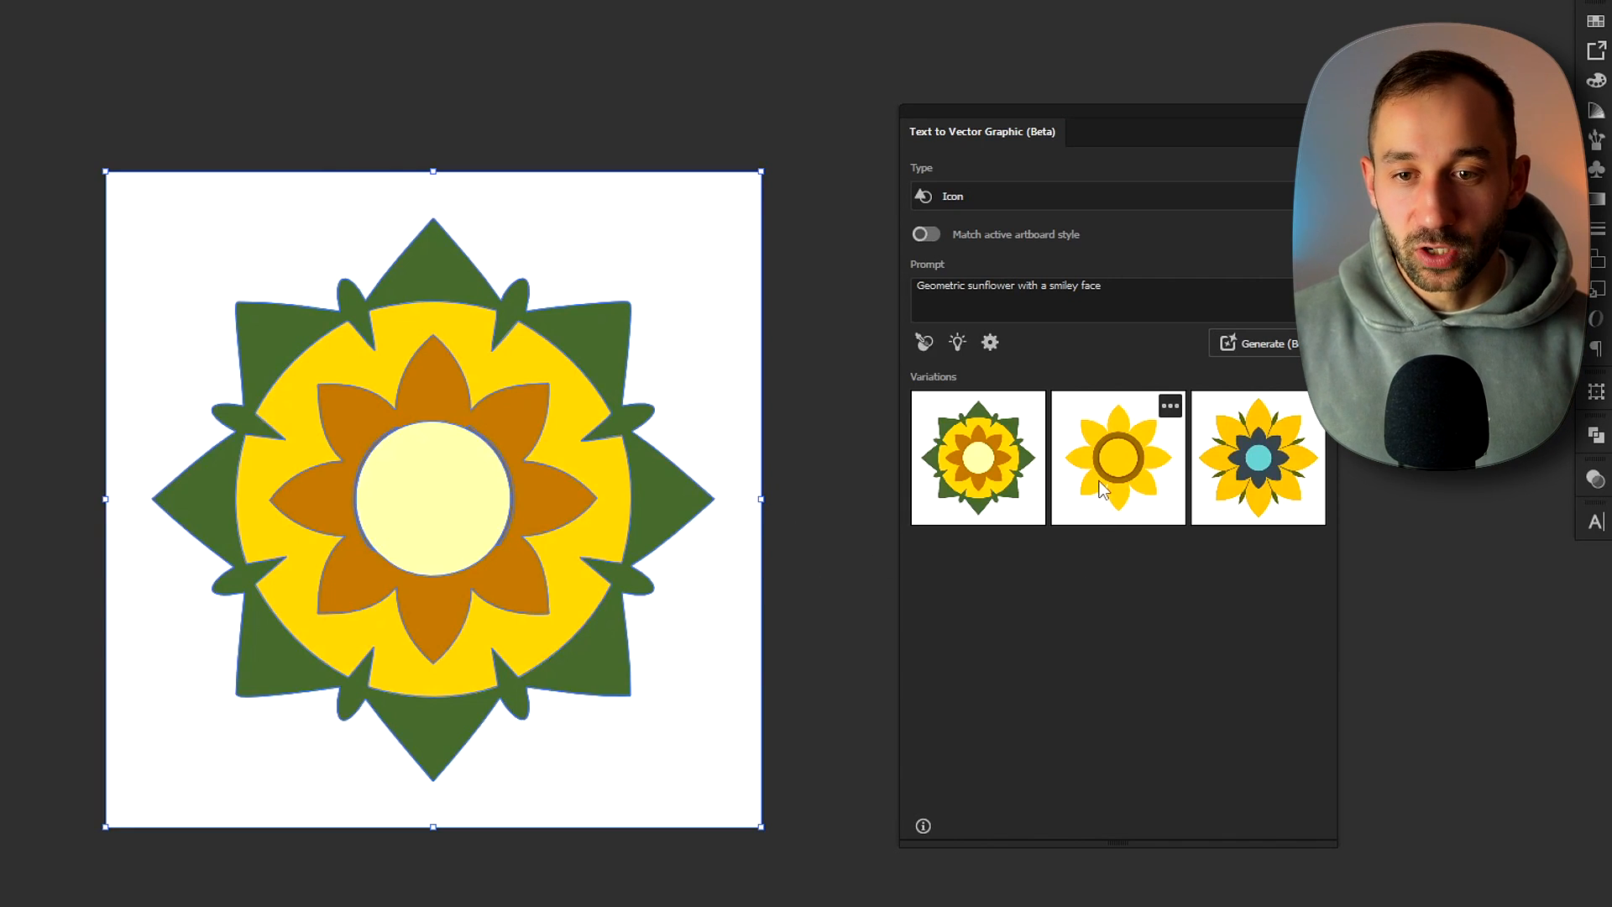
mouse_move(1118, 473)
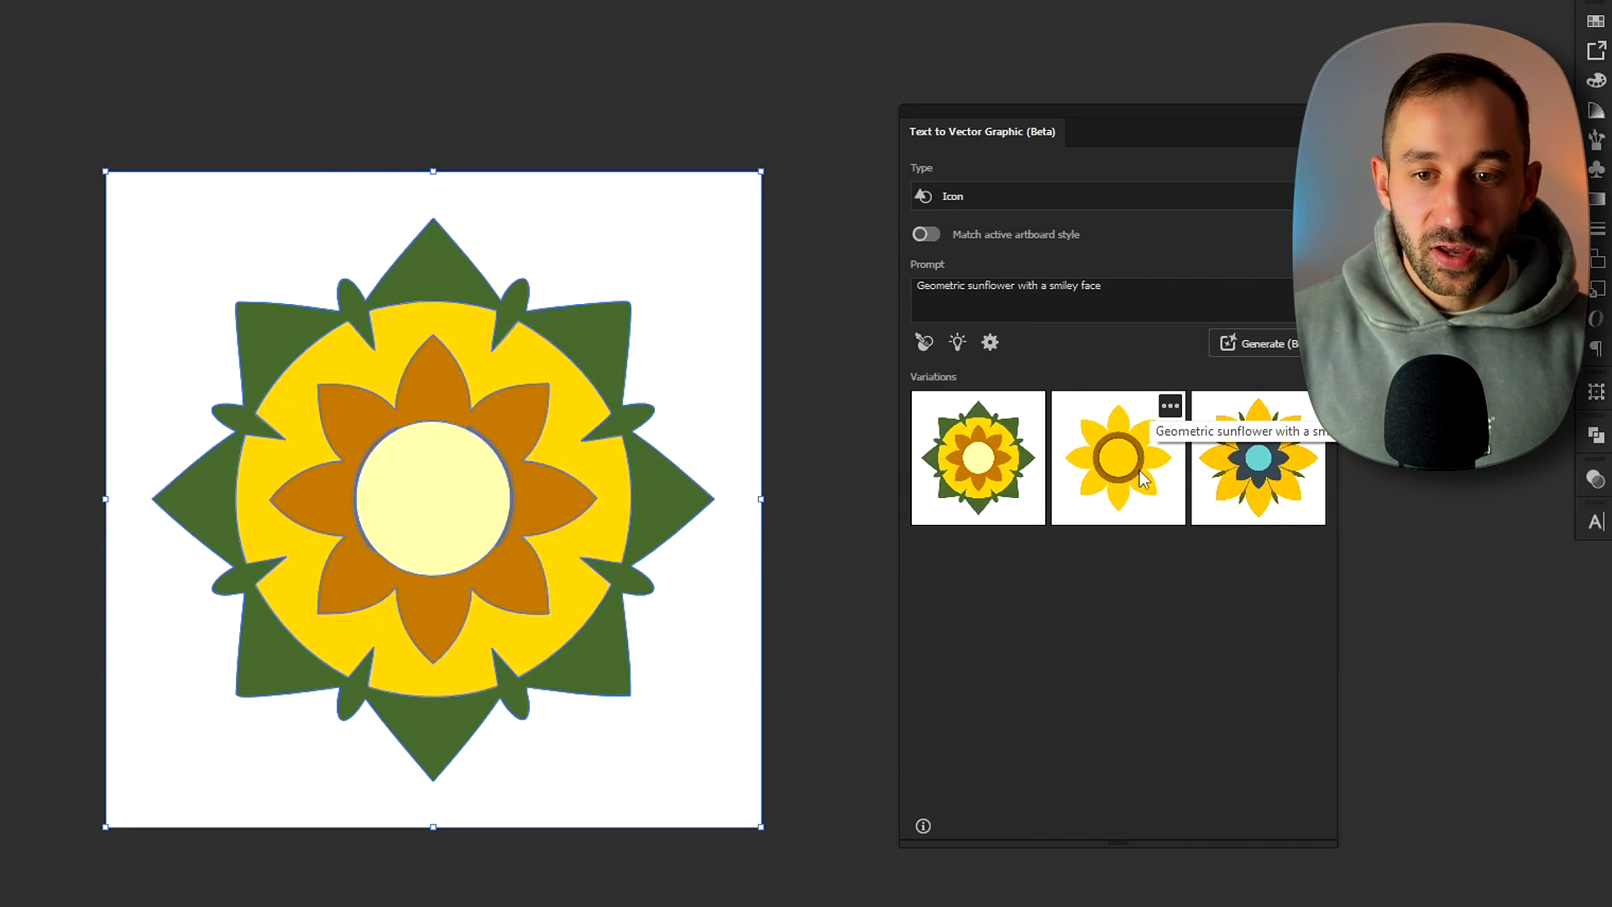
click(1257, 458)
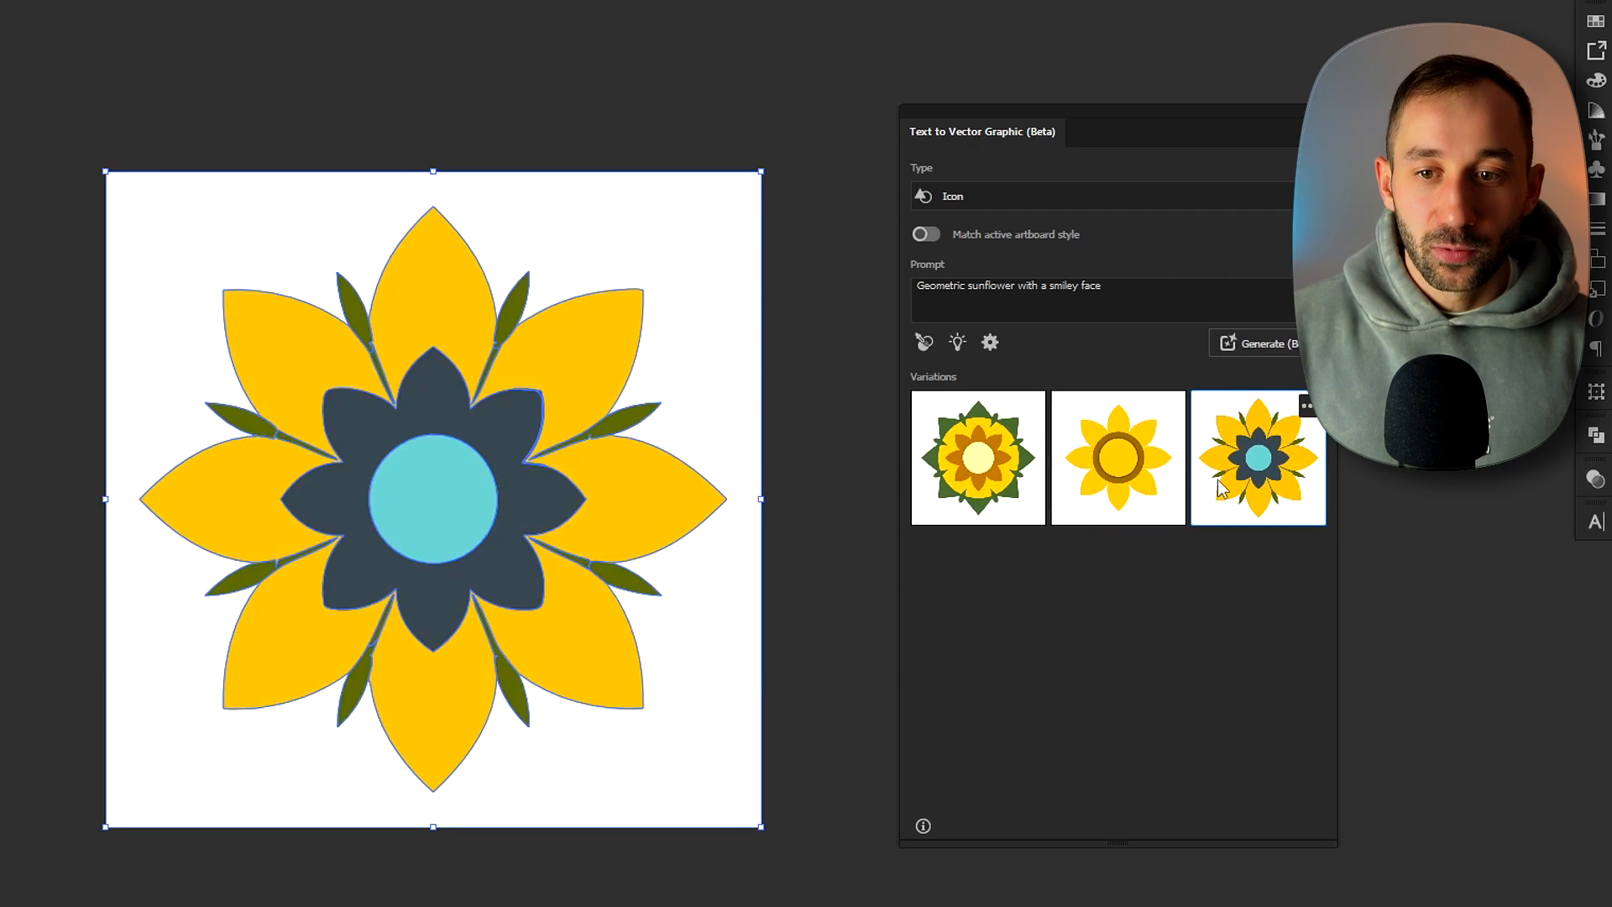
click(1117, 457)
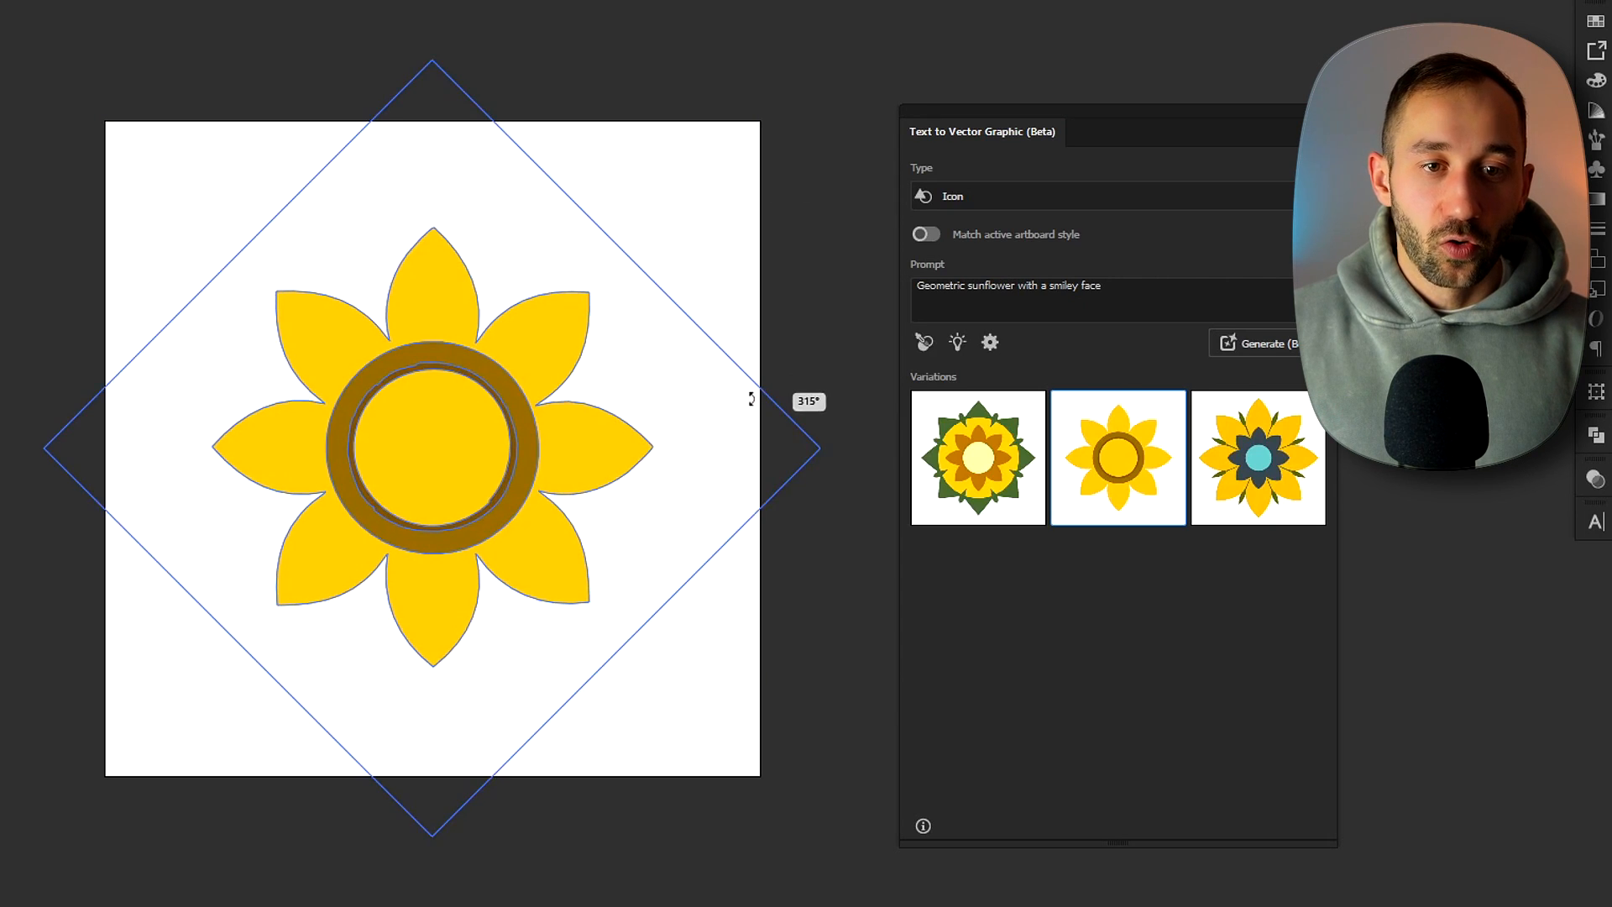
click(1039, 257)
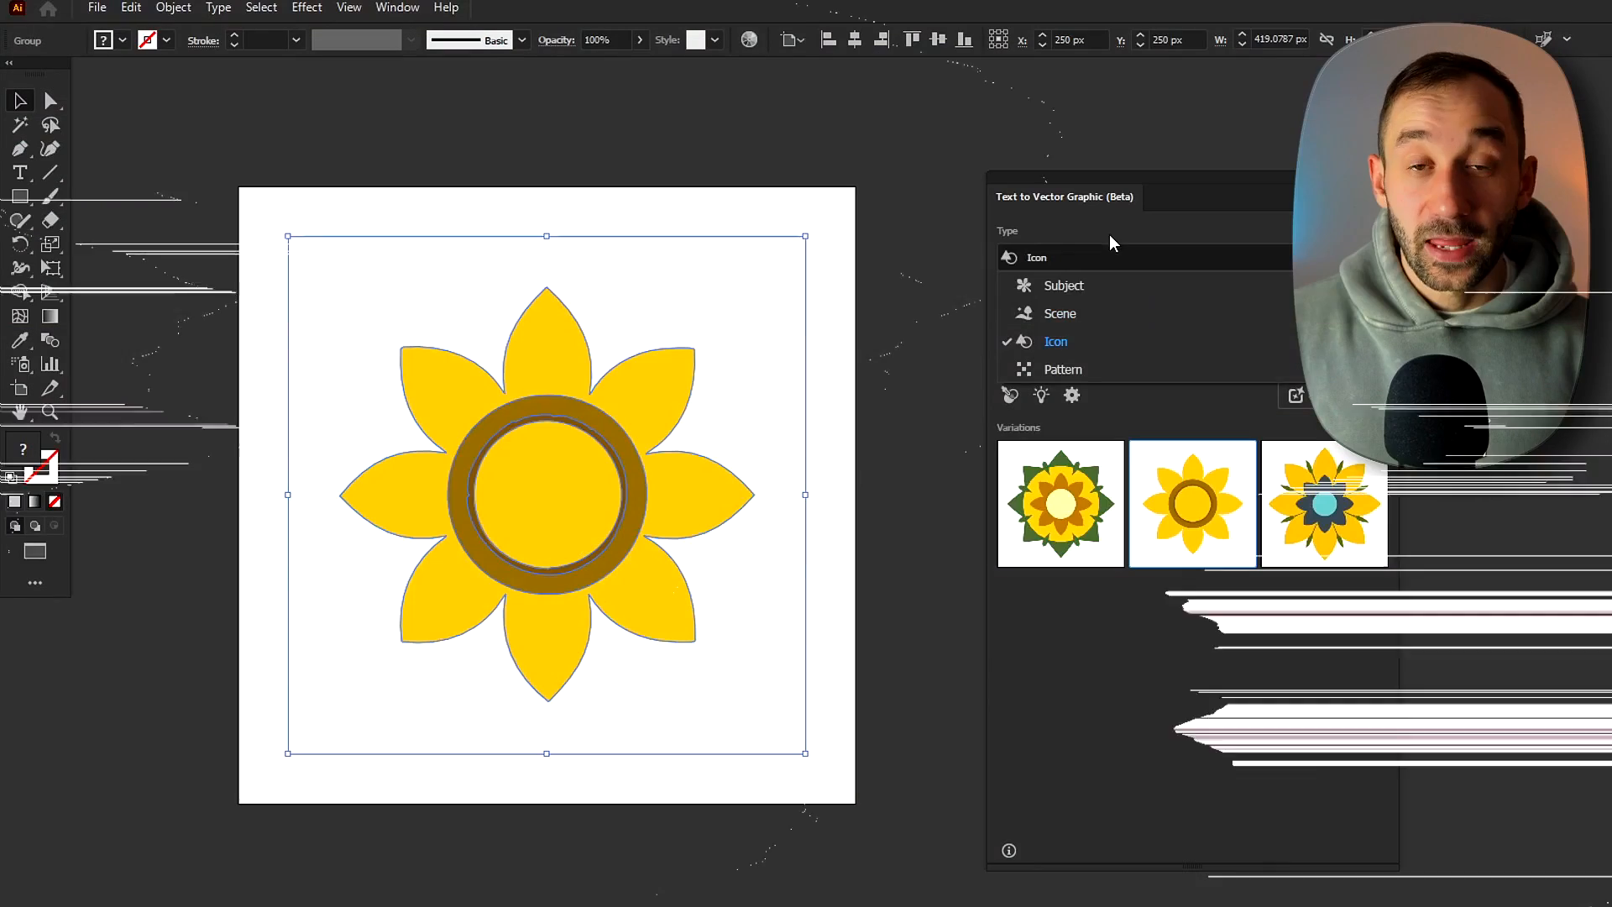
Step: Generate Tropical forest leaves patterns, fill the square with the red-blue variation, and resize it
click(1064, 370)
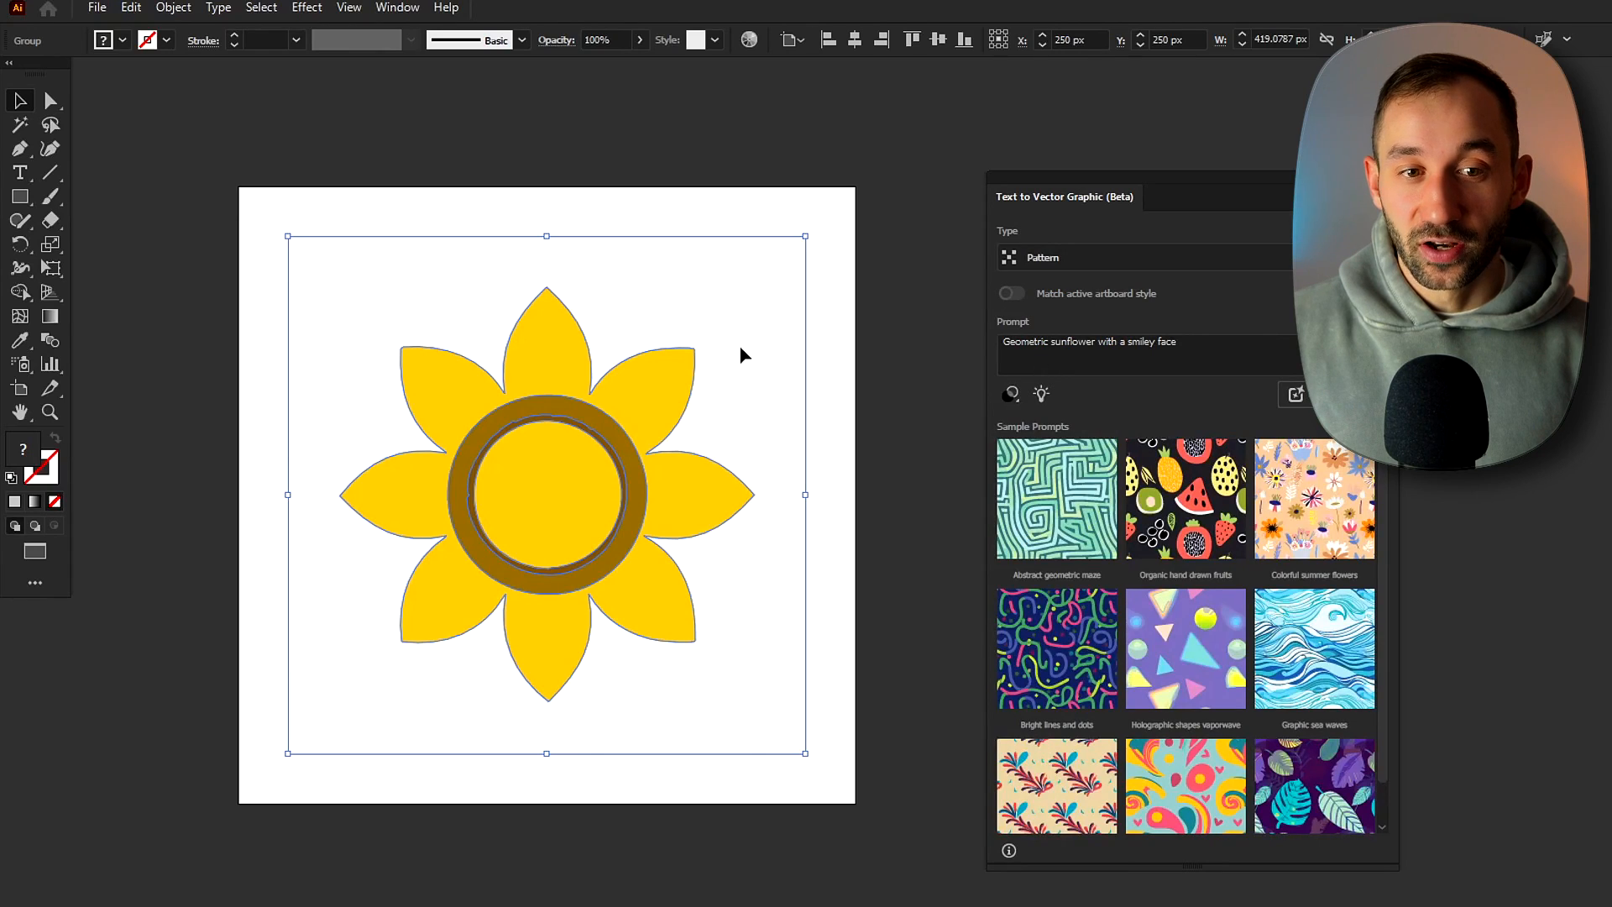
mouse_move(746, 362)
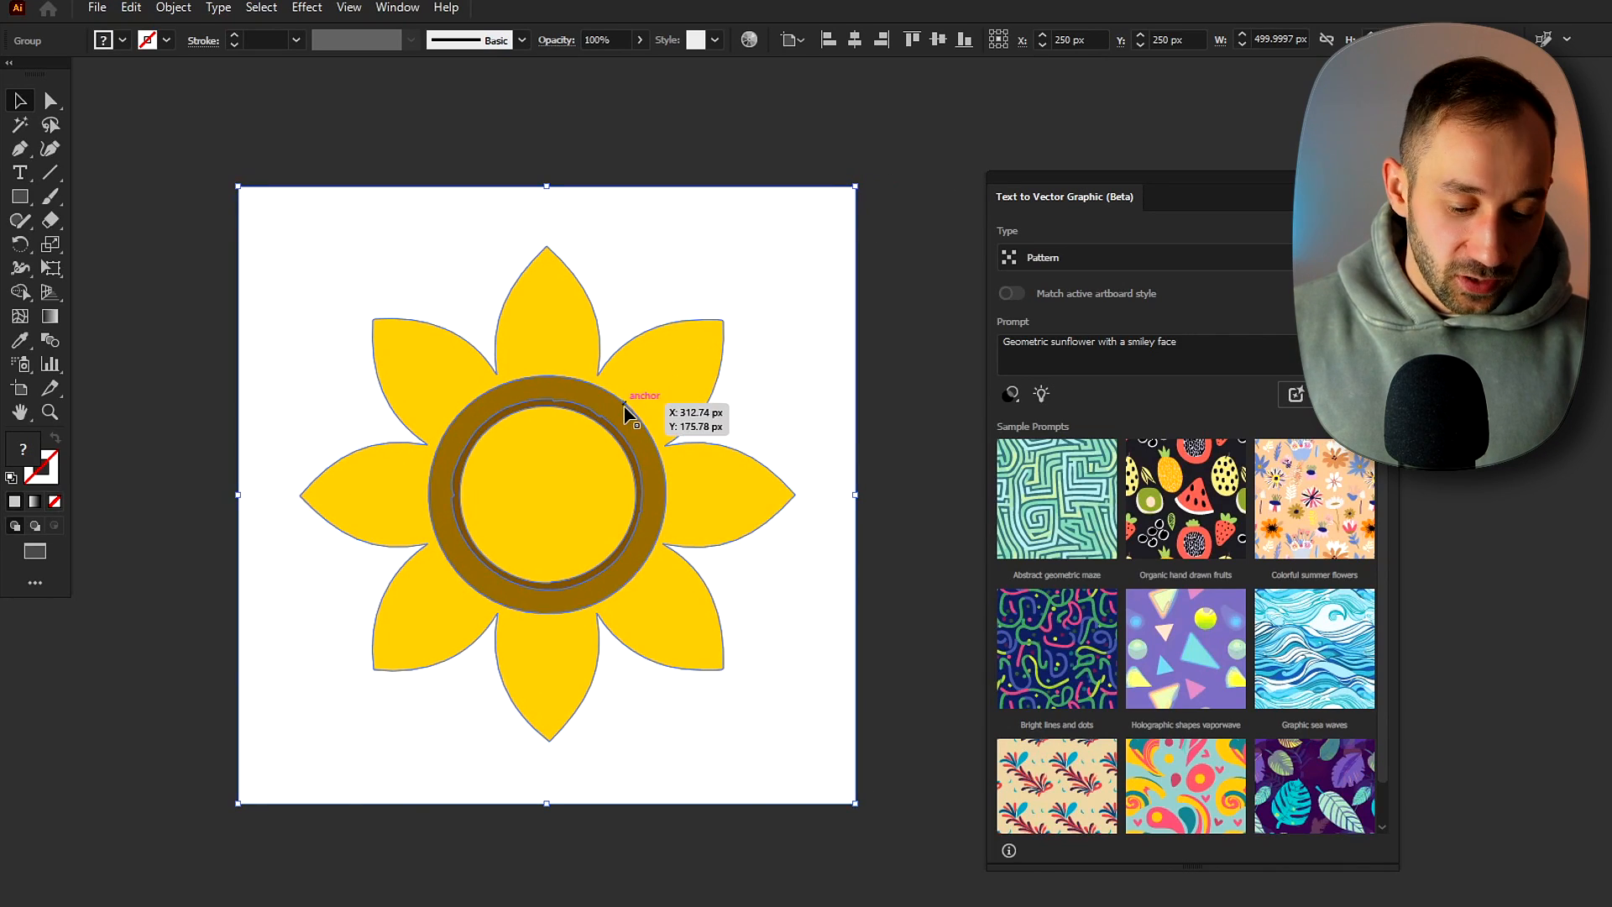
key(Delete)
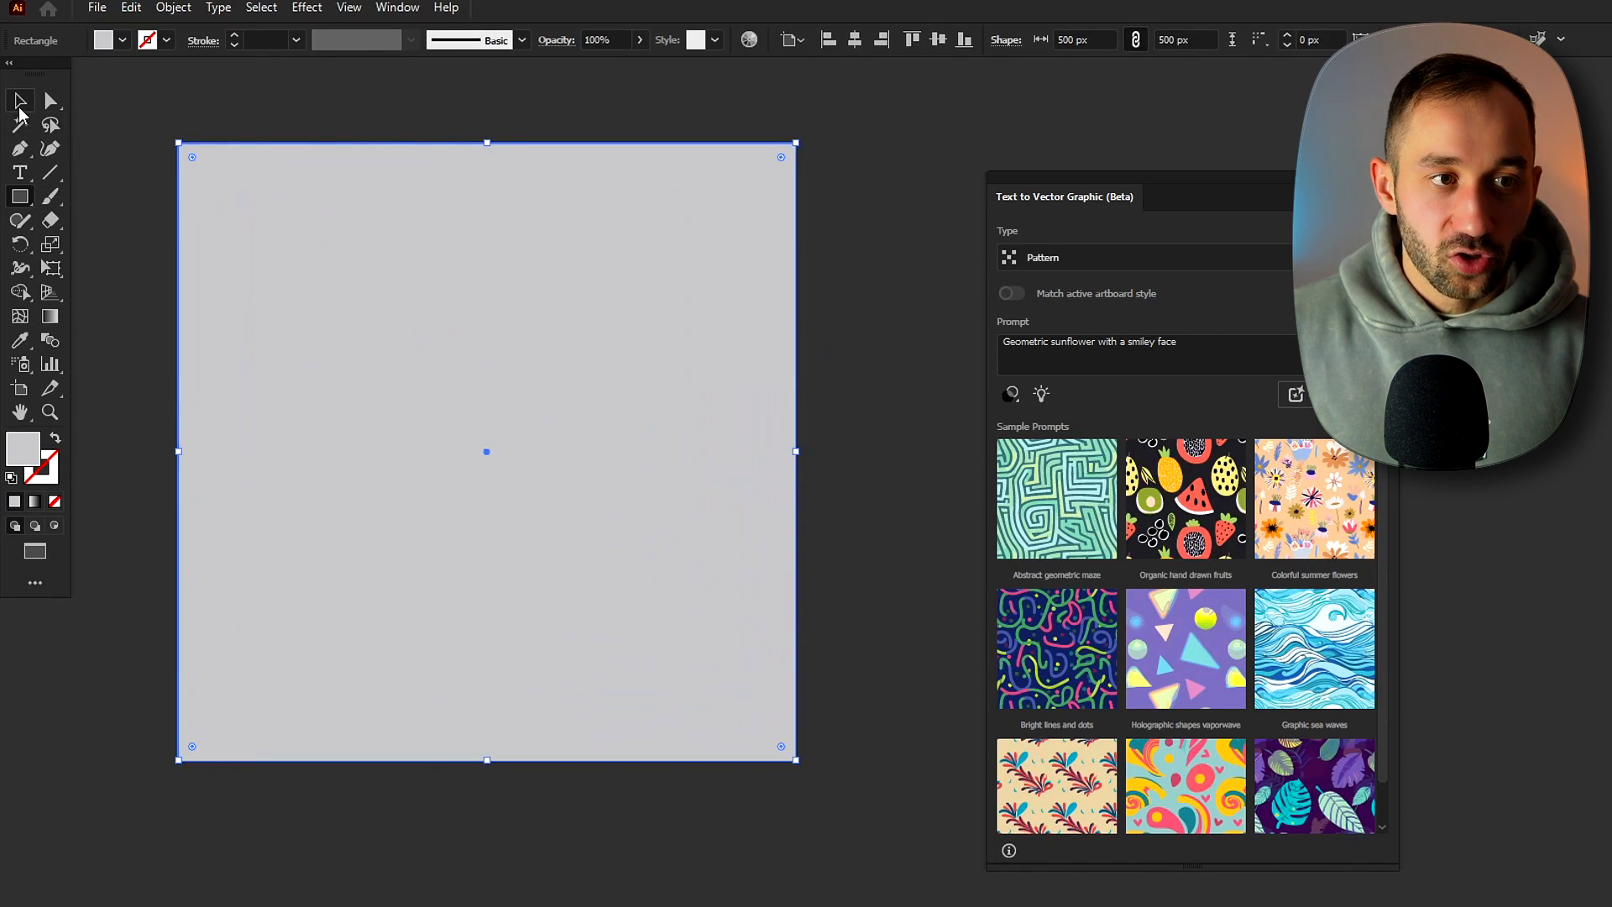
scroll(down, 3)
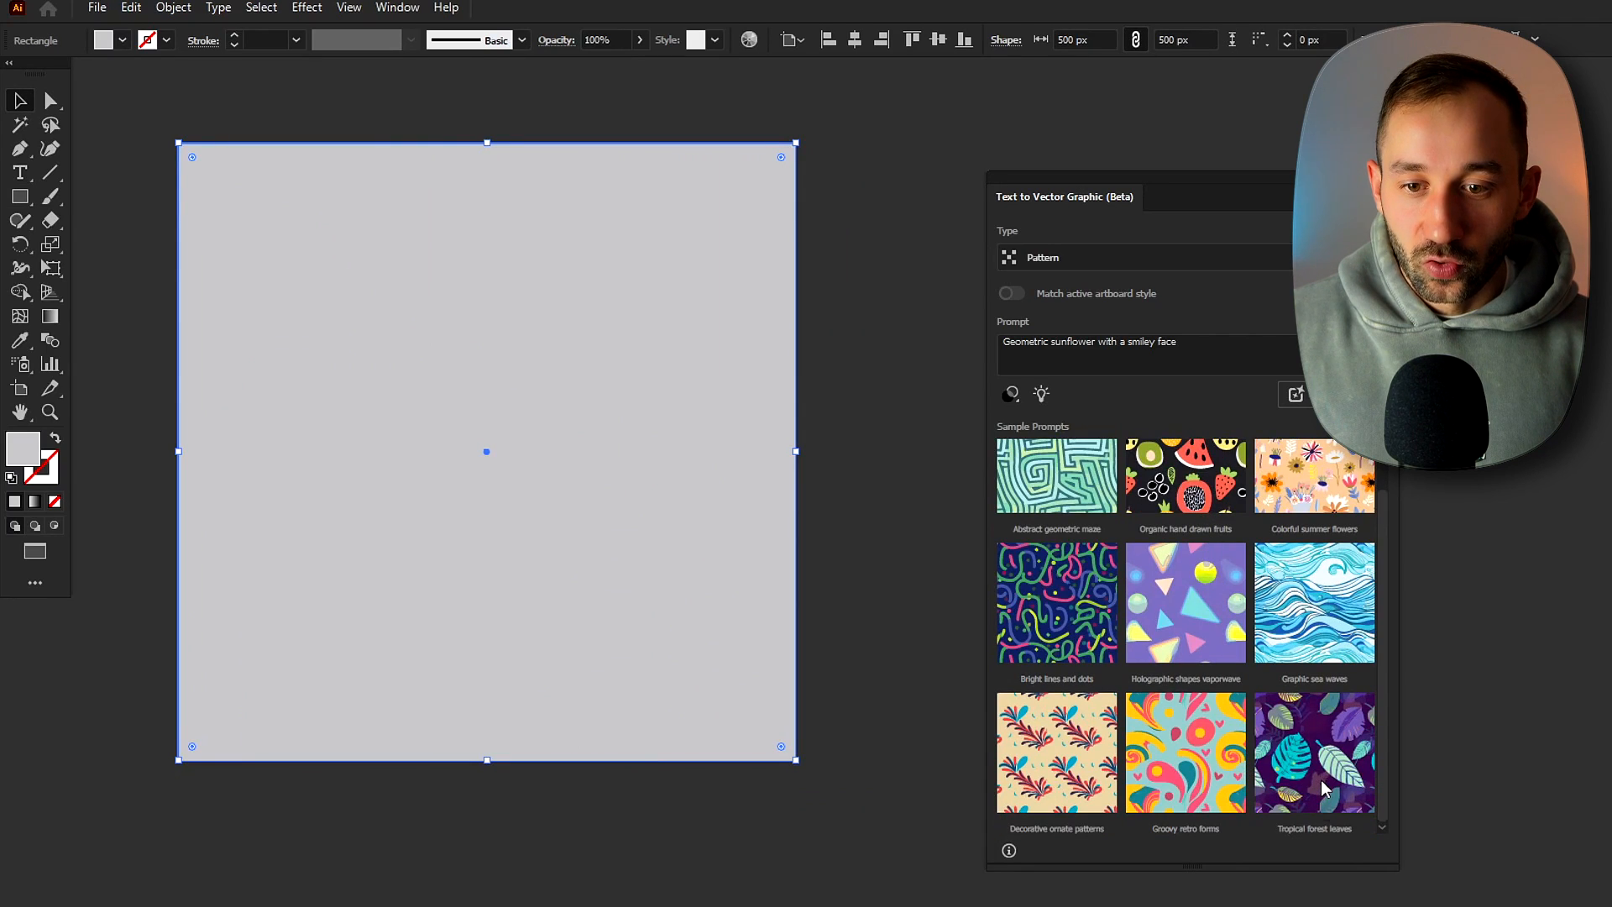
mouse_move(1345, 779)
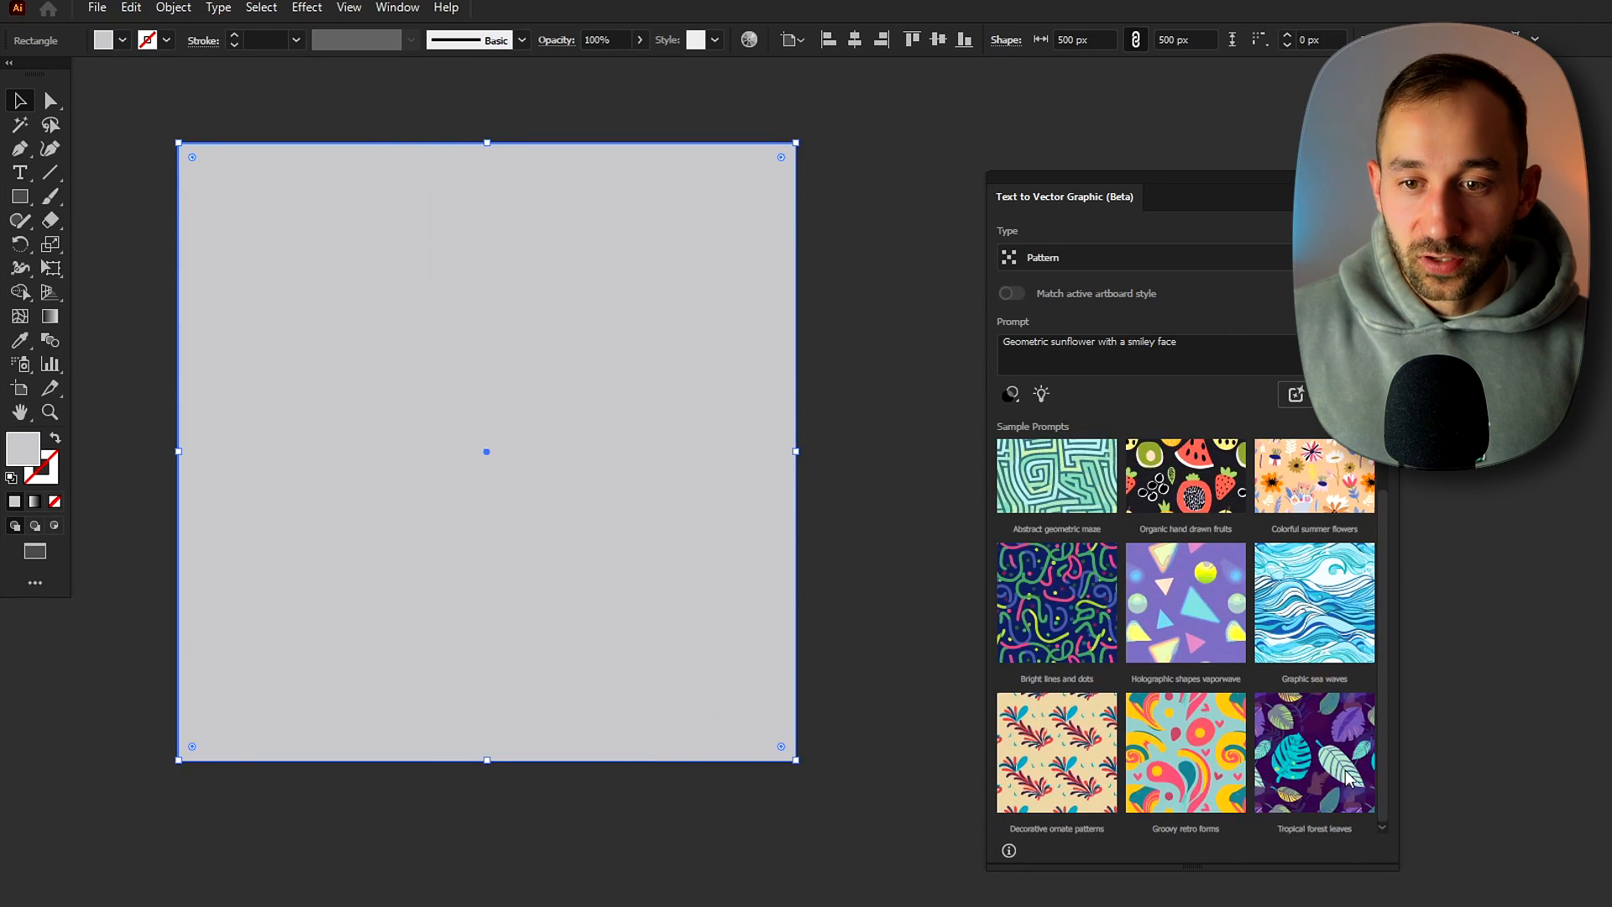
click(1313, 752)
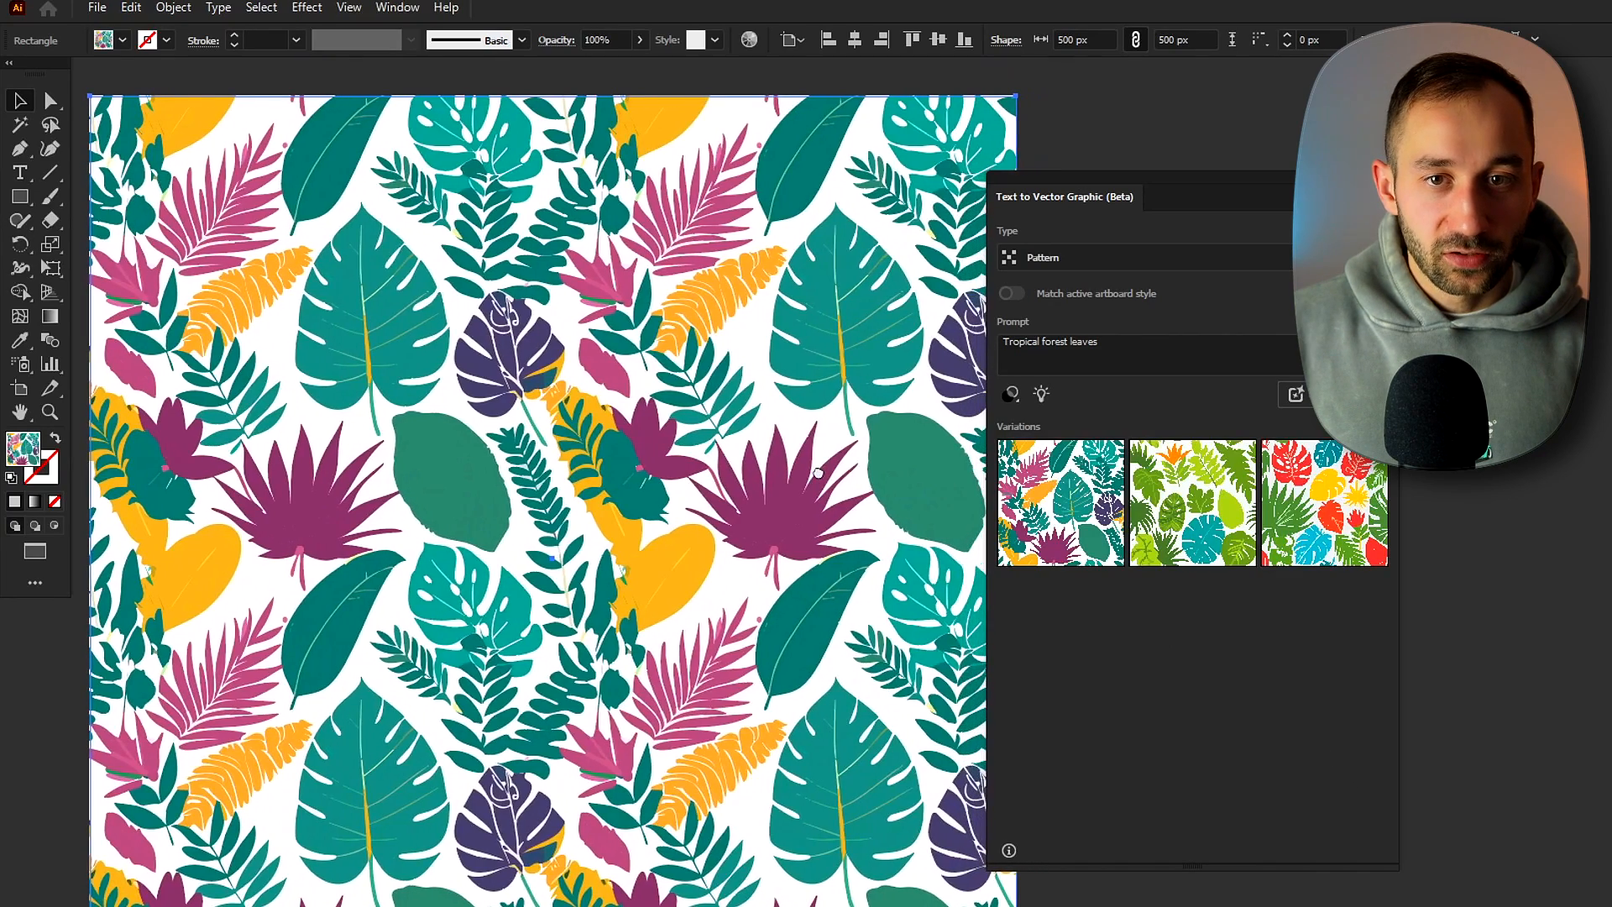
click(1192, 503)
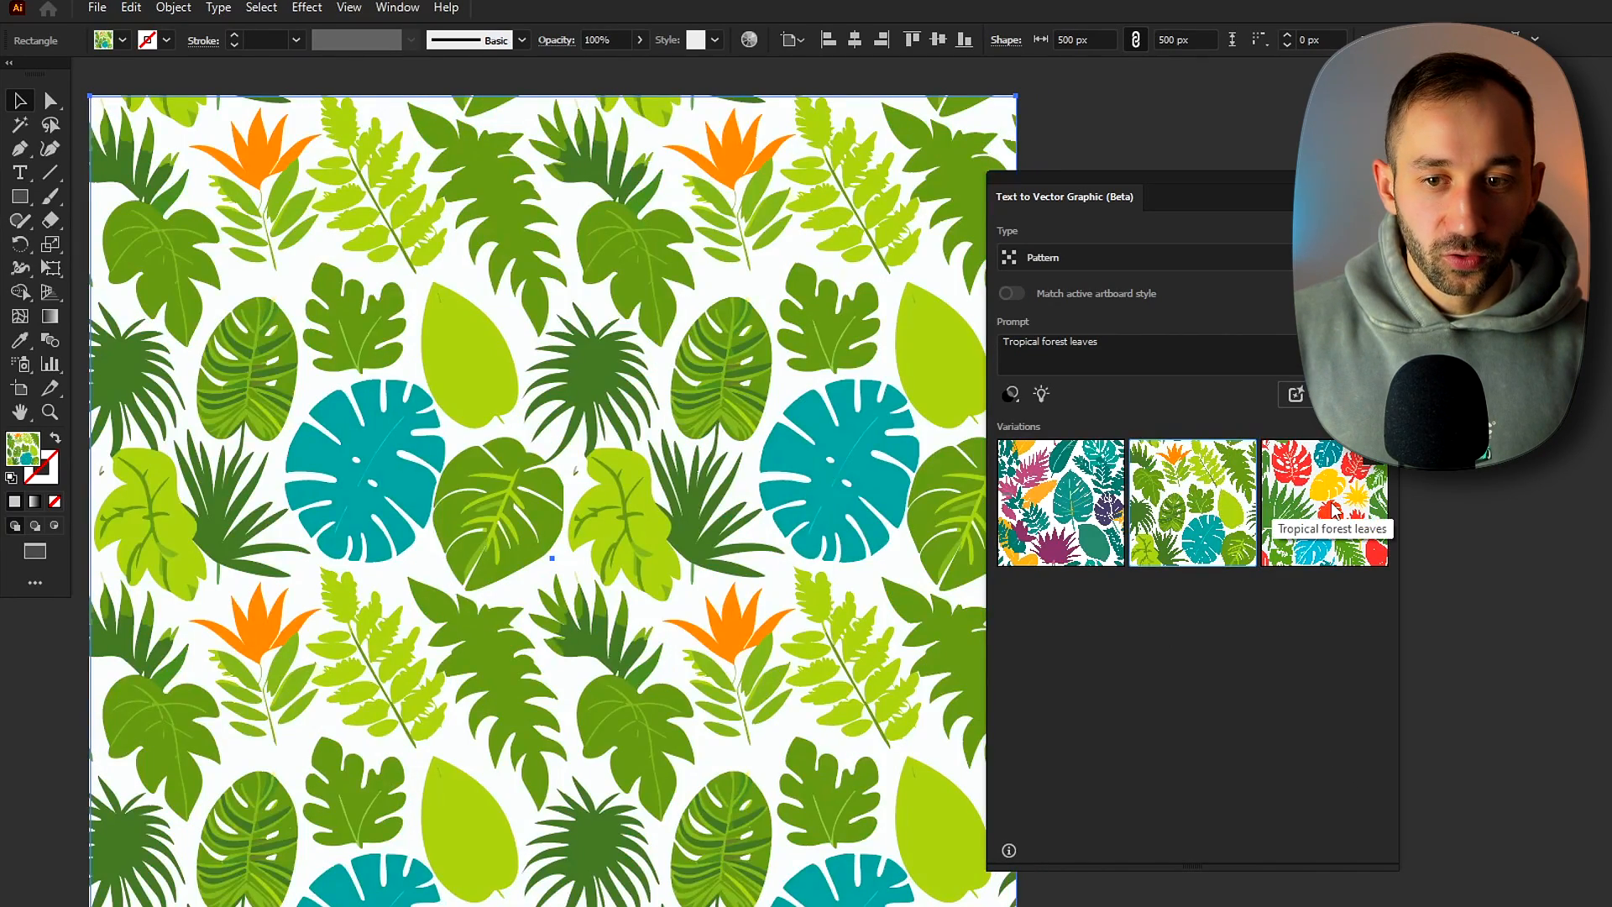
click(1324, 502)
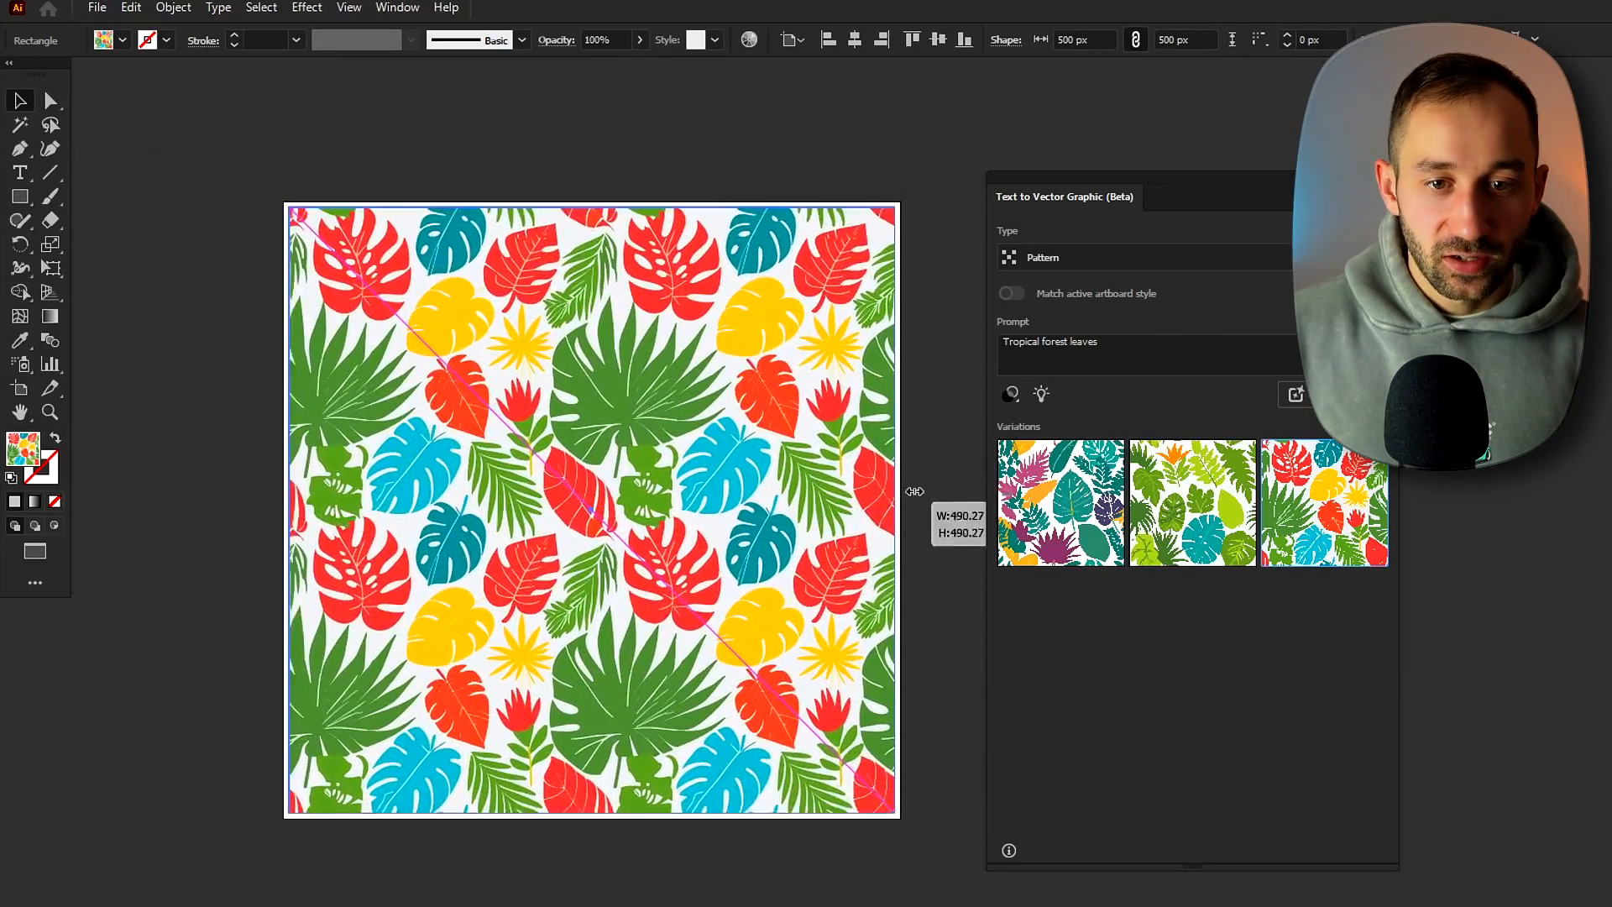
drag(913, 490, 912, 511)
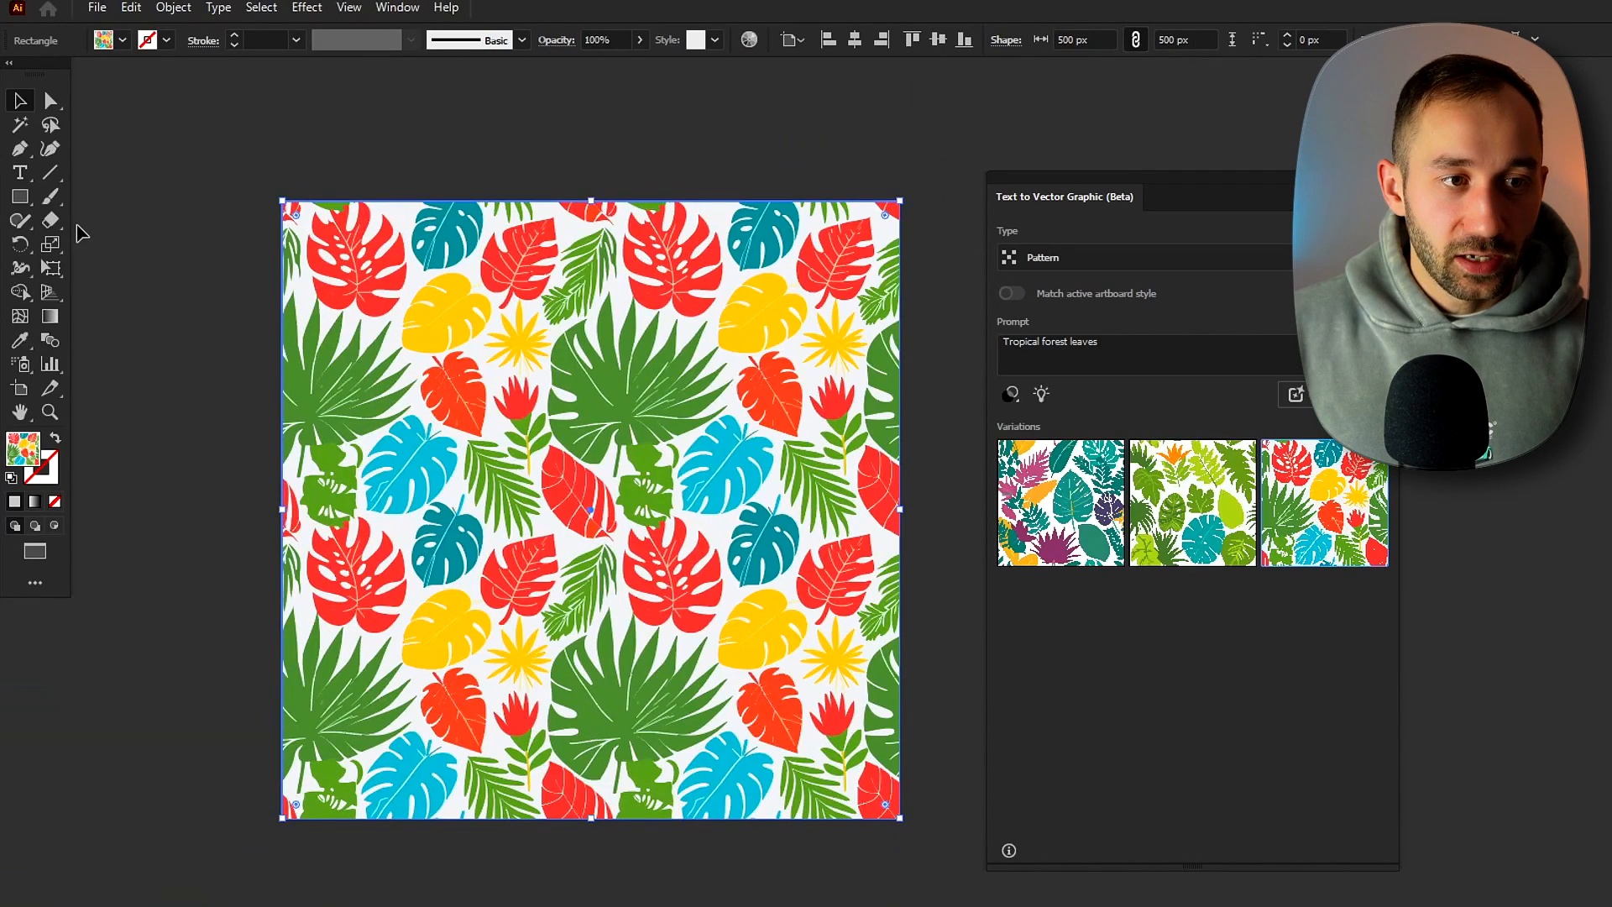
mouse_move(50, 243)
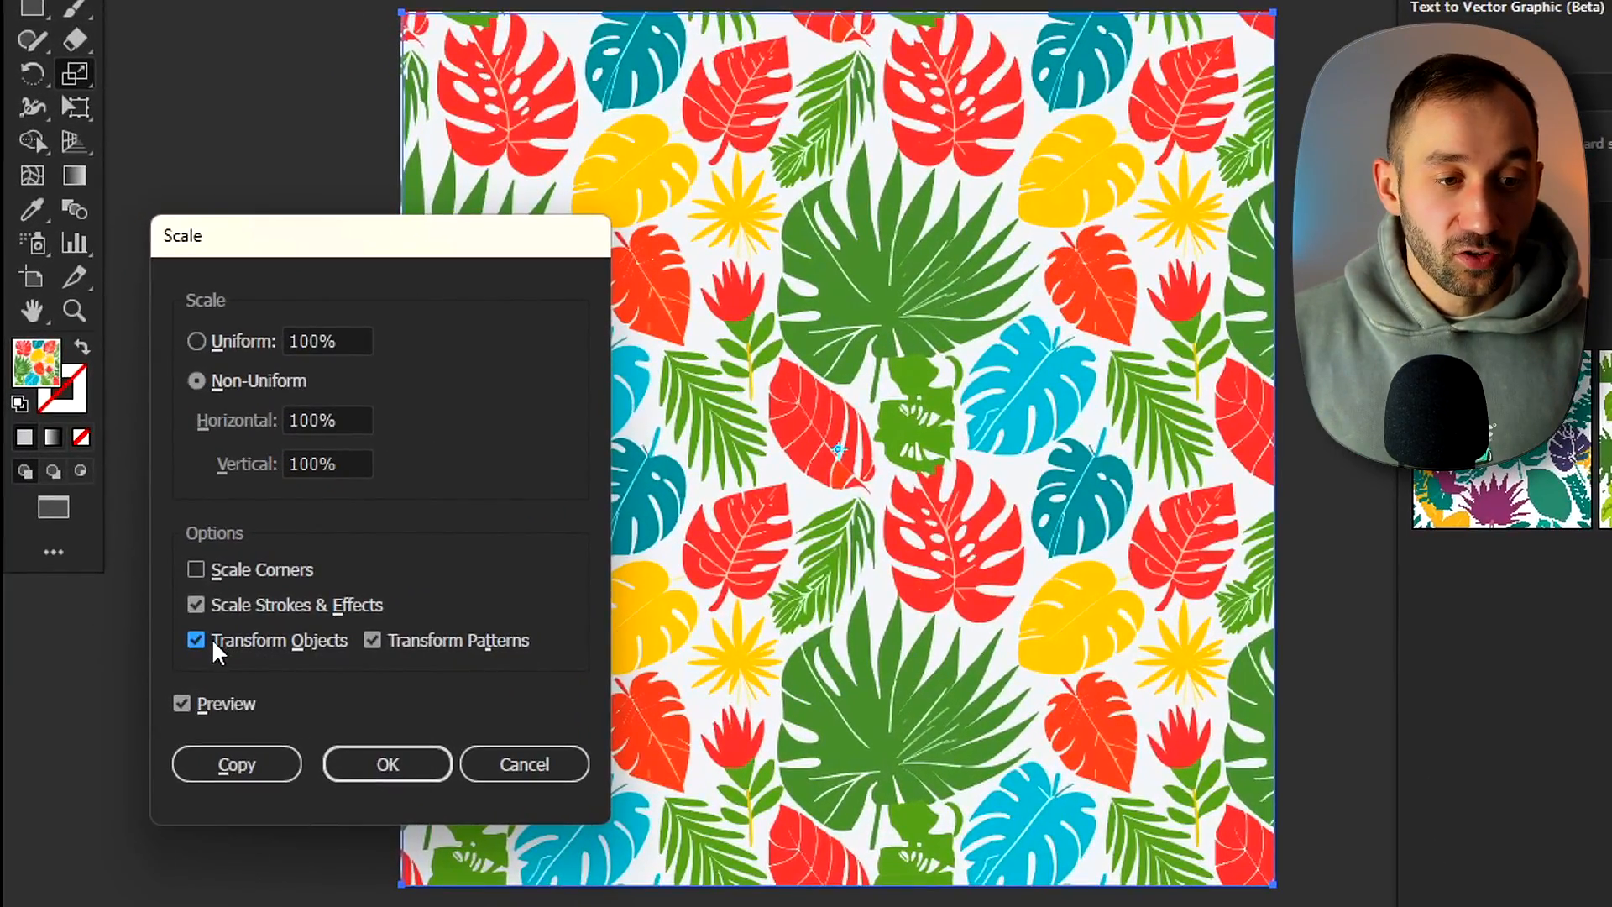
Step: Scale only the tropical leaf pattern uniformly to 50%, keeping the square's size unchanged
click(196, 640)
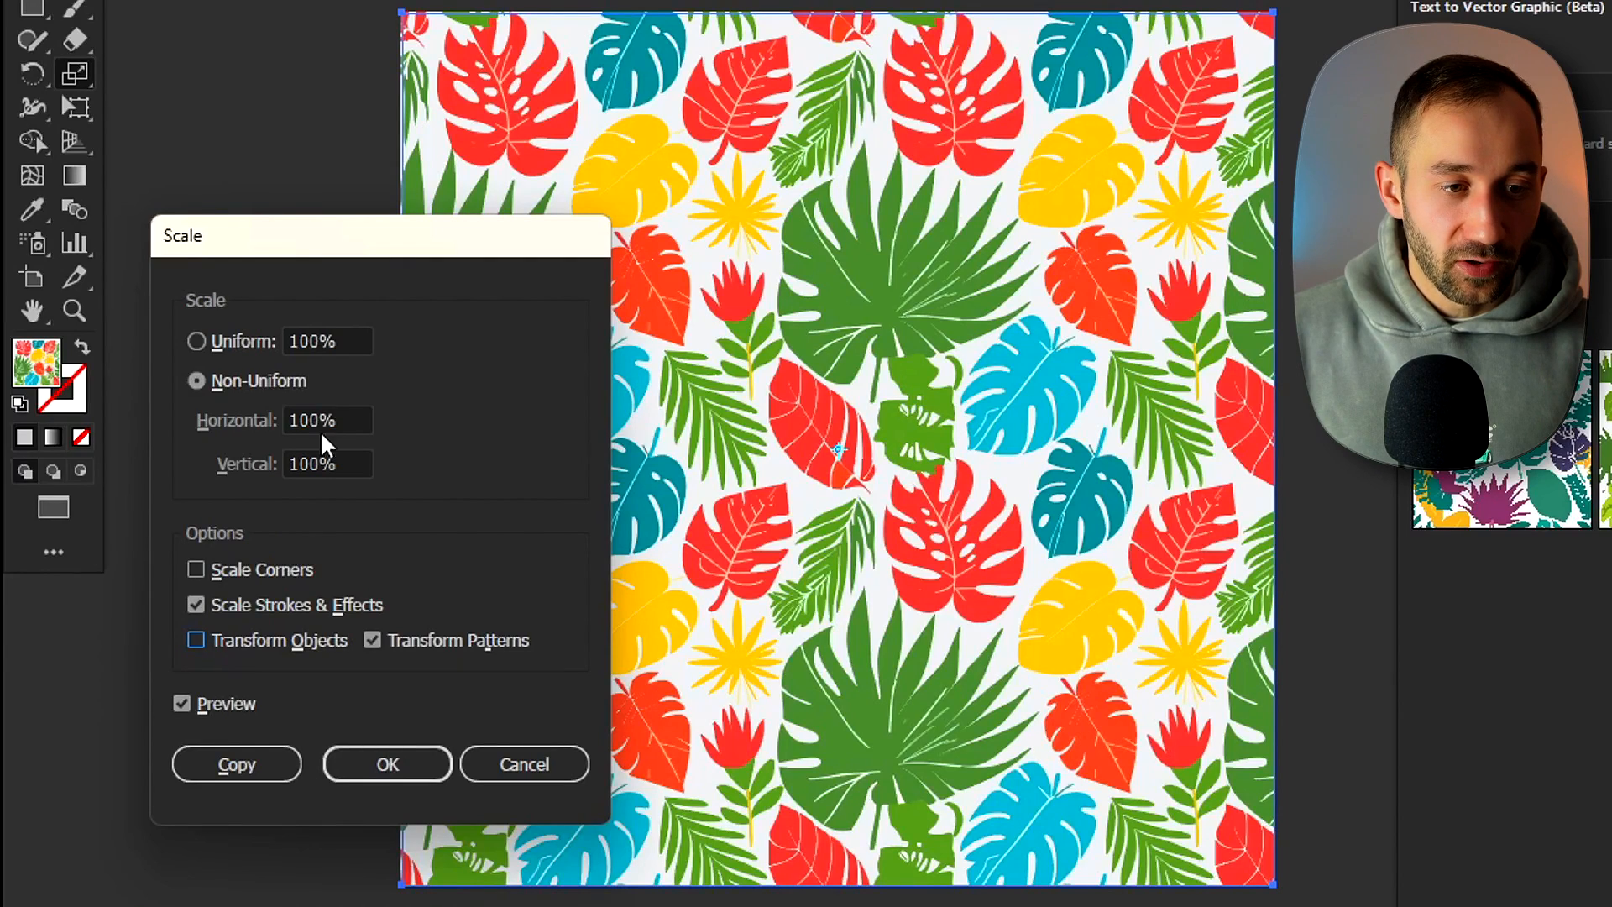
click(196, 341)
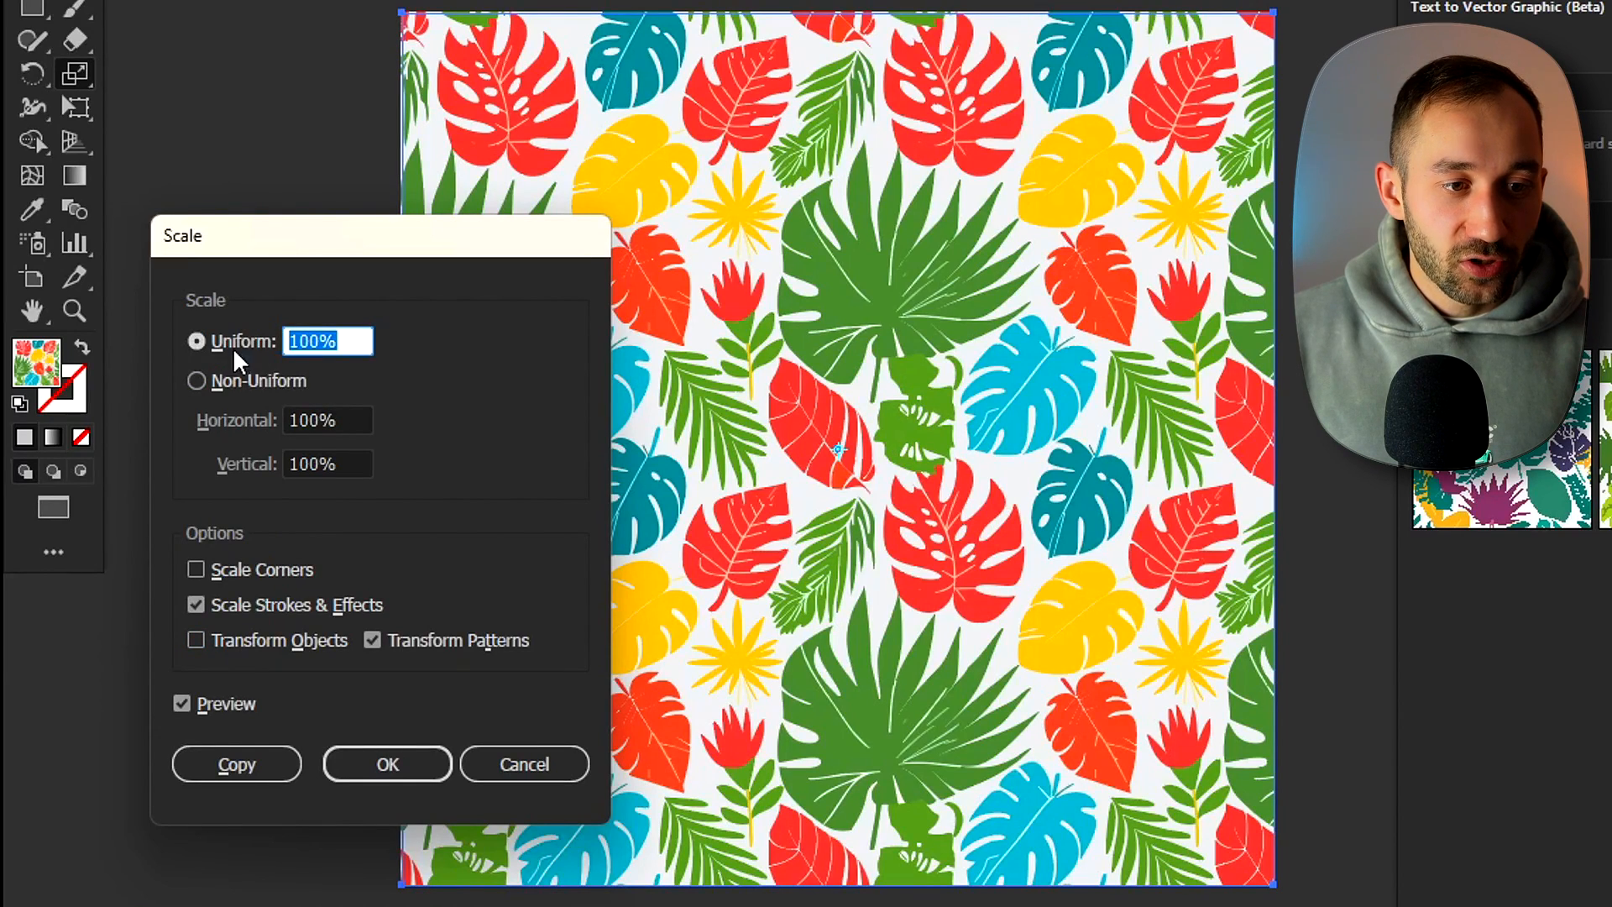
text(93%)
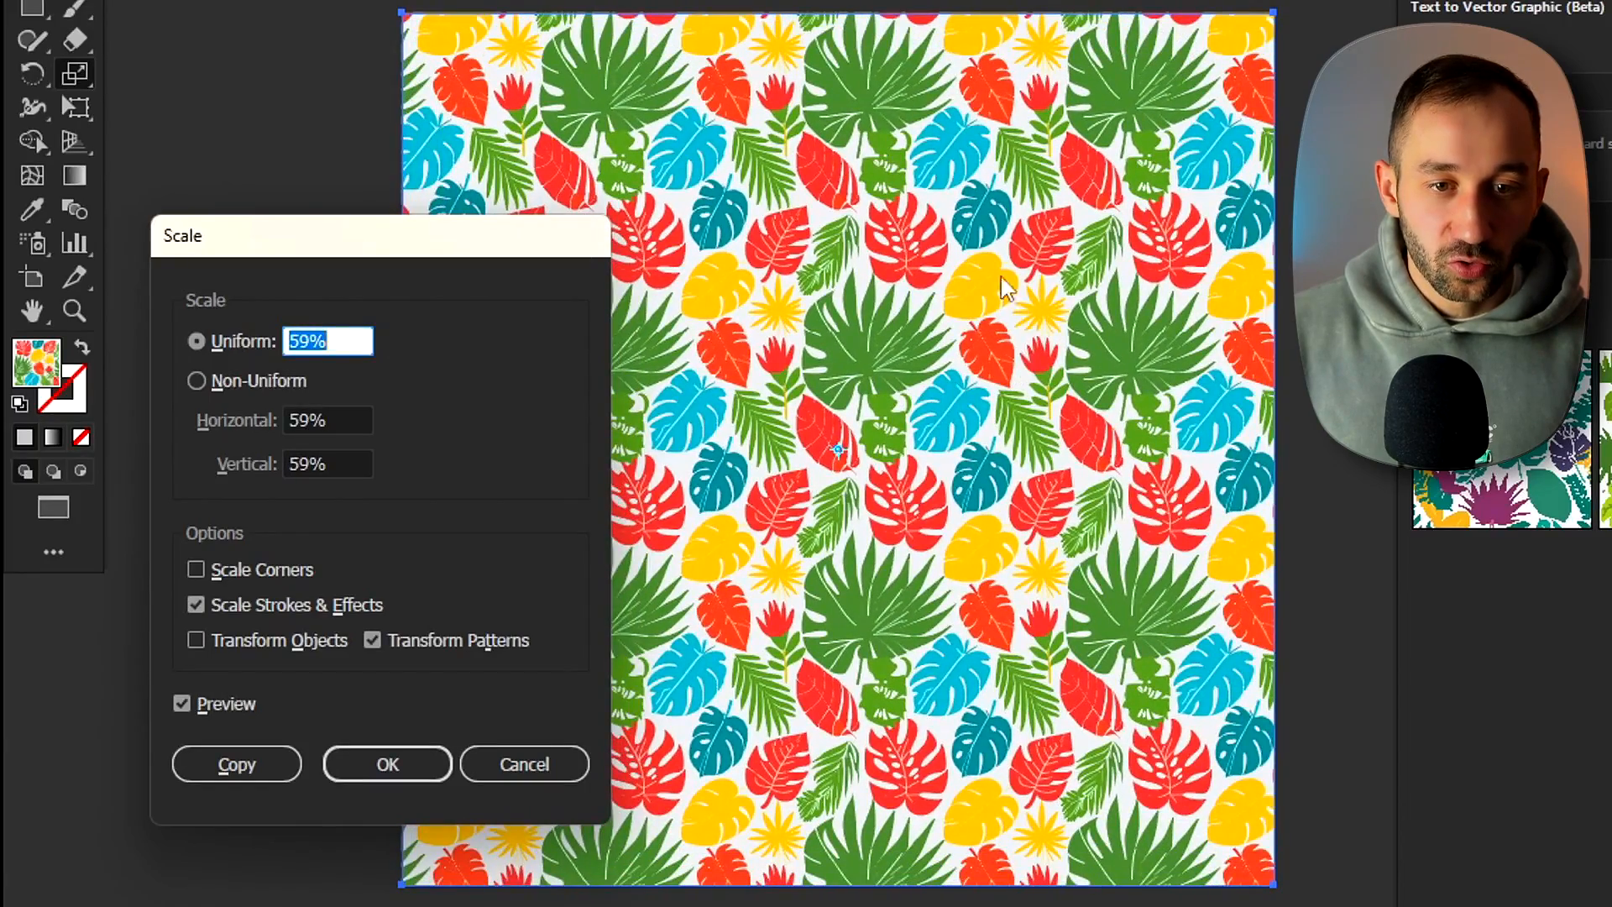
text(52)
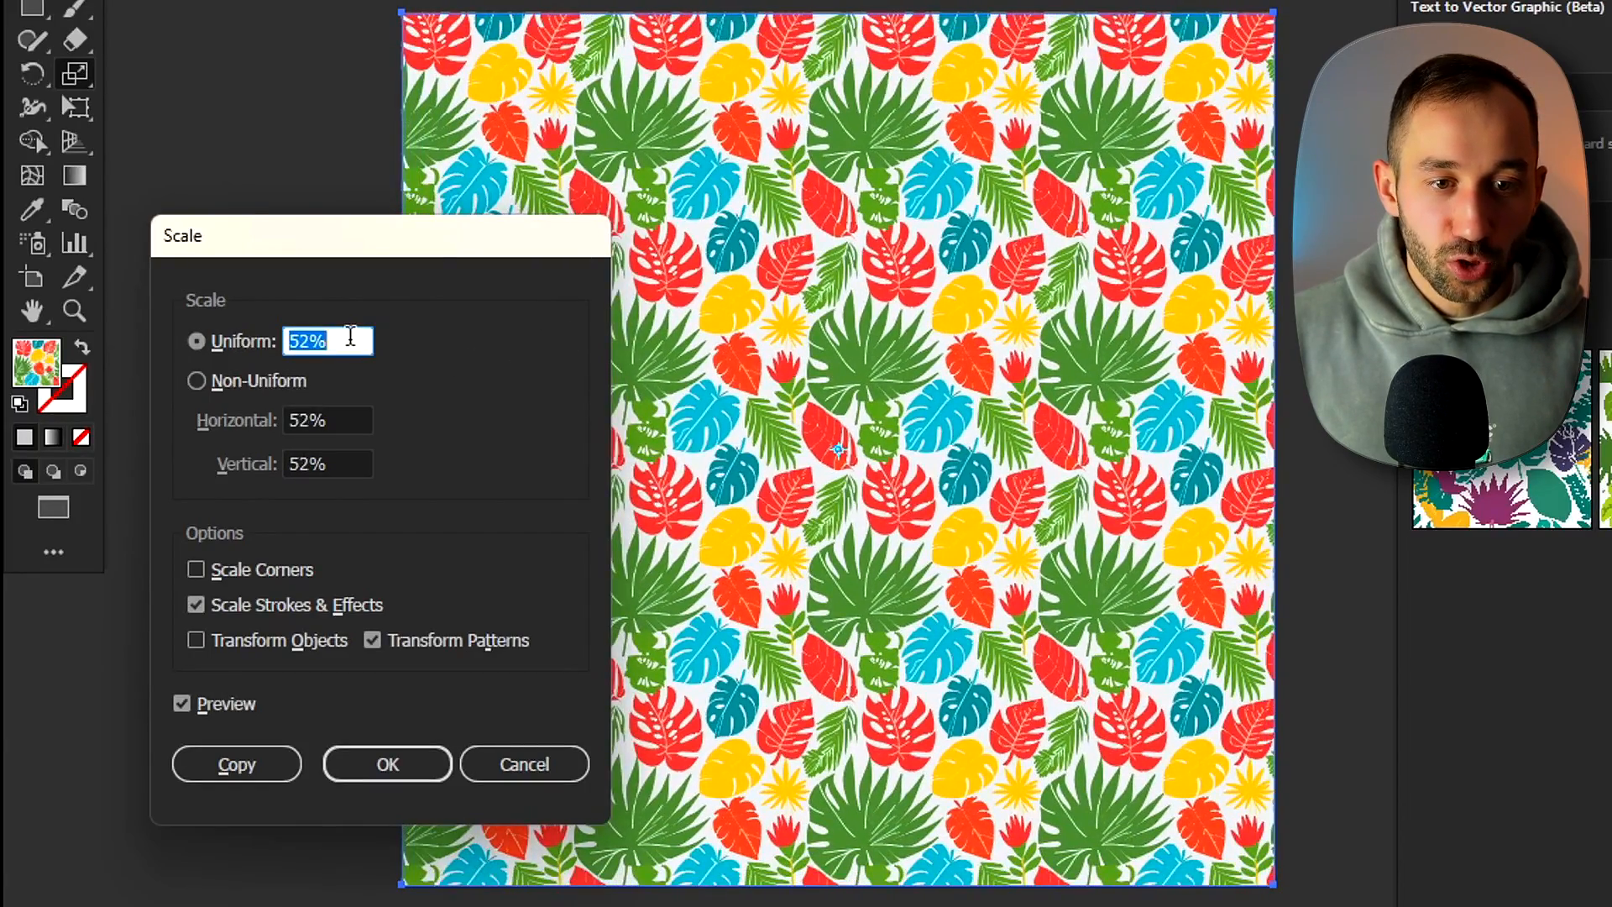
text(50%)
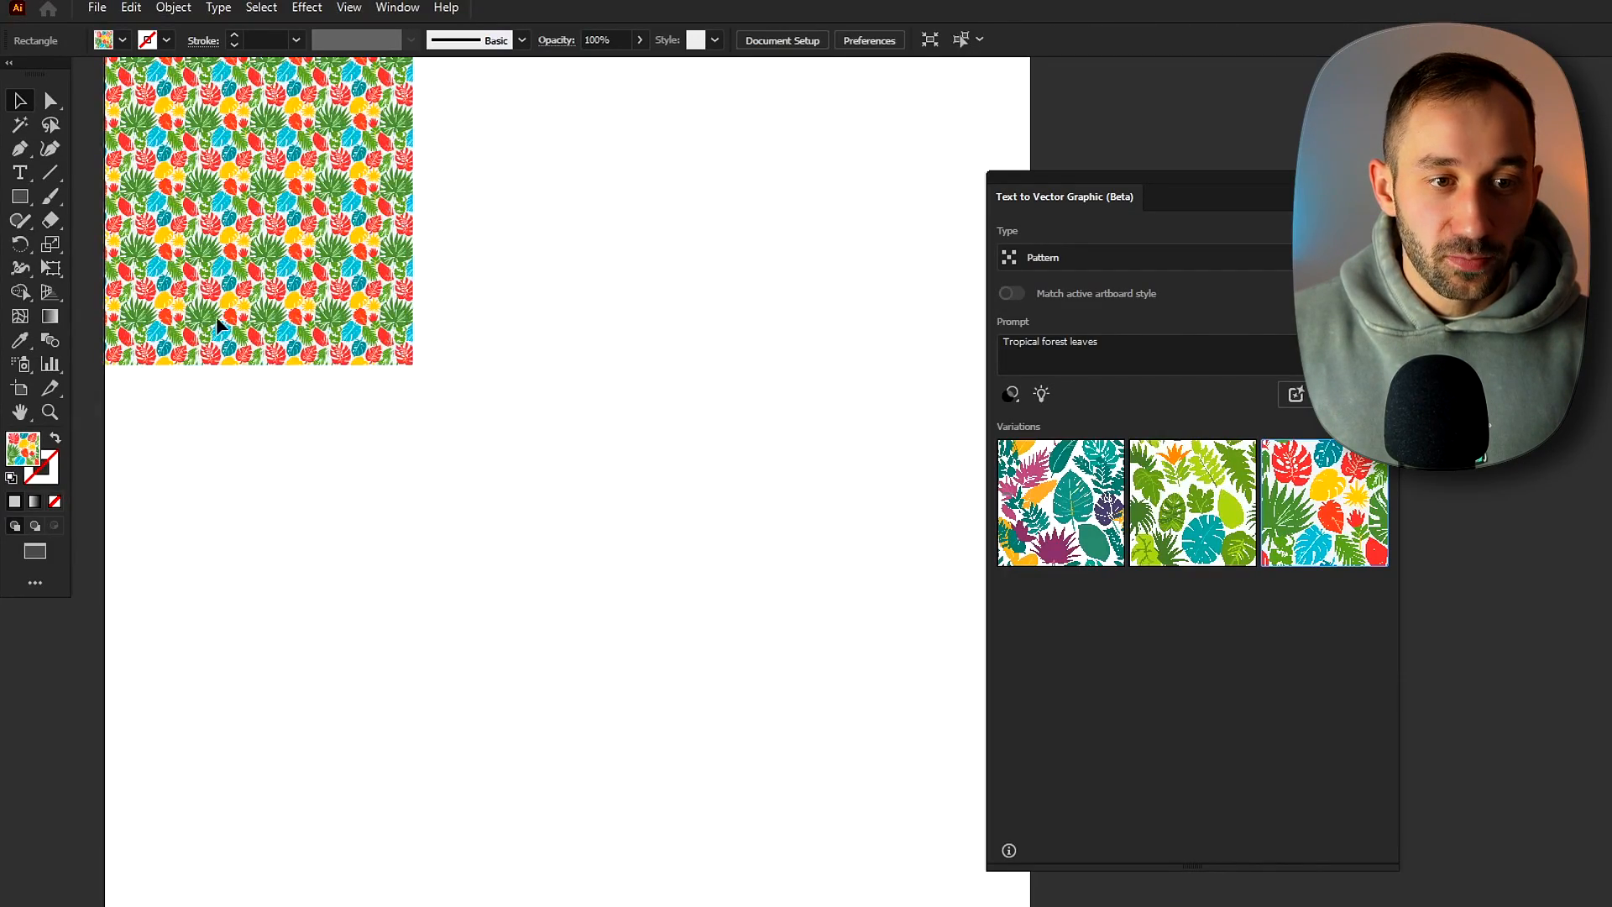
Step: Draw a large star with the Star Tool and apply the tropical leaves pattern variation
click(19, 196)
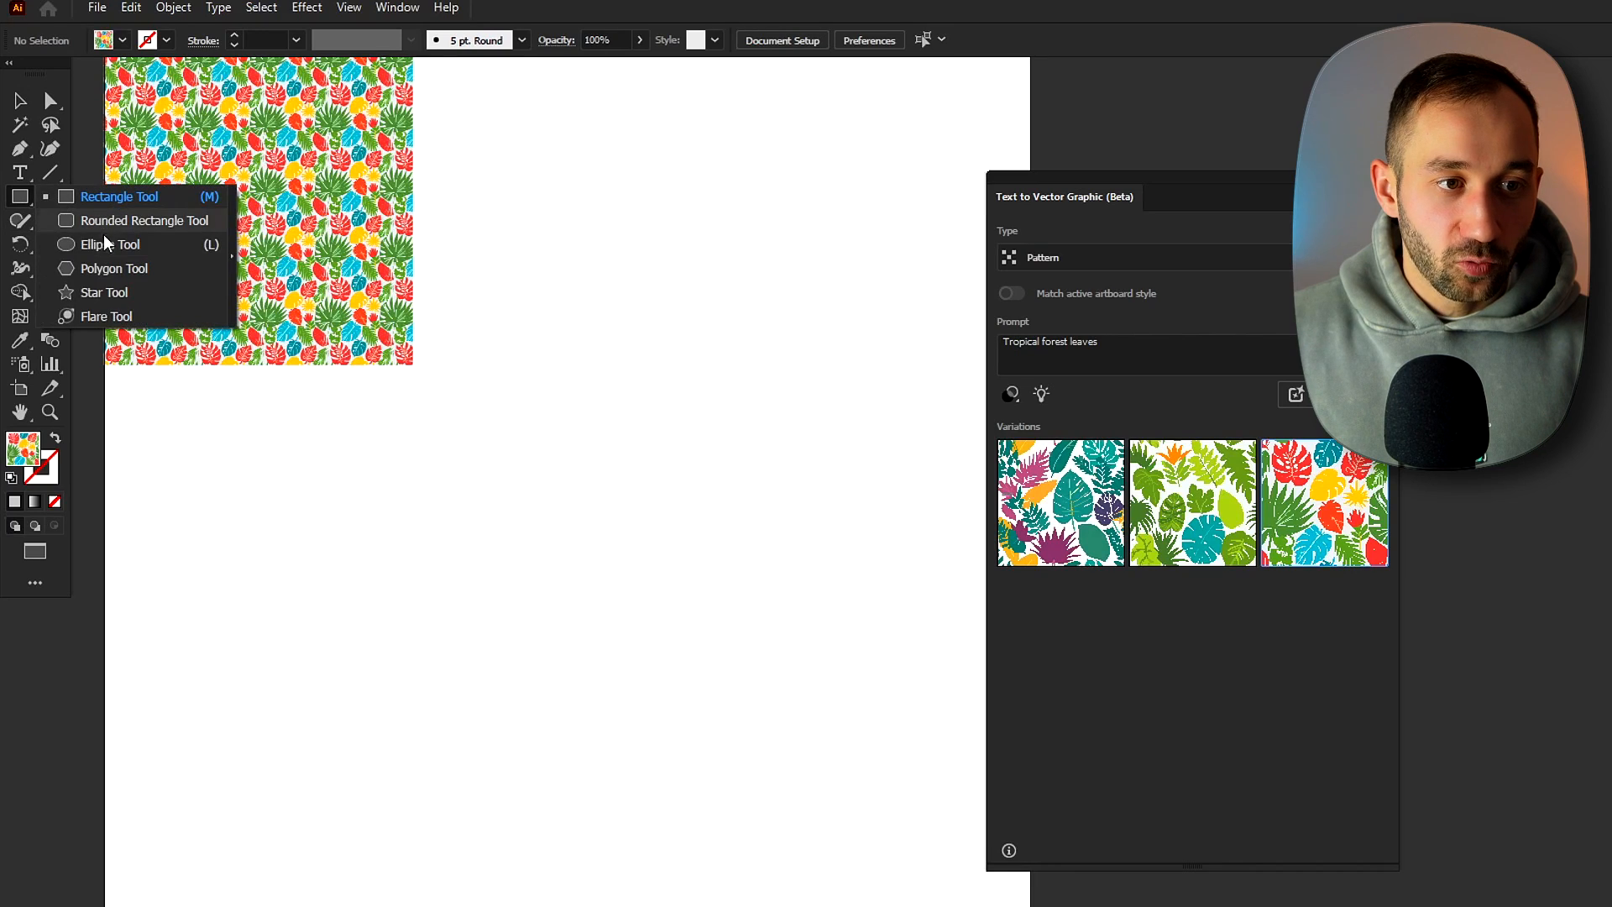
drag(506, 334, 618, 676)
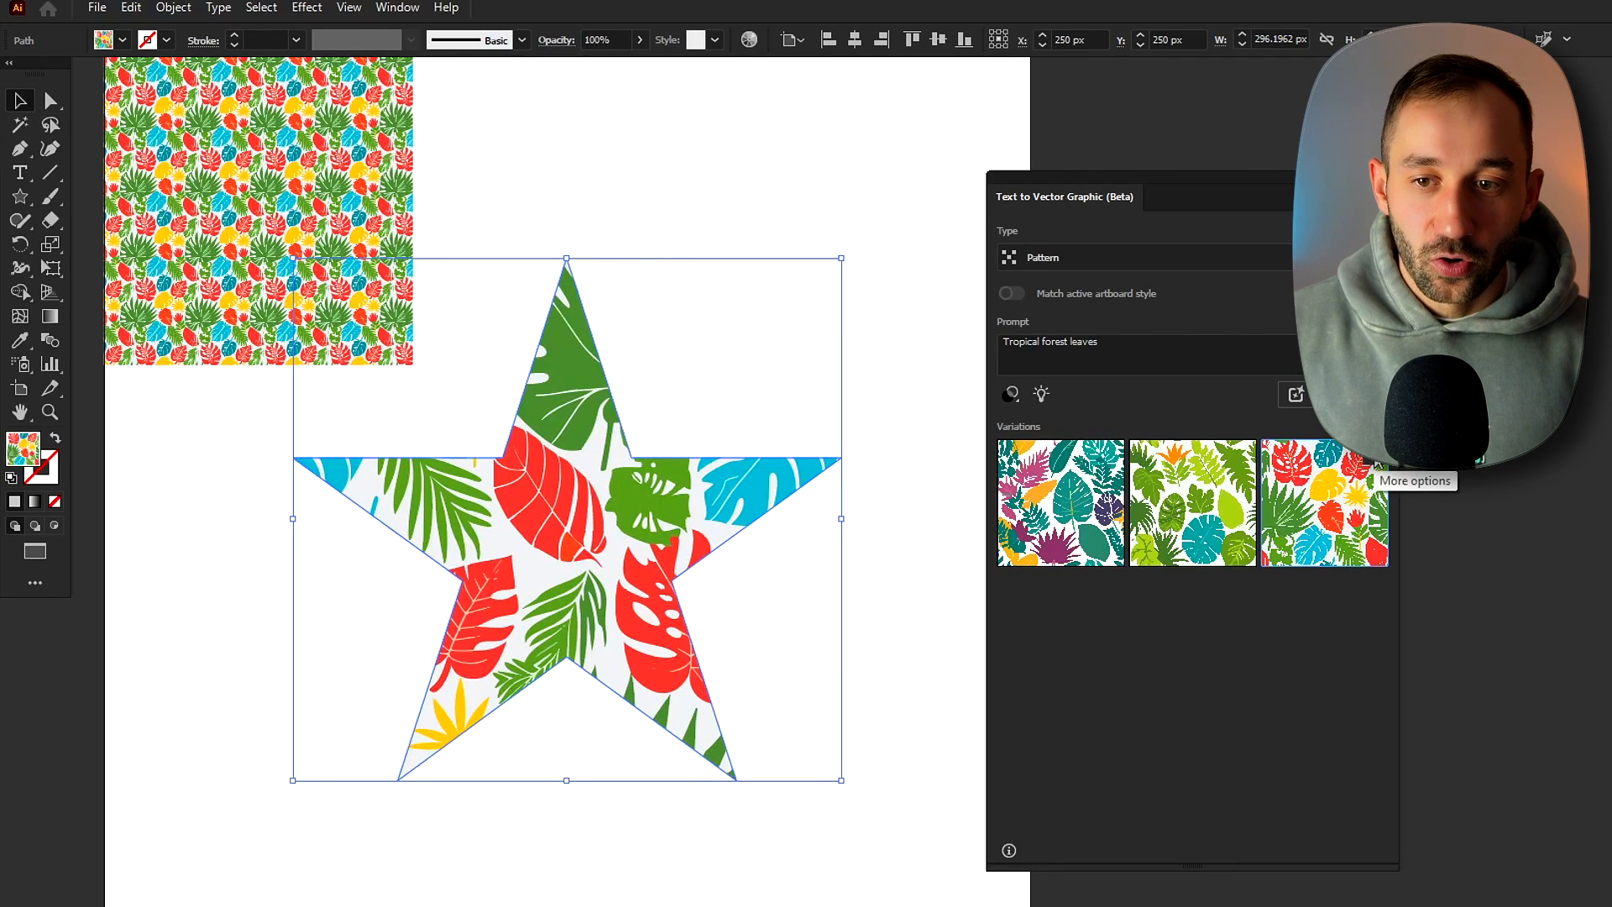
click(1415, 480)
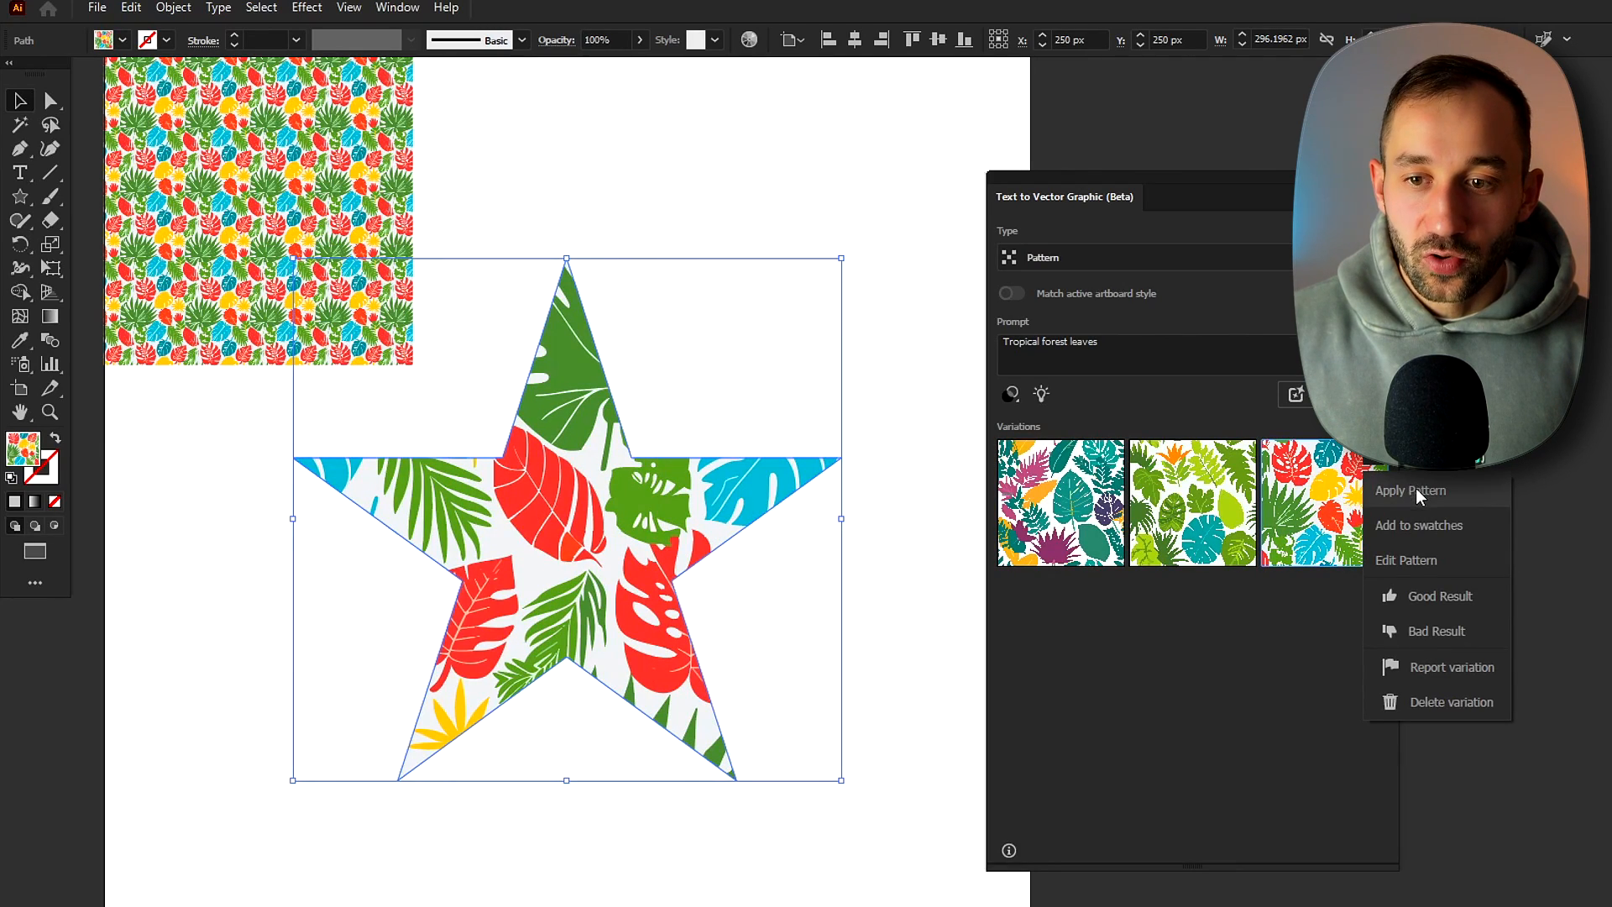
mouse_move(1453, 535)
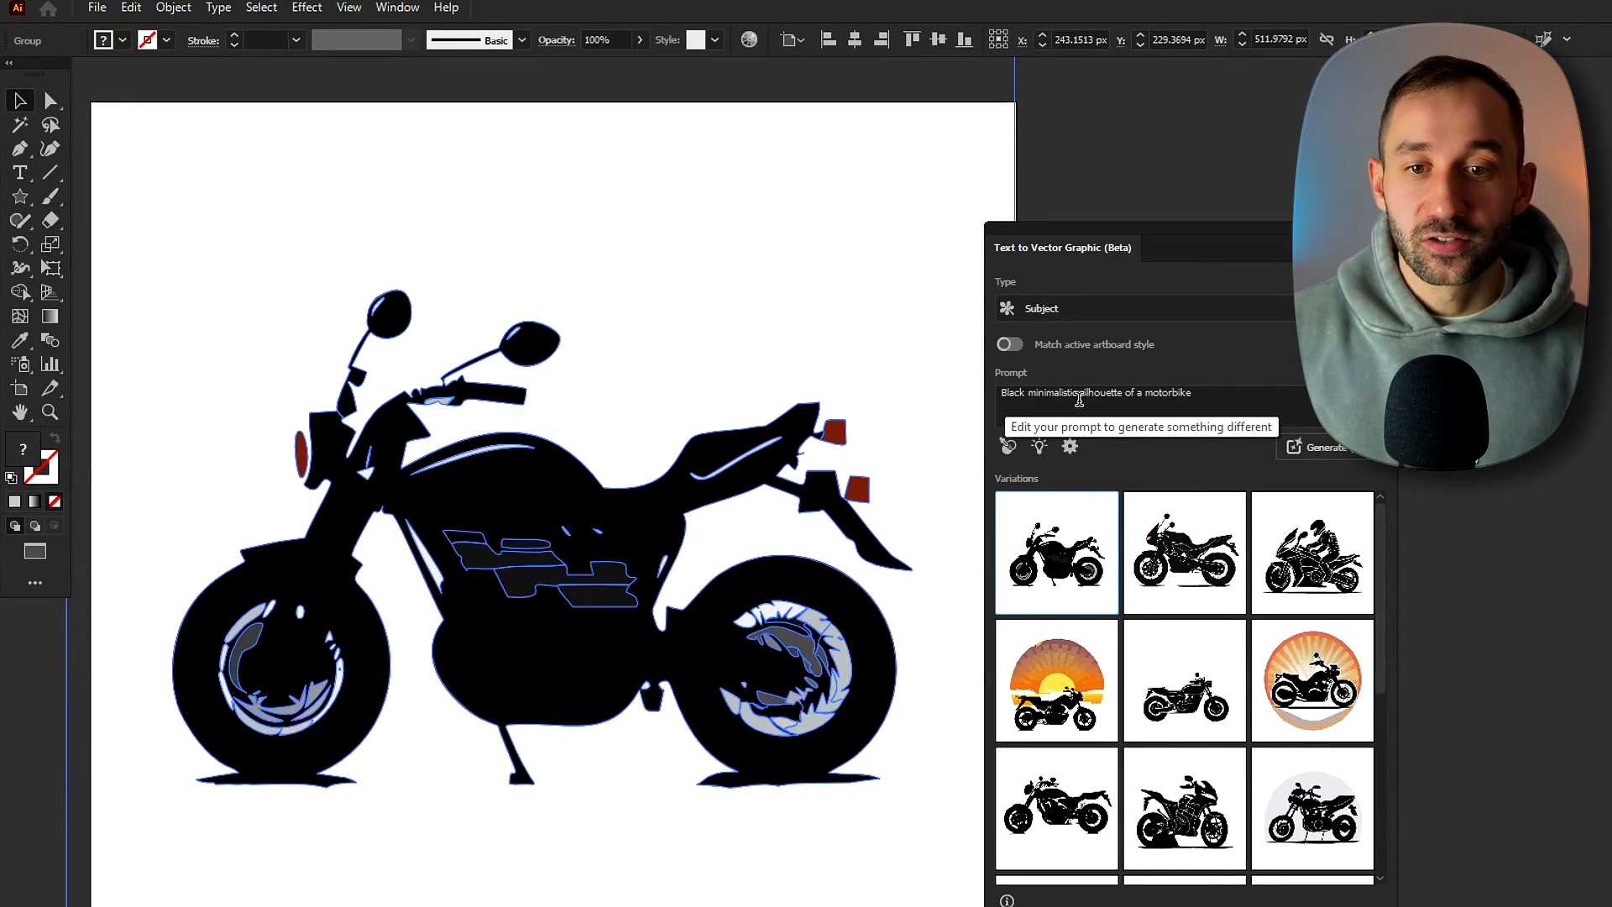
Step: Generate black motorbike silhouettes, place the rider variation, and drag it toward the lower left
double_click(1168, 393)
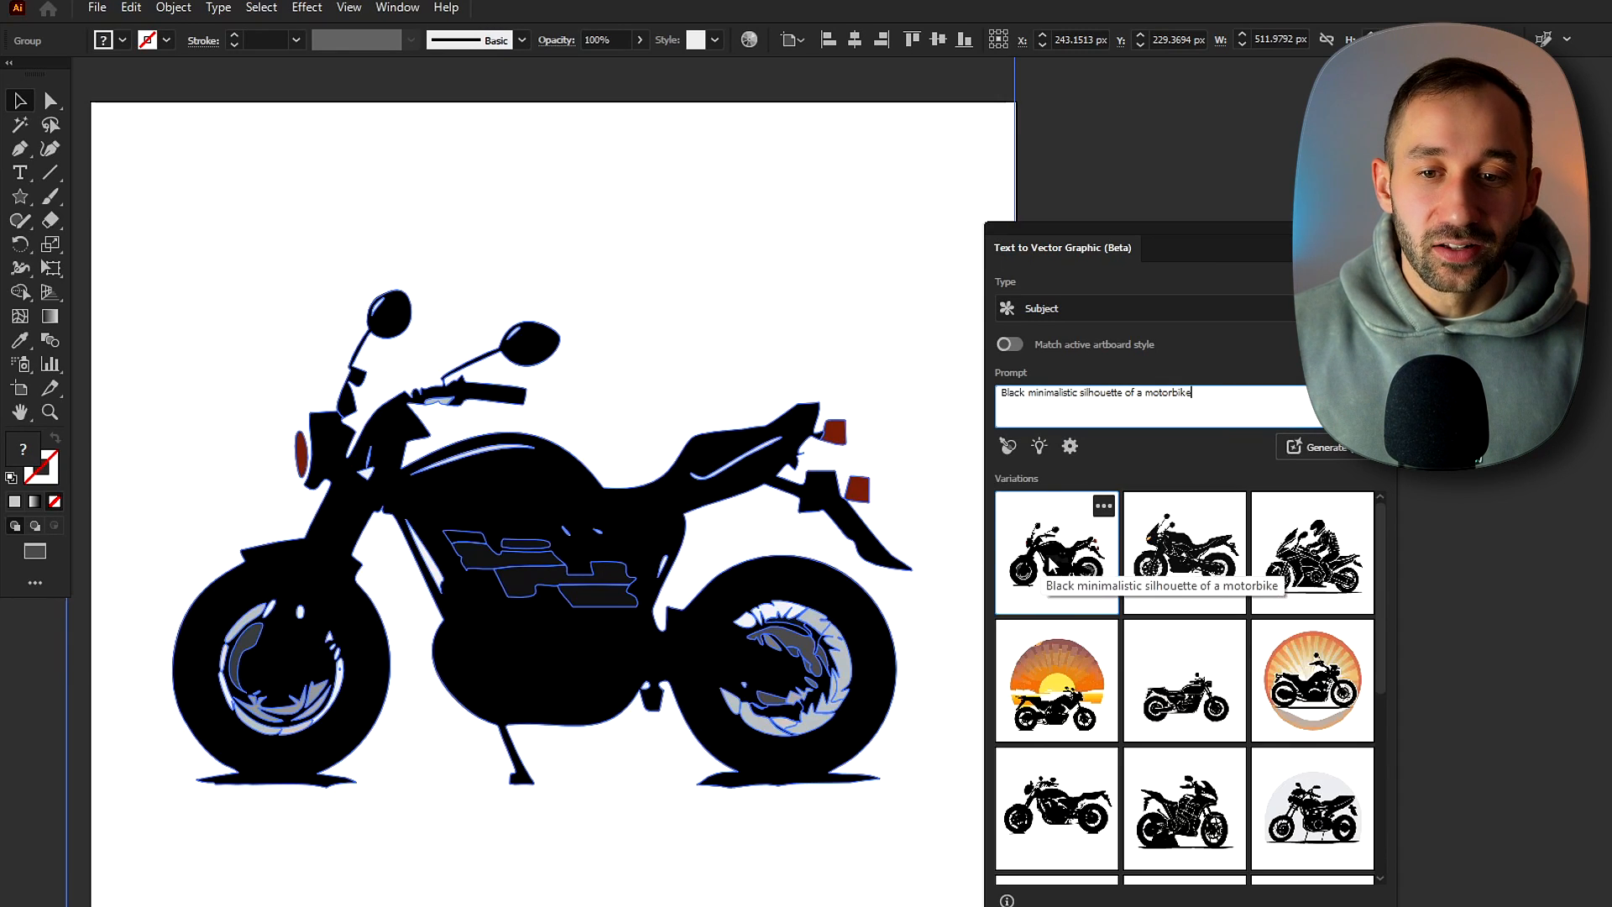
click(1183, 553)
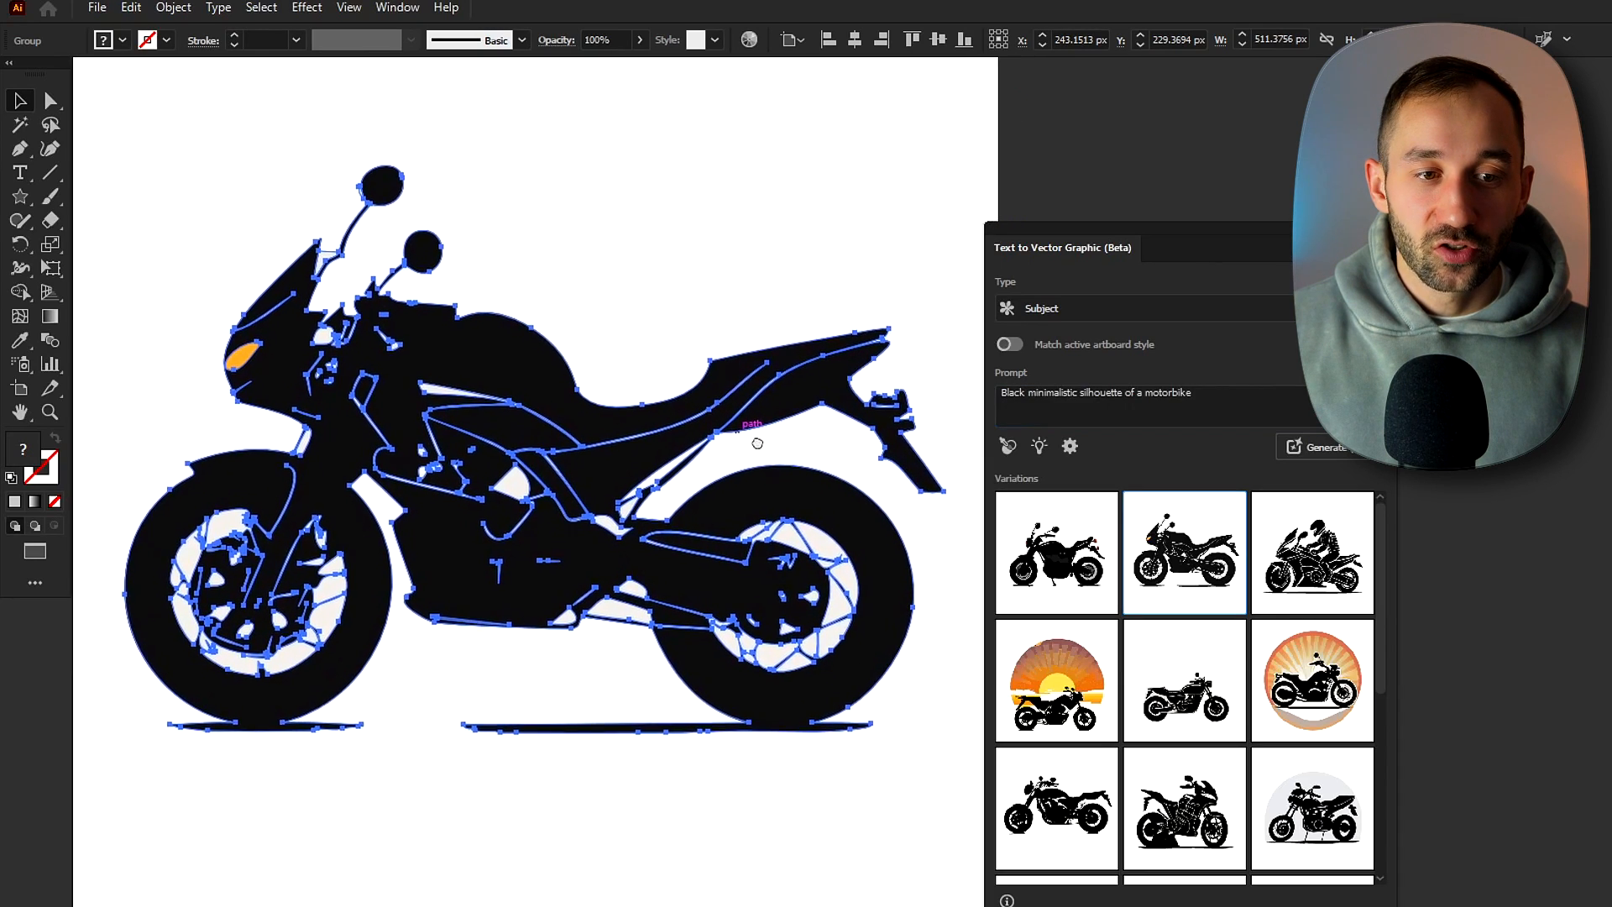
click(1311, 551)
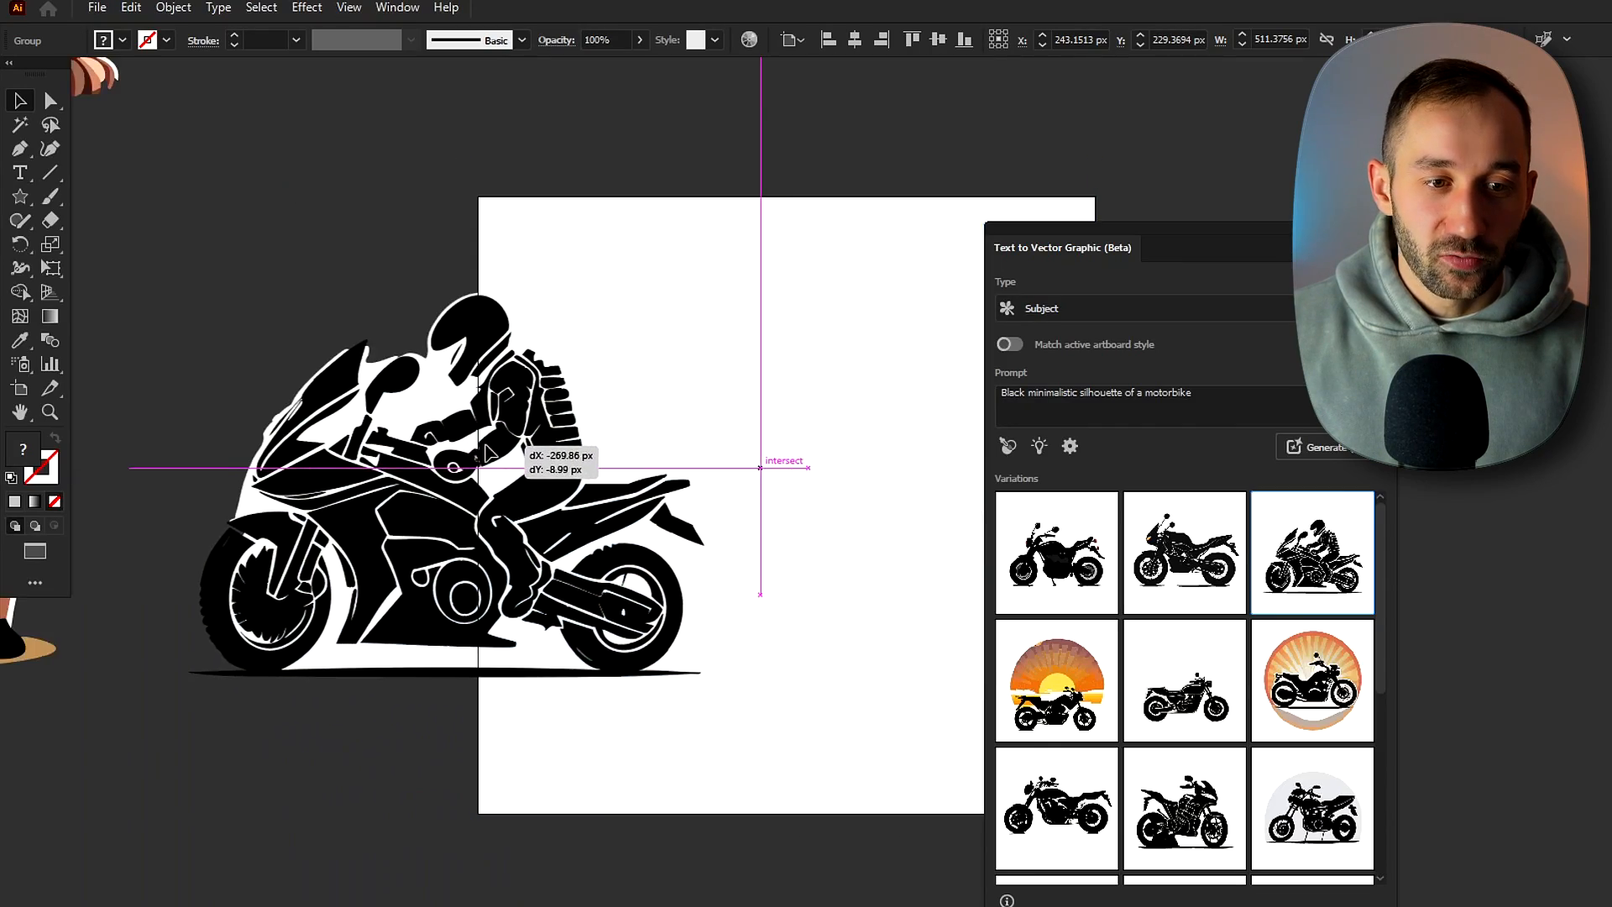
drag(488, 458, 491, 601)
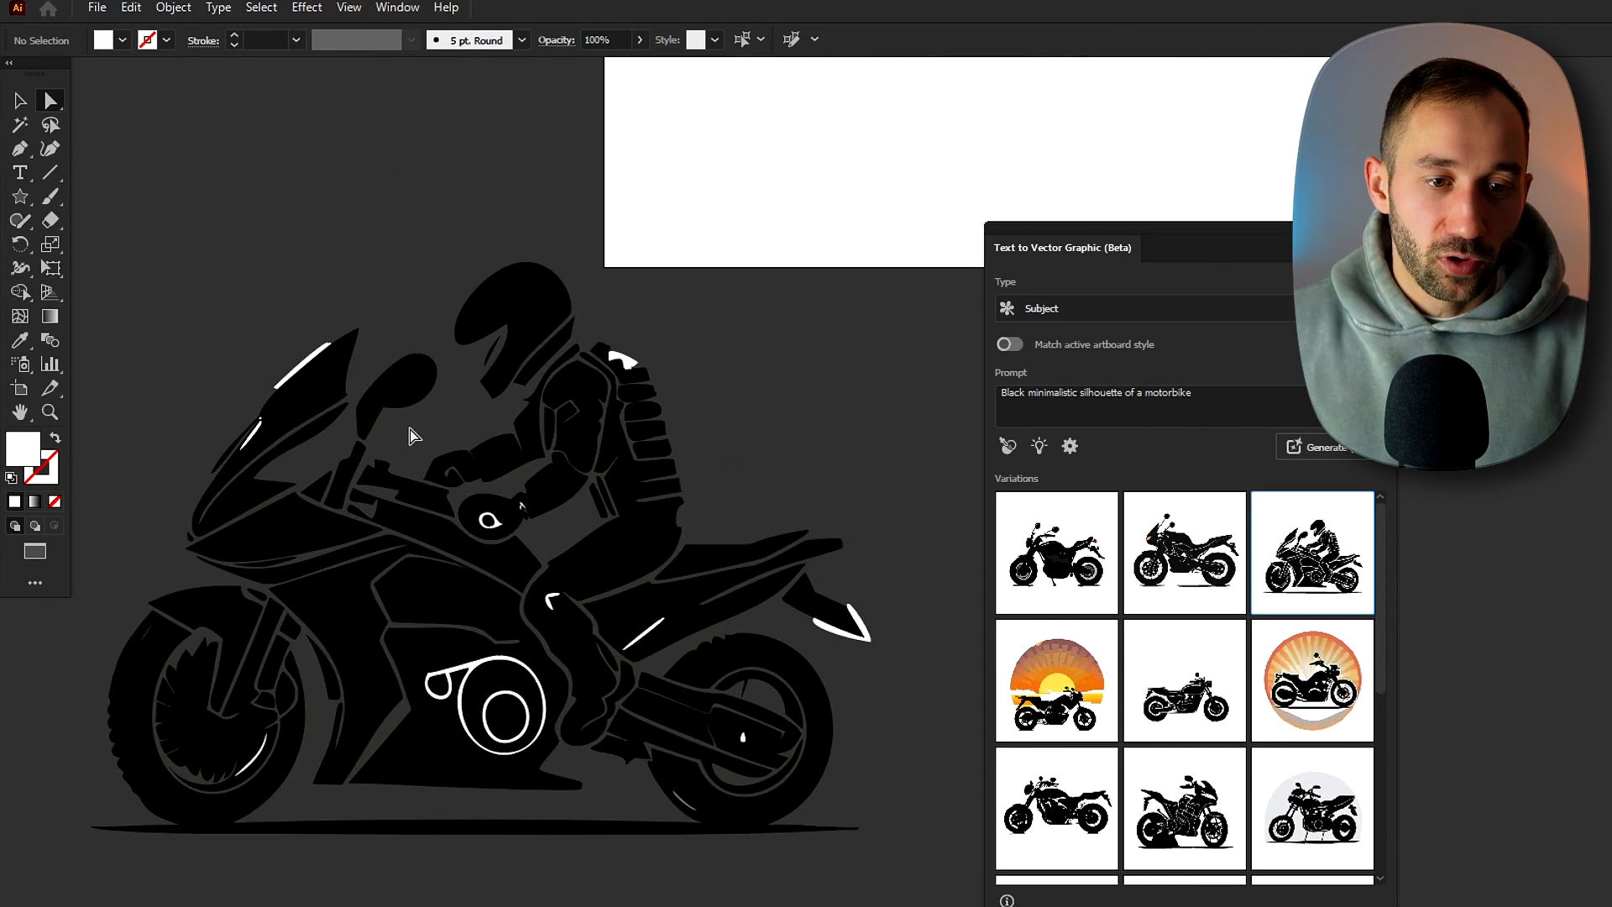
mouse_move(574, 553)
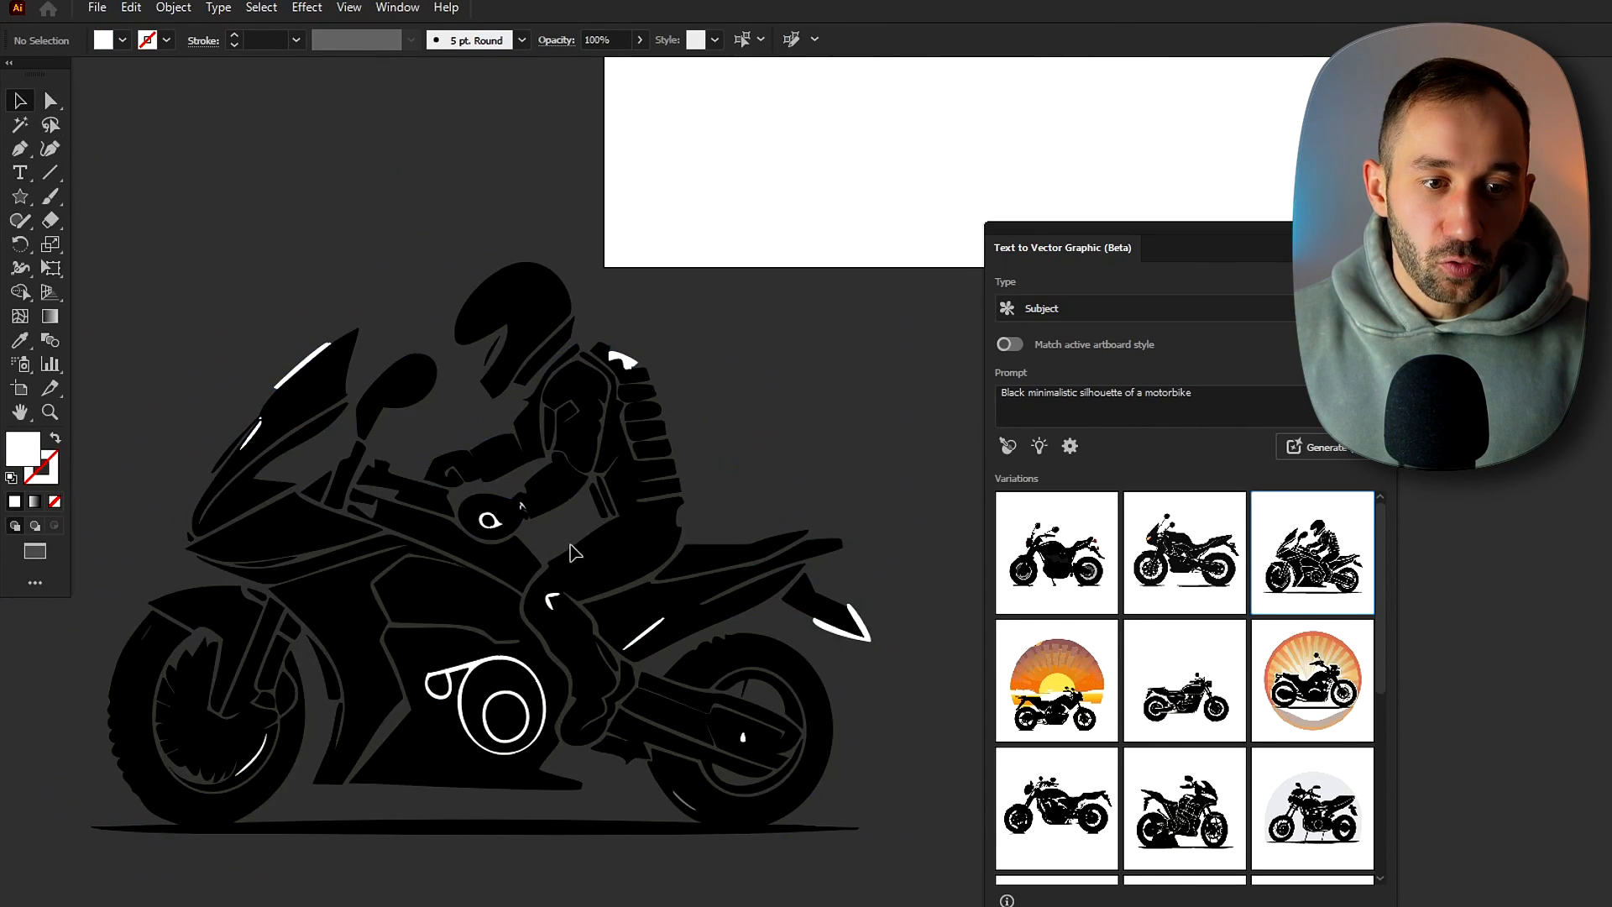